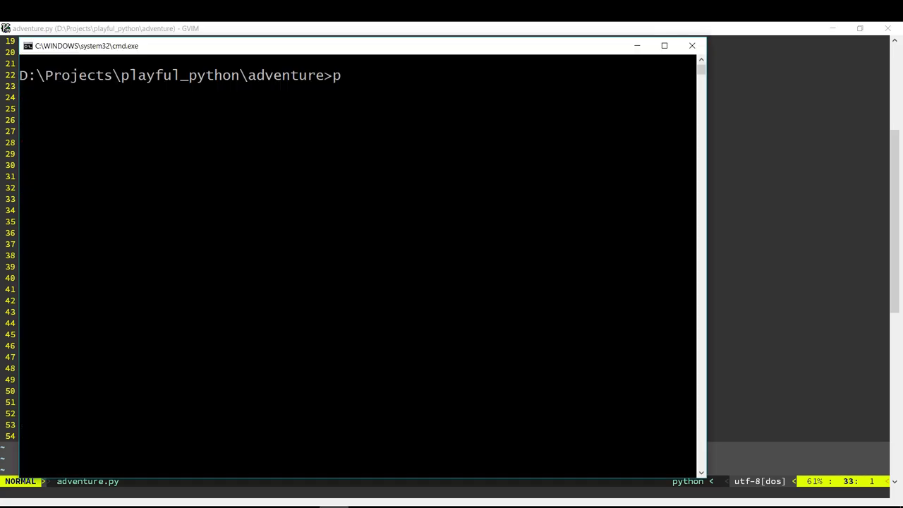
Run python adventure.py, look around and go outside to the garden
text(ython adventure.py)
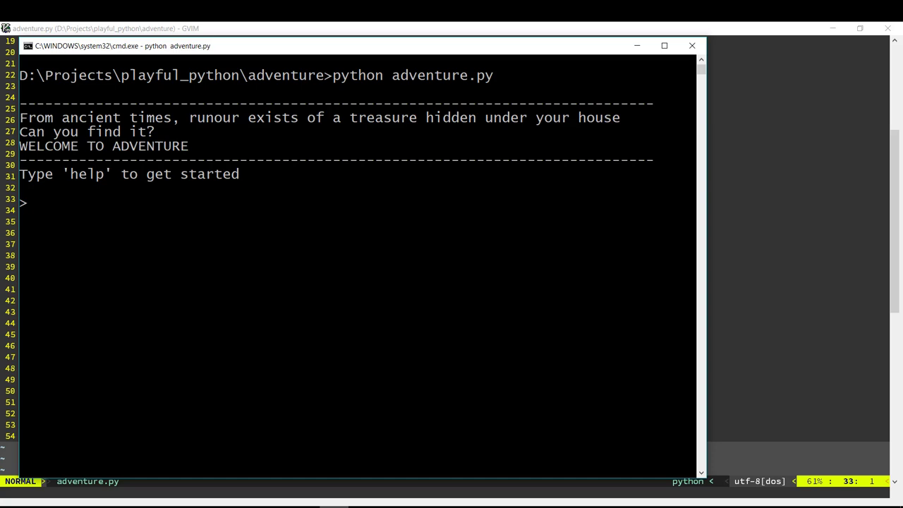
text(l)
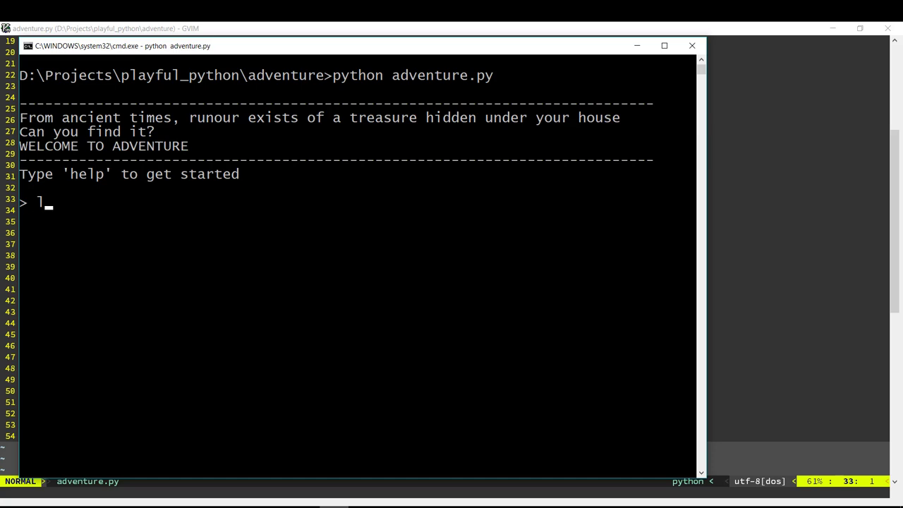
text(look)
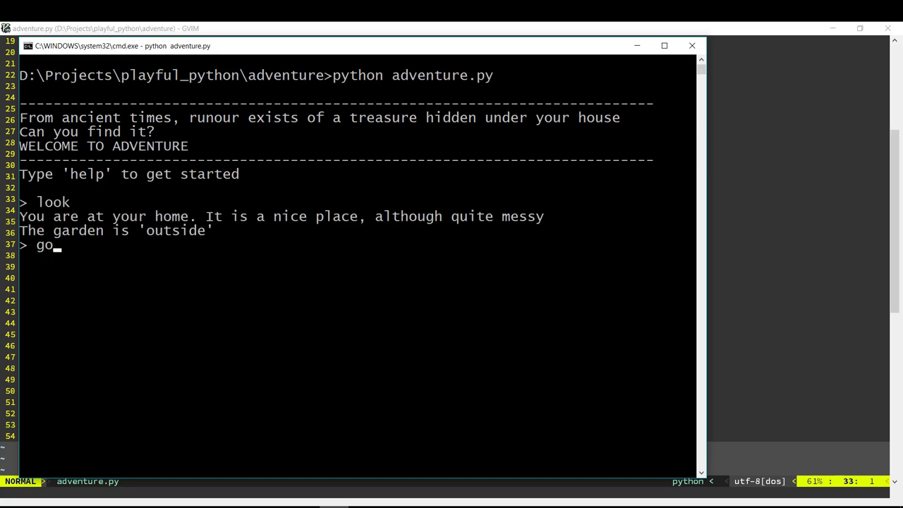
text(outside)
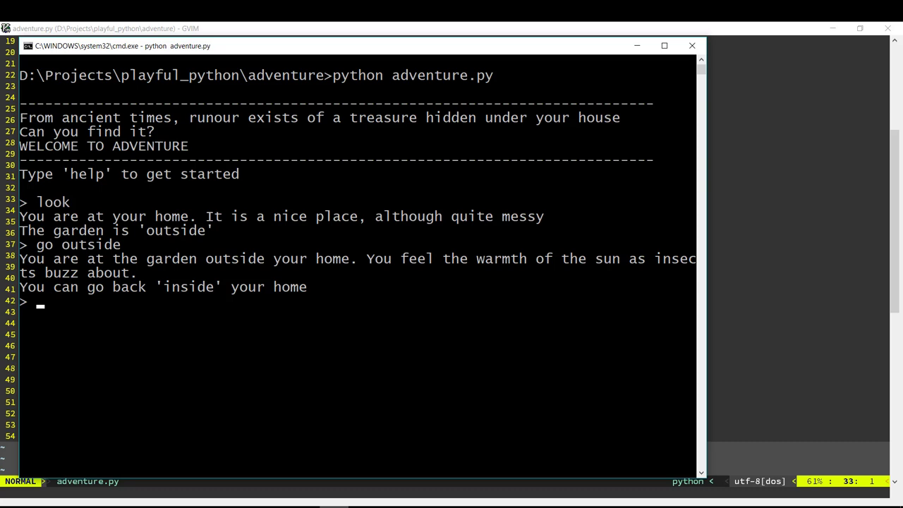
Go back inside to home and quit the game
text(go ins)
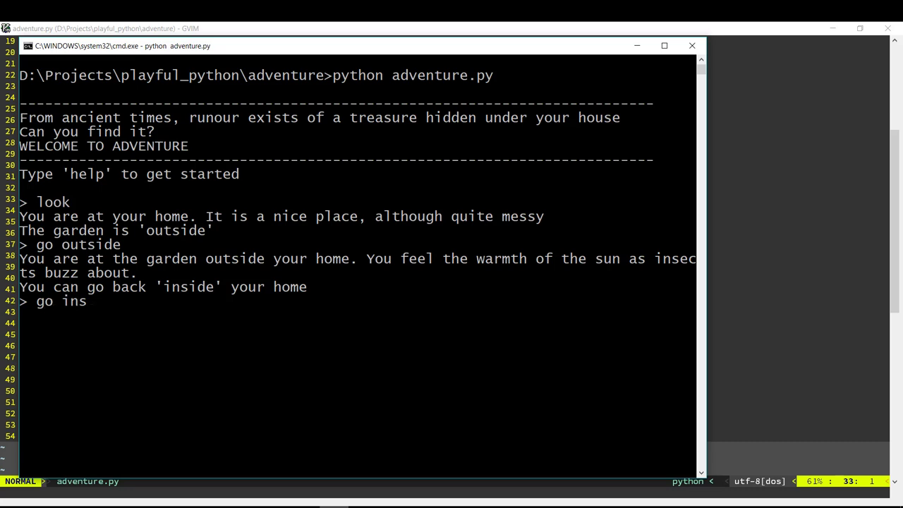
key(Return)
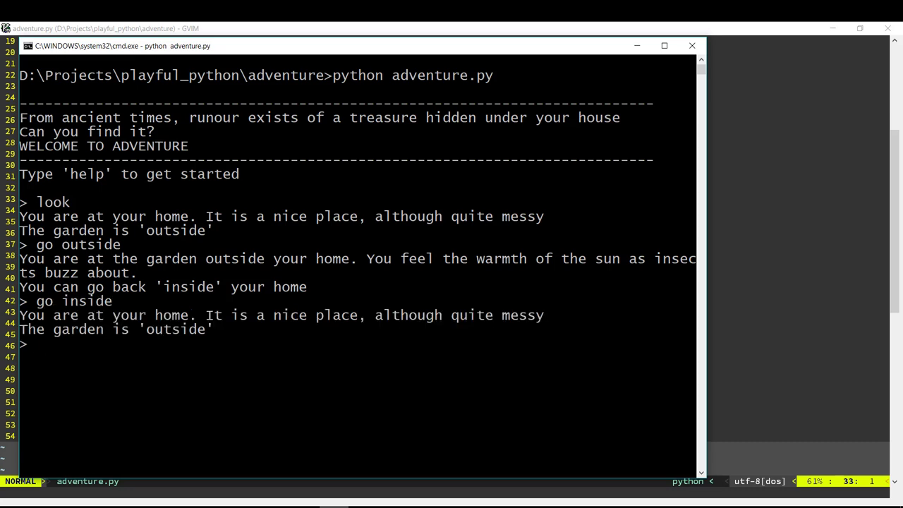
text(quit)
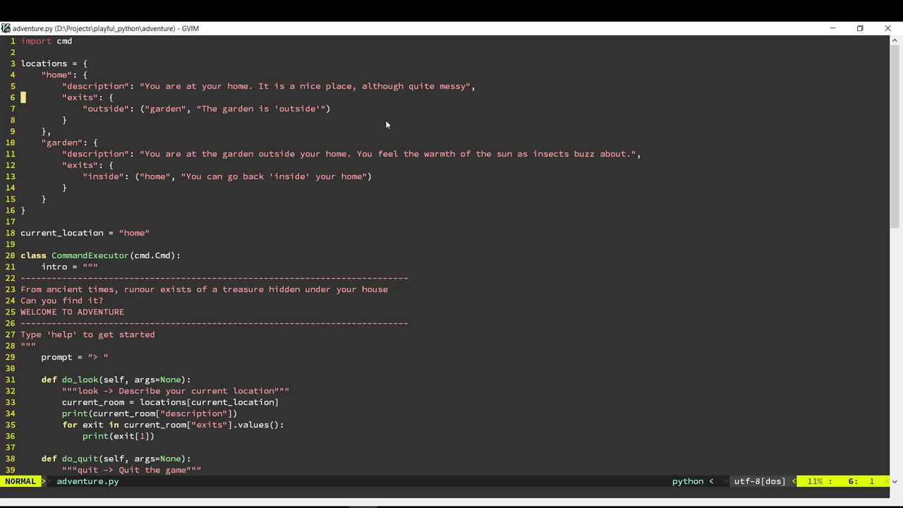
Add an "items" dictionary with a "rope" entry after home's exits
key(j)
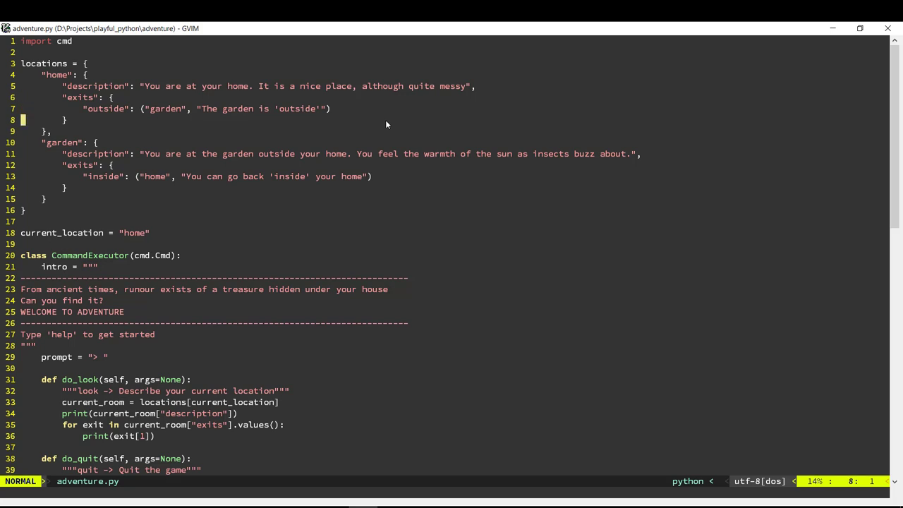
key(i)
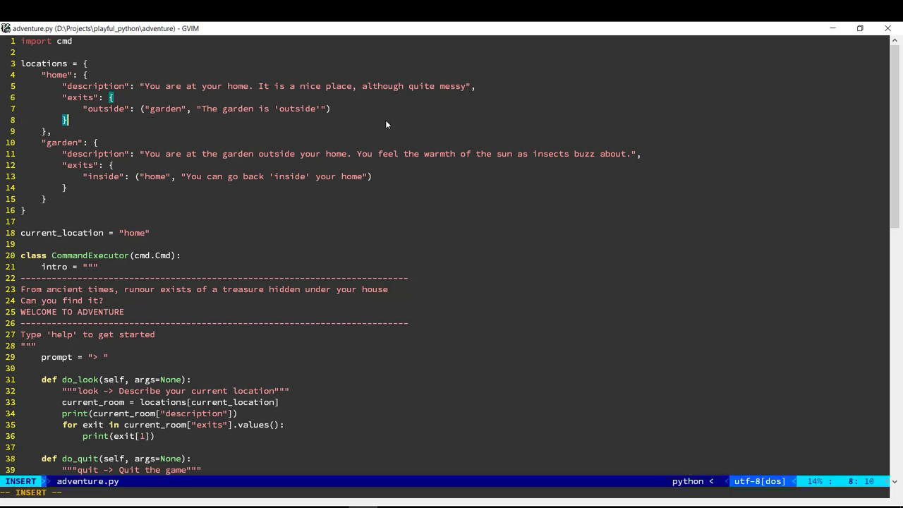
text(,)
text("i)
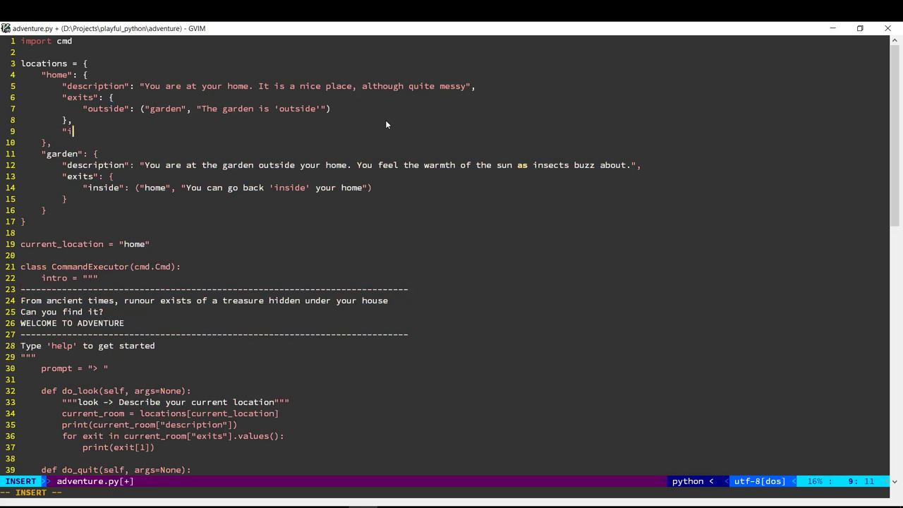
text(tems": {)
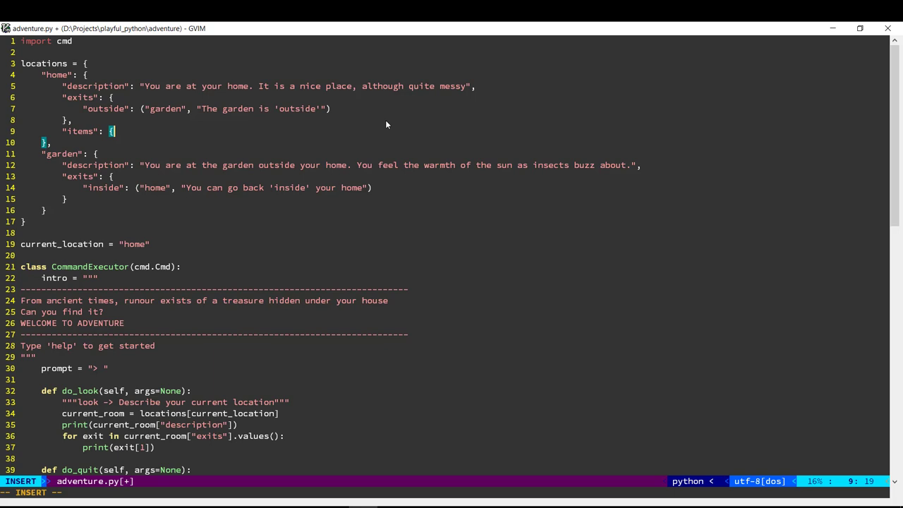
key(Return)
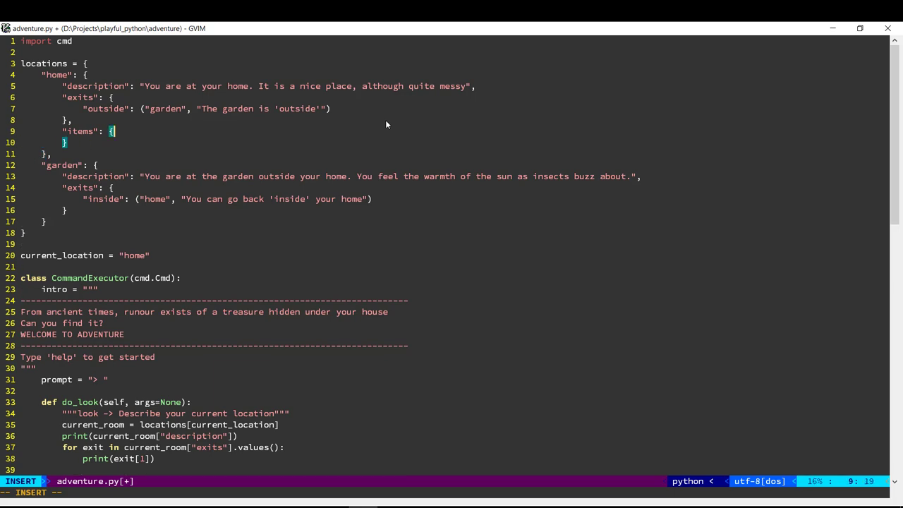
text(rope": {)
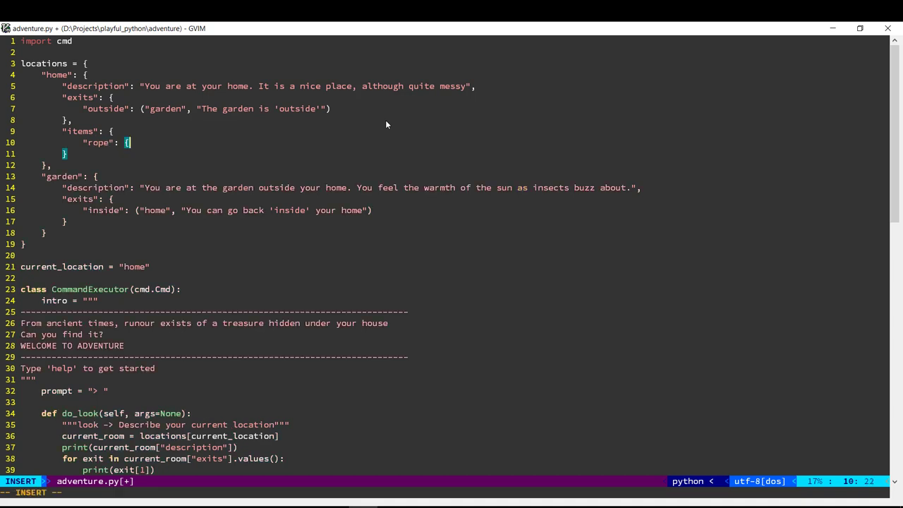
Describe the rope as "There is a rope lying here" and save the file
text("desc)
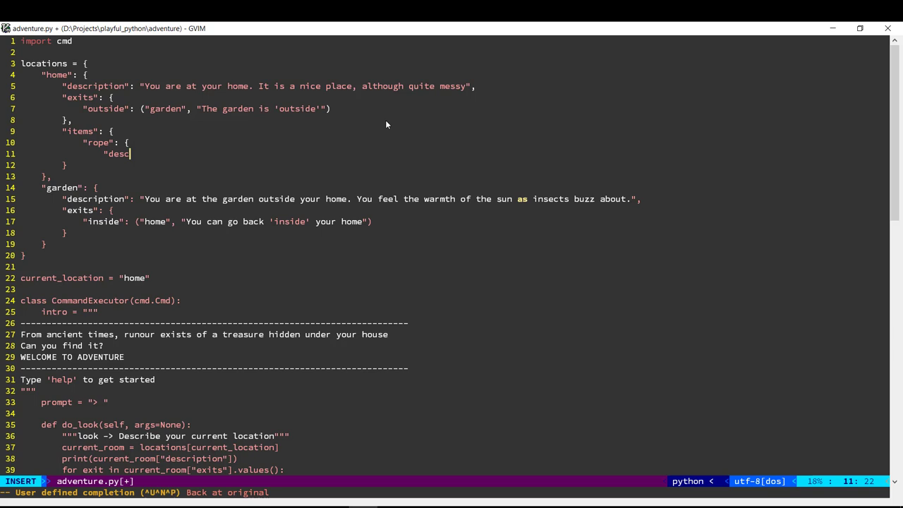
text(ription":)
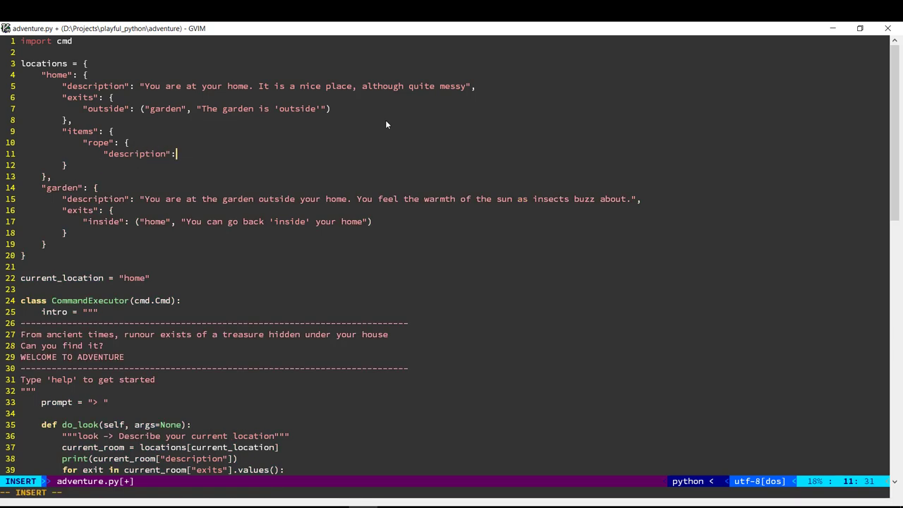
text("There is a)
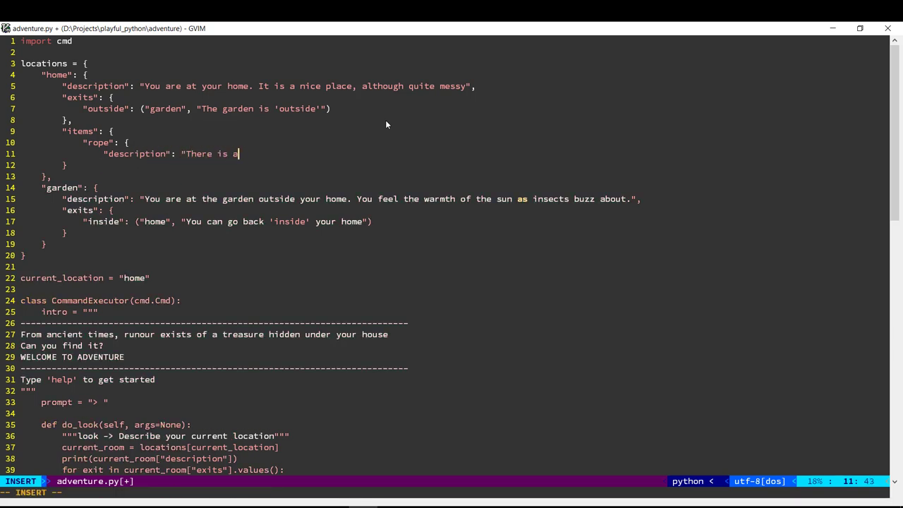
text(rope lying here)
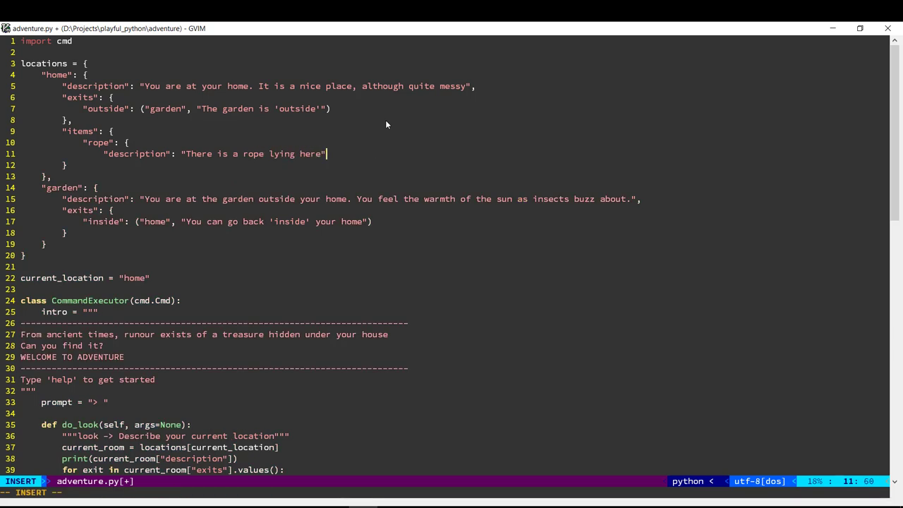
key(Return)
text(})
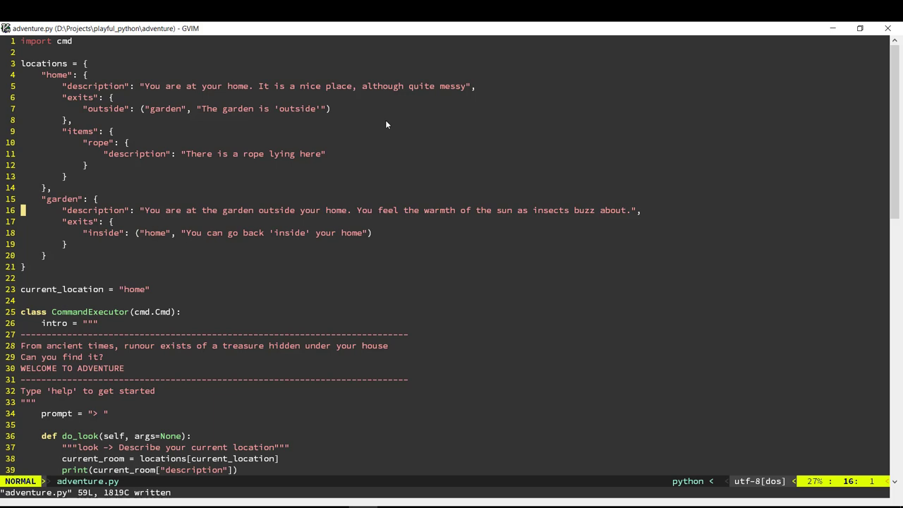
In do_look, fetch items = current_room["items"] inside try/except KeyError: pass
scroll(down, 3)
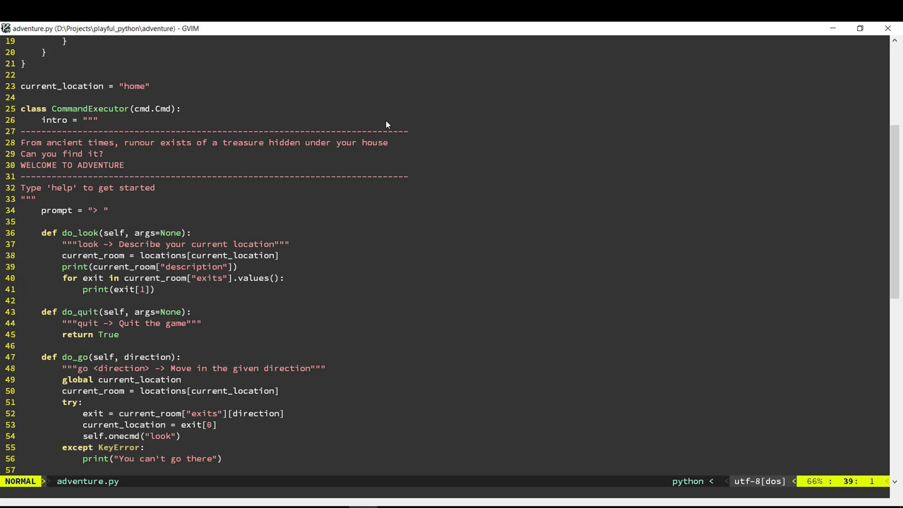
key(o)
text(try)
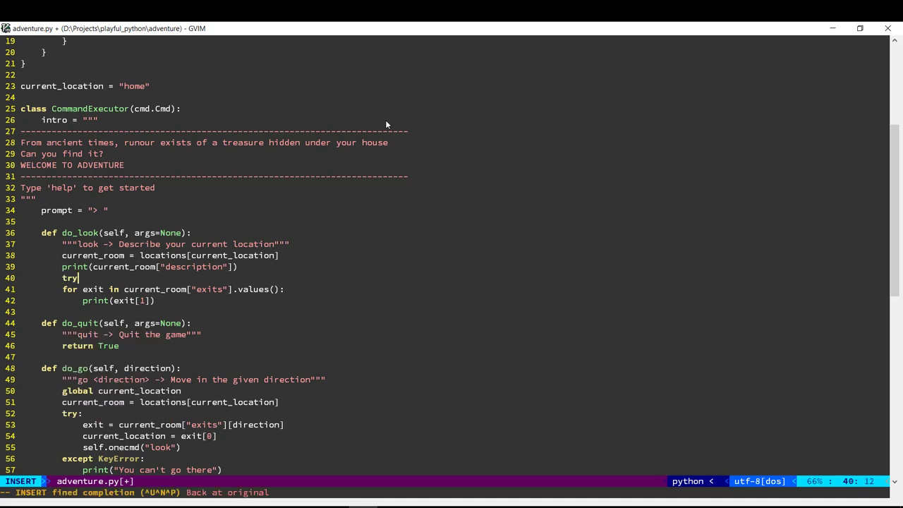
text(items)
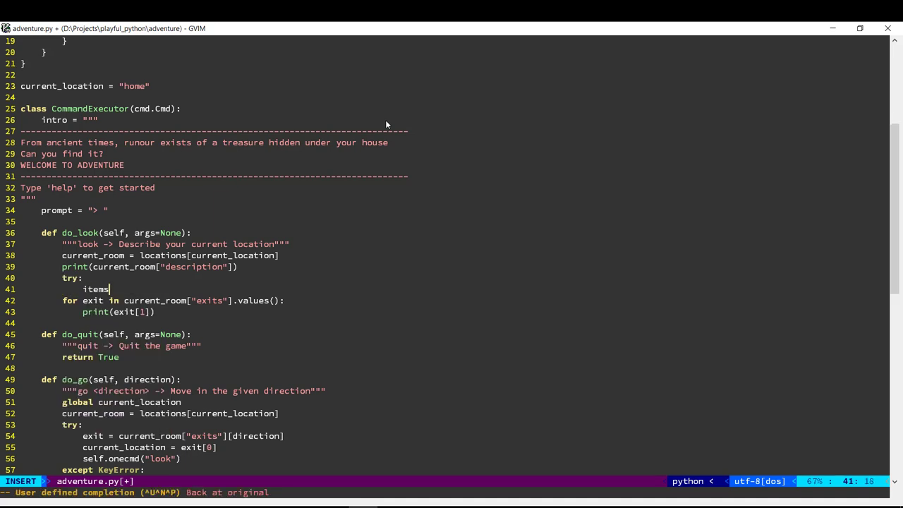
text(= current_room)
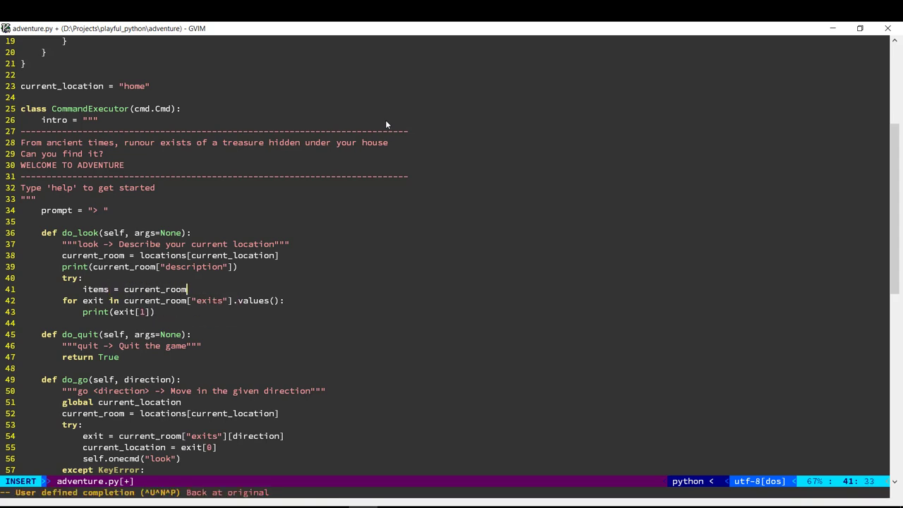
text(["items"])
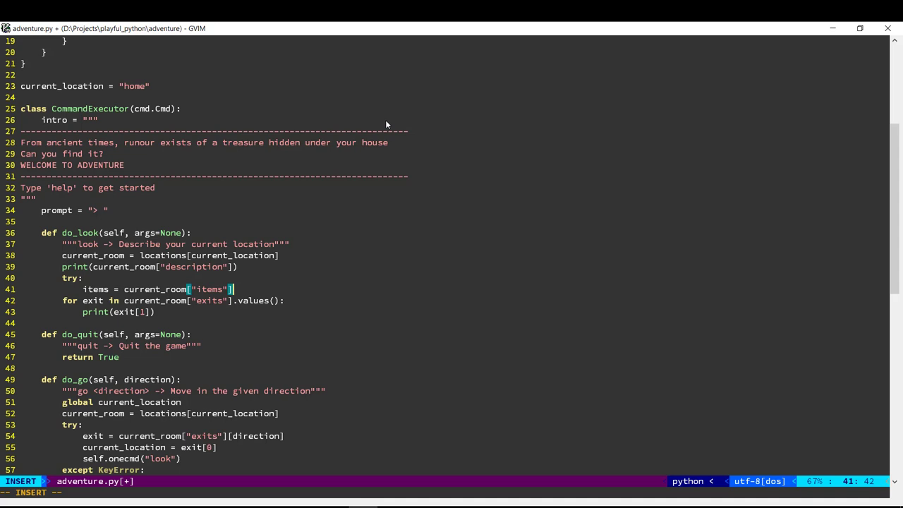
text(except Key)
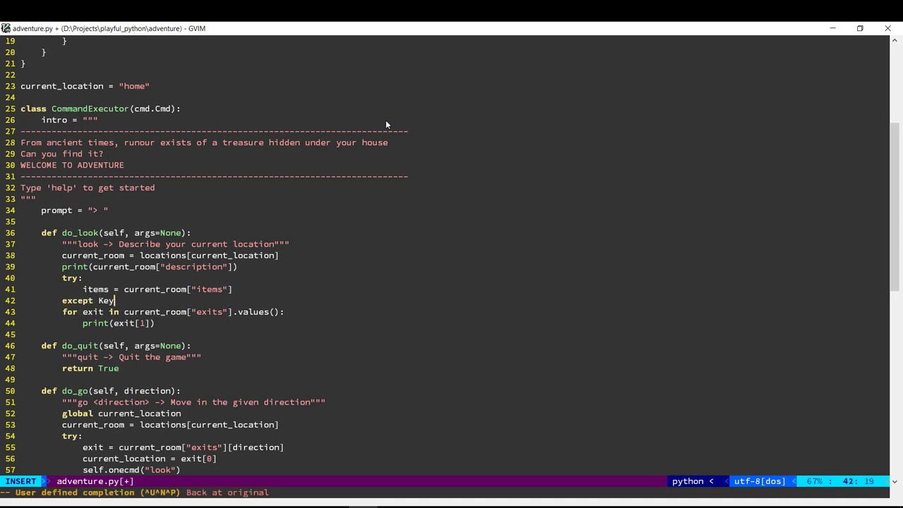
key(Return)
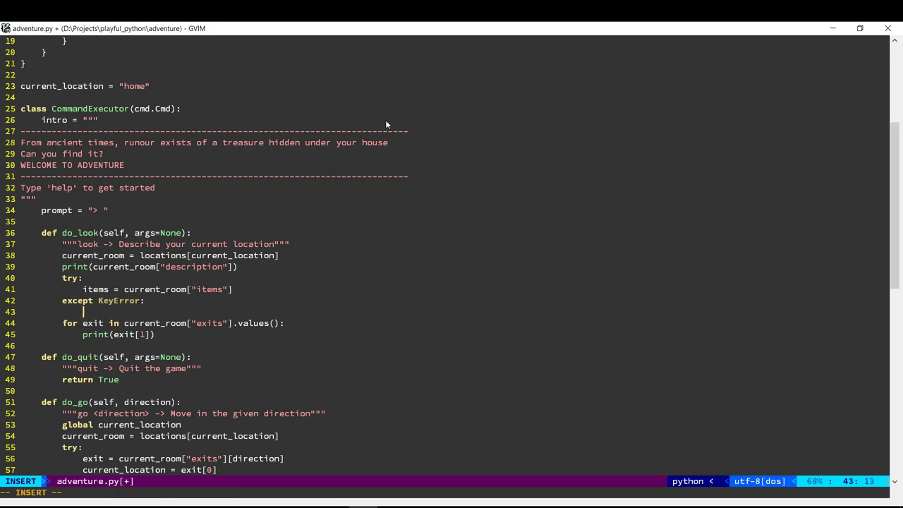
text(pass)
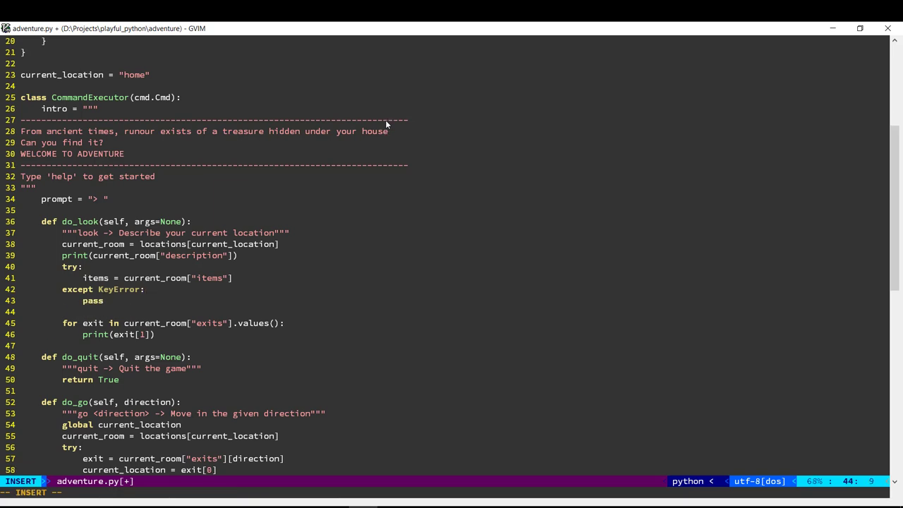
Loop over items.values() printing item["description"], then save the script
key(Return)
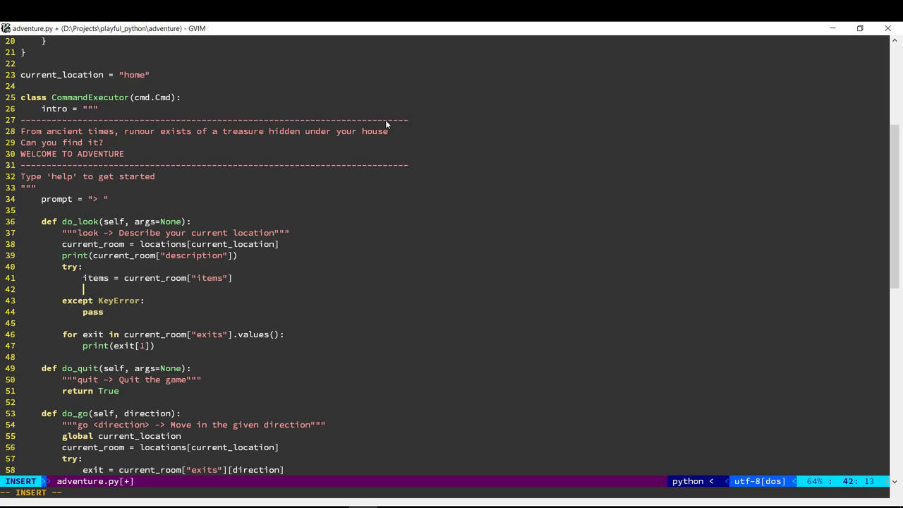
text(for item in items)
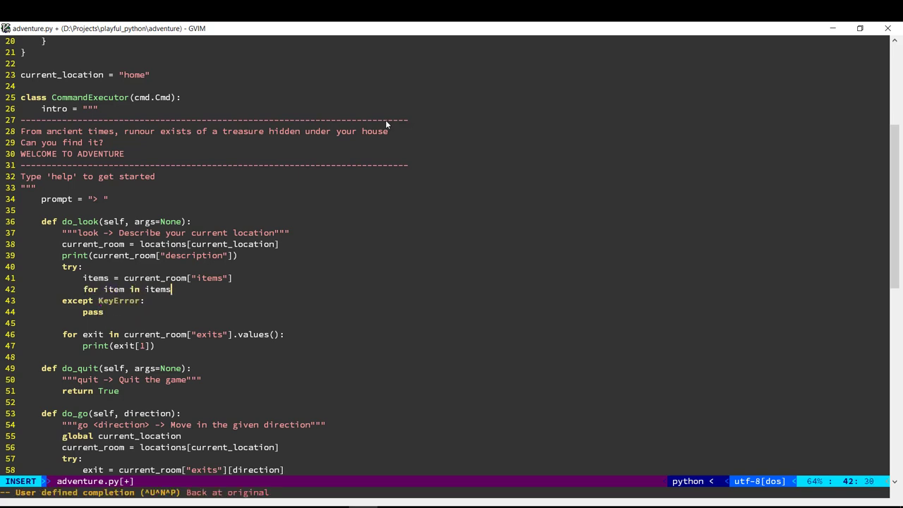
text(.values())
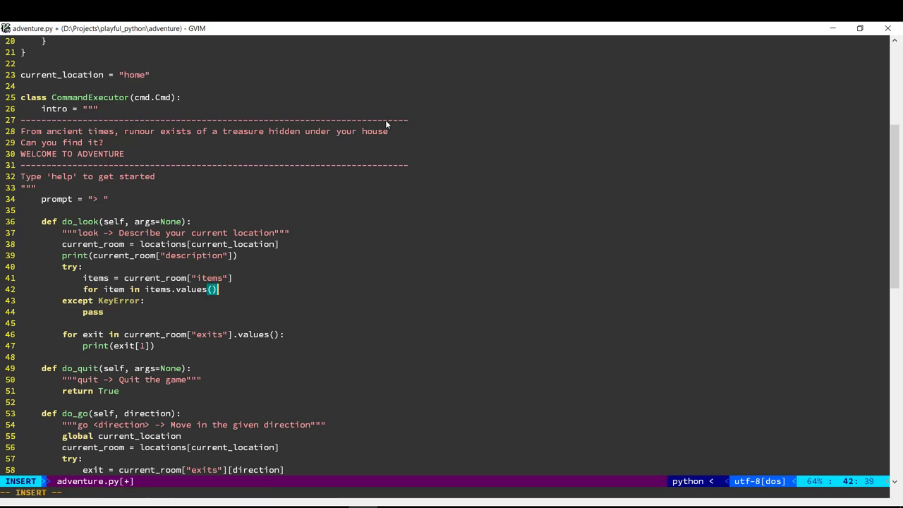
text(print)
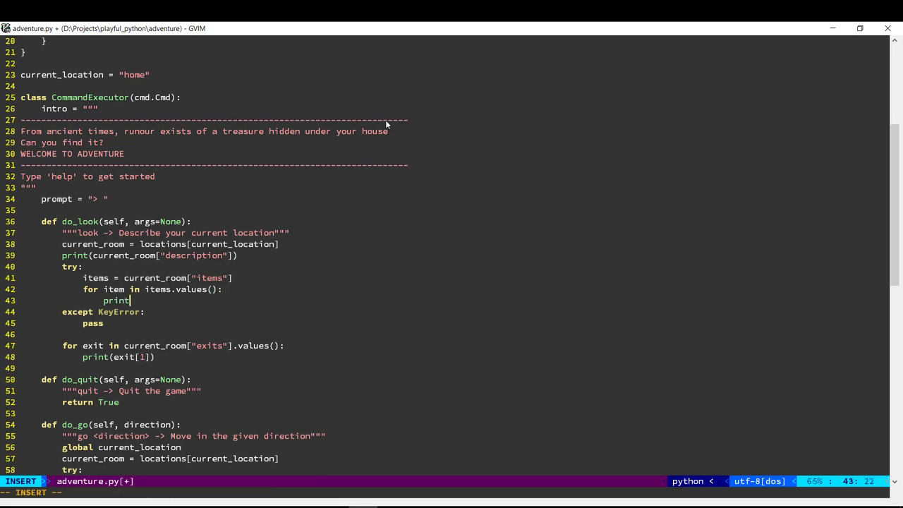
text((item[")
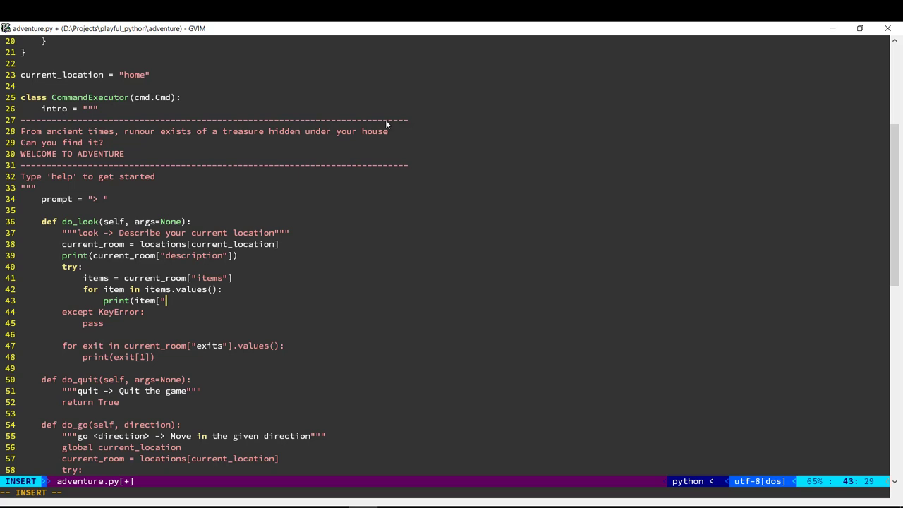
text(description)
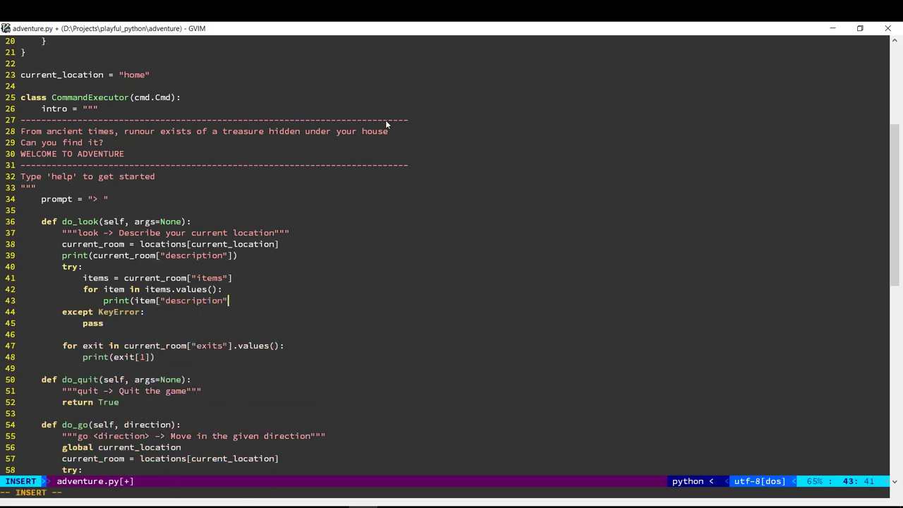
key(Escape)
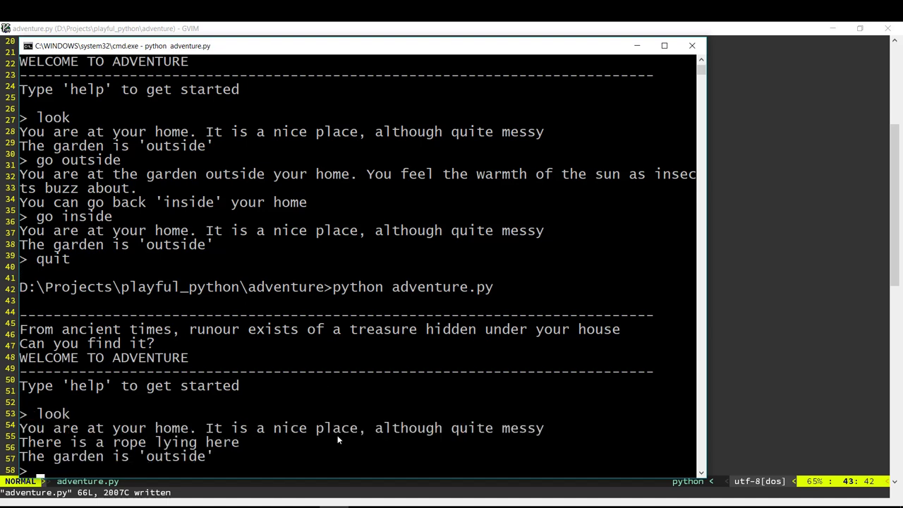
mouse_move(98, 452)
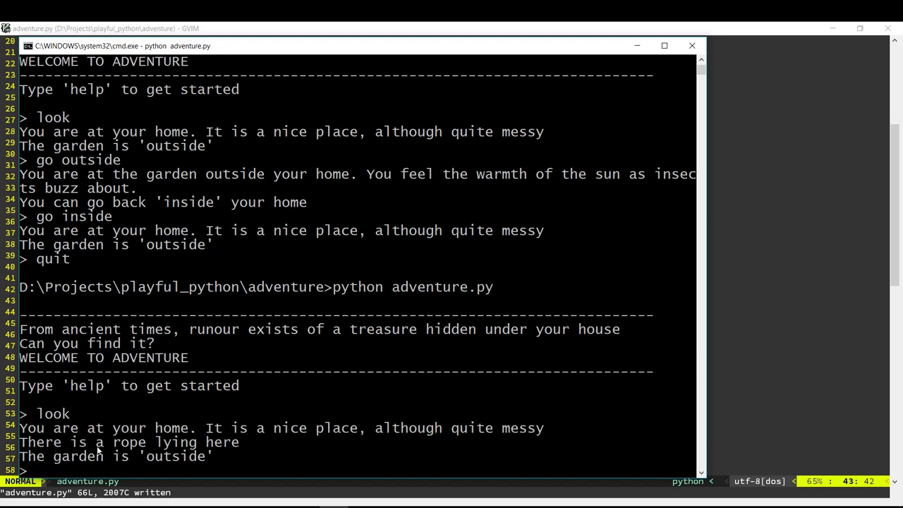
mouse_move(322, 381)
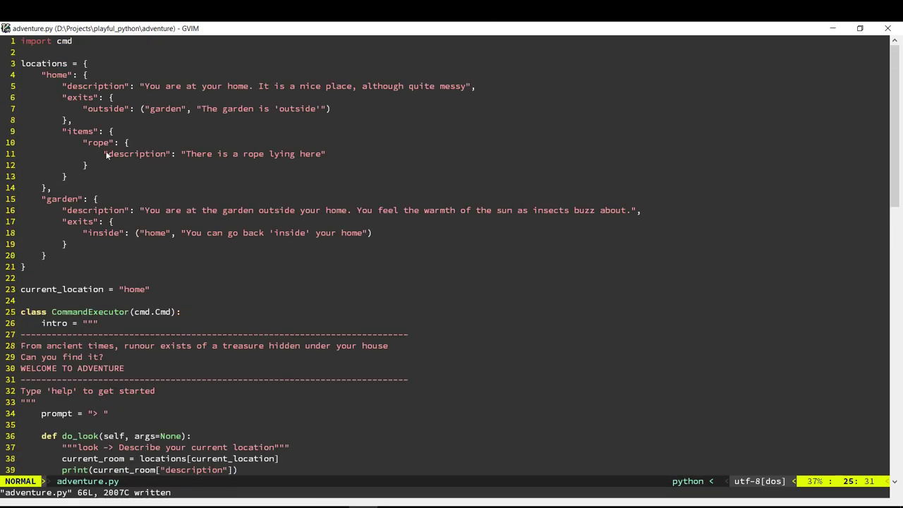
Below do_go, start def do_get(self, item):
scroll(down, 3)
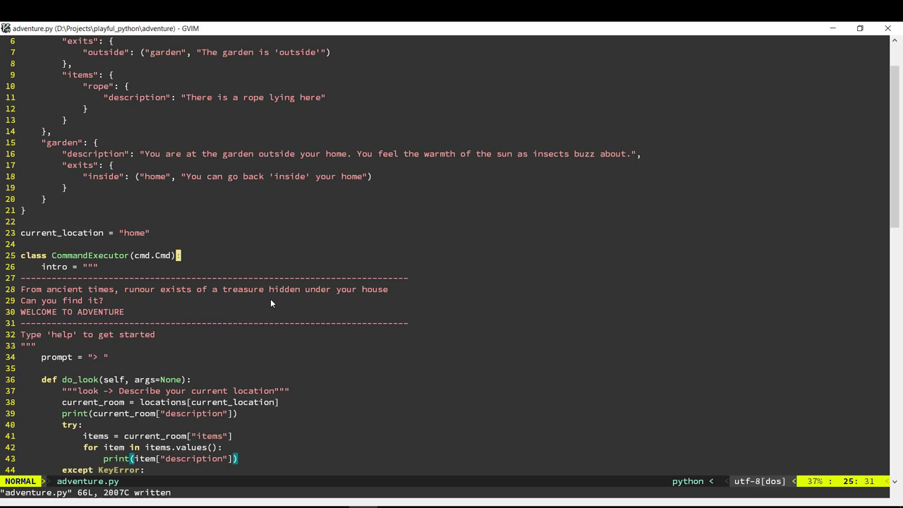
scroll(down, 3)
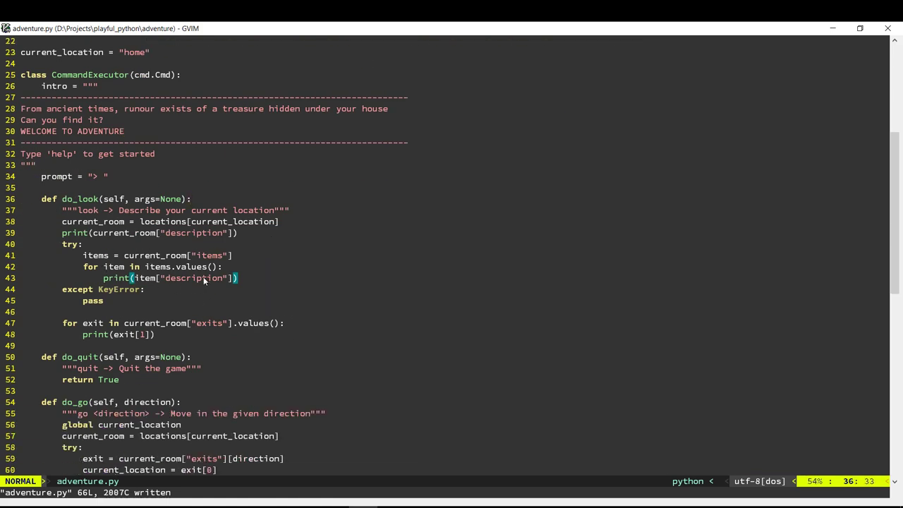
scroll(down, 3)
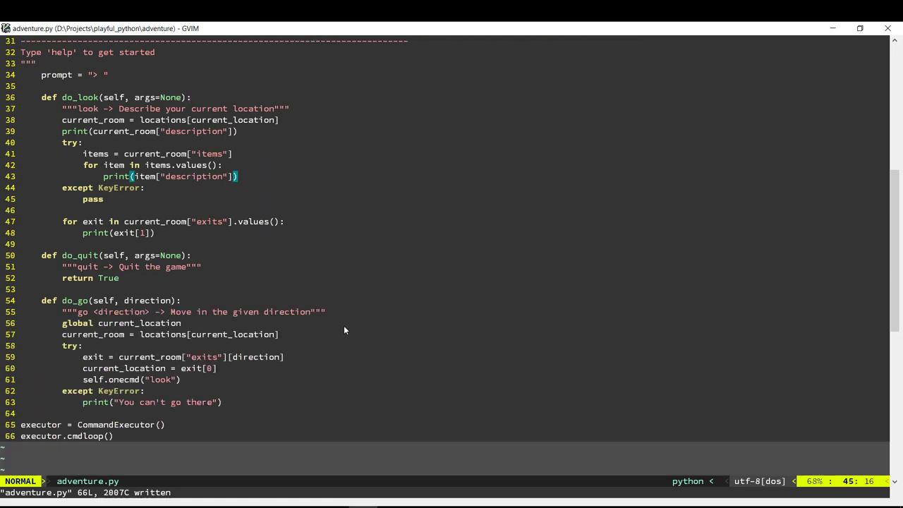
scroll(up, 3)
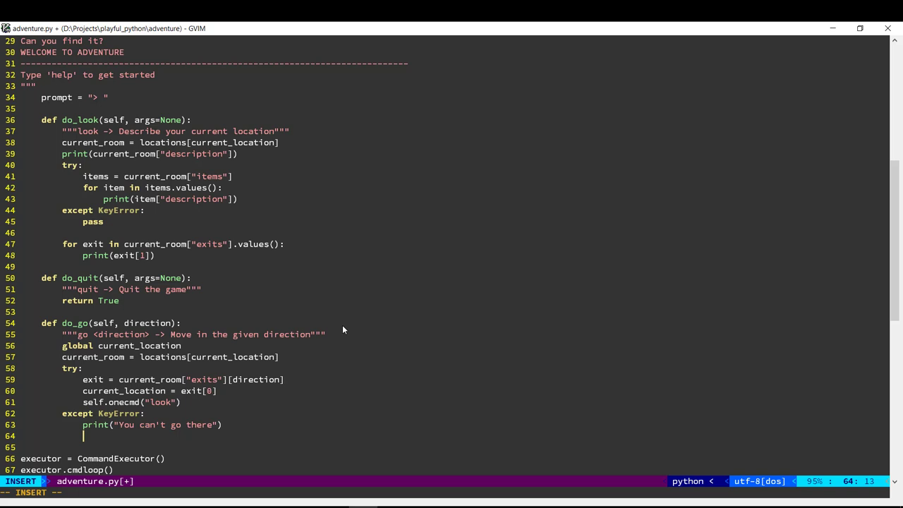
text(def)
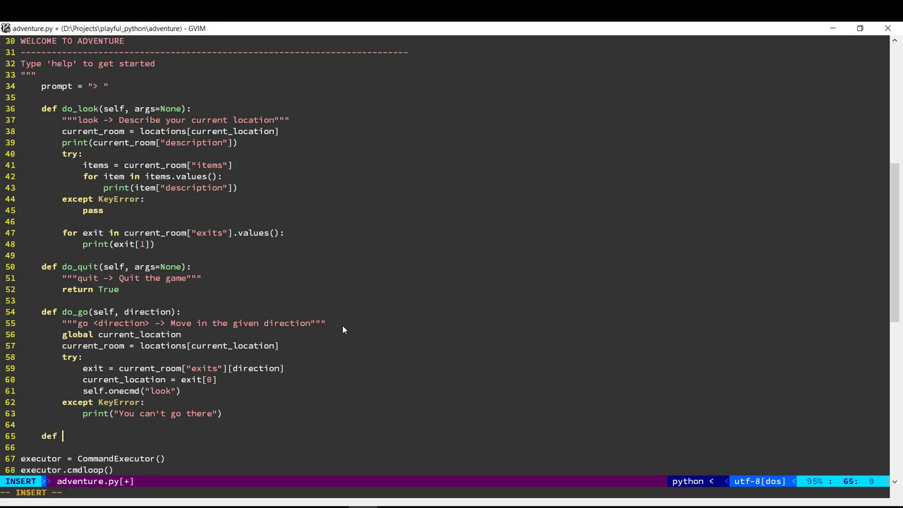
text(do_get)
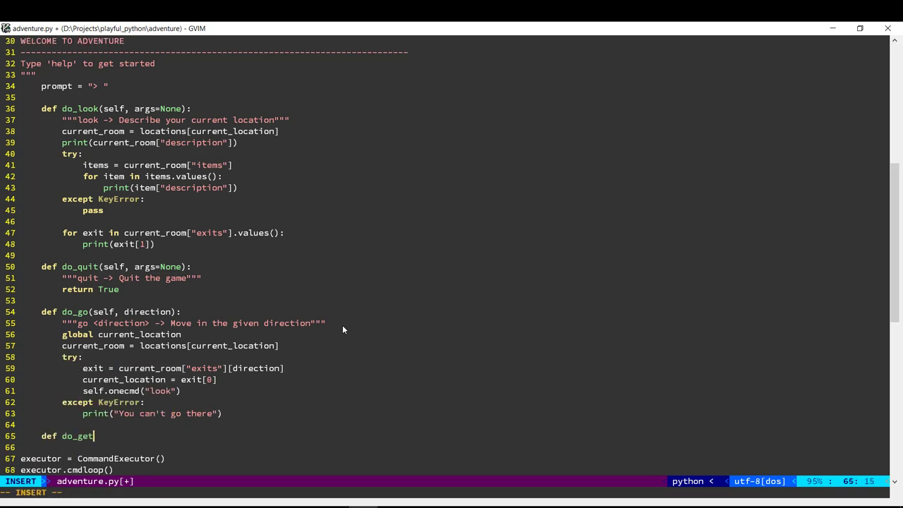
text((self, item):)
text(""")
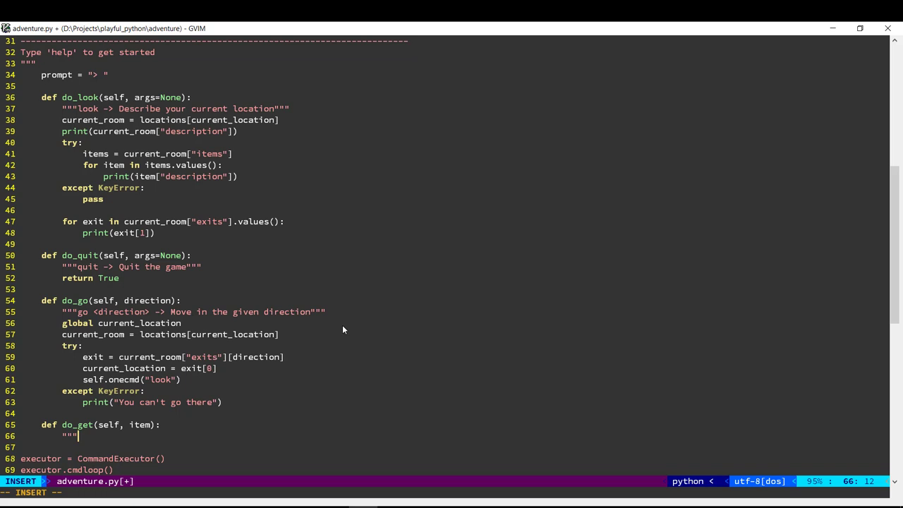
Write the docstring "get <item> -> Pick up the given item and put it in the inventory"
text(get <)
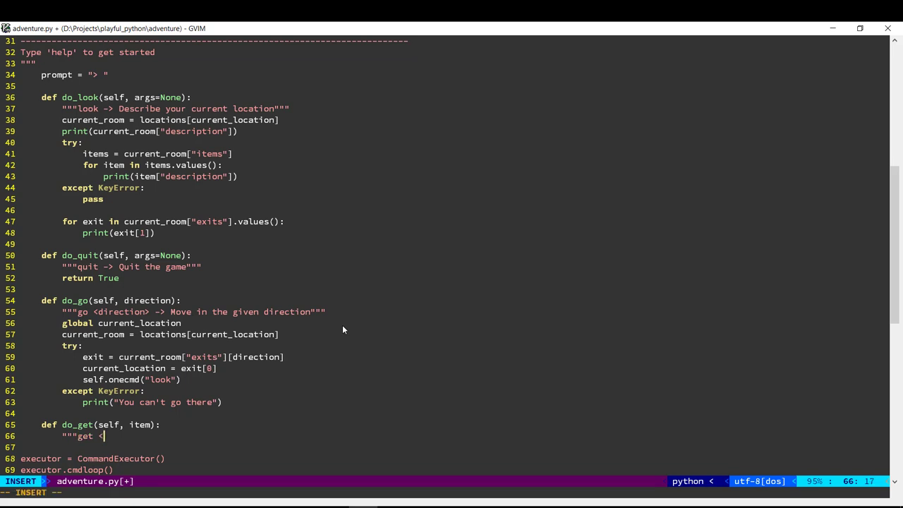
text(item> ->)
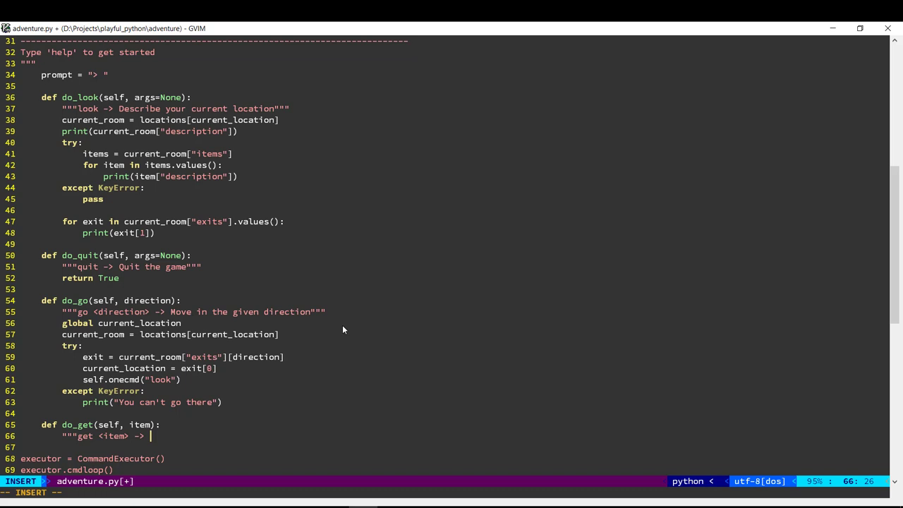
text(Pick)
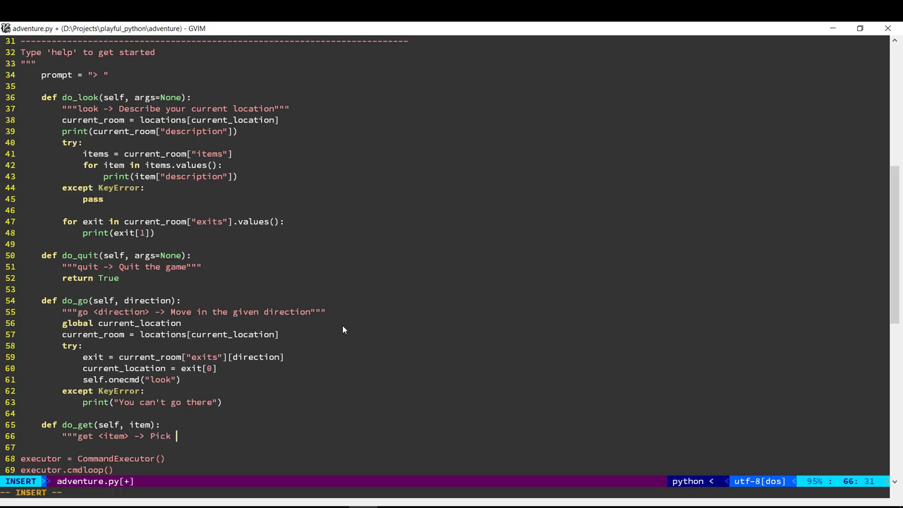
text(up the given item and put)
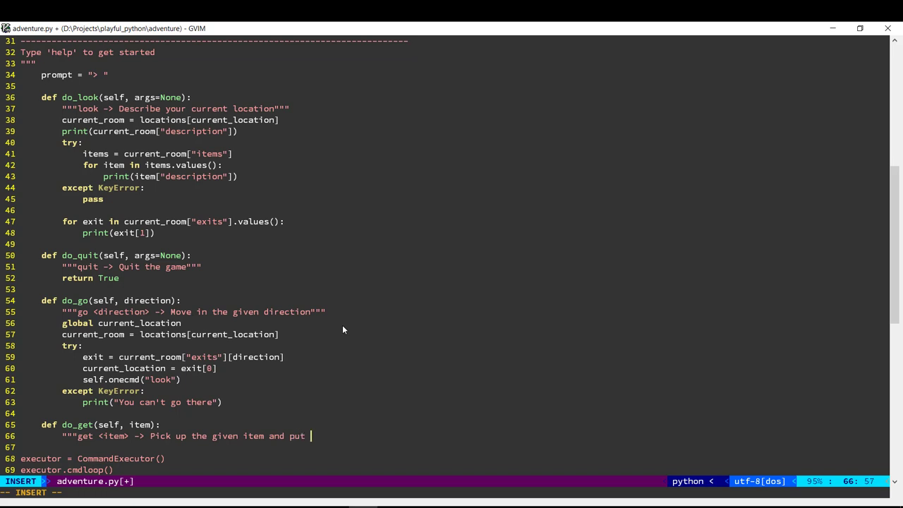
text(it in the inv)
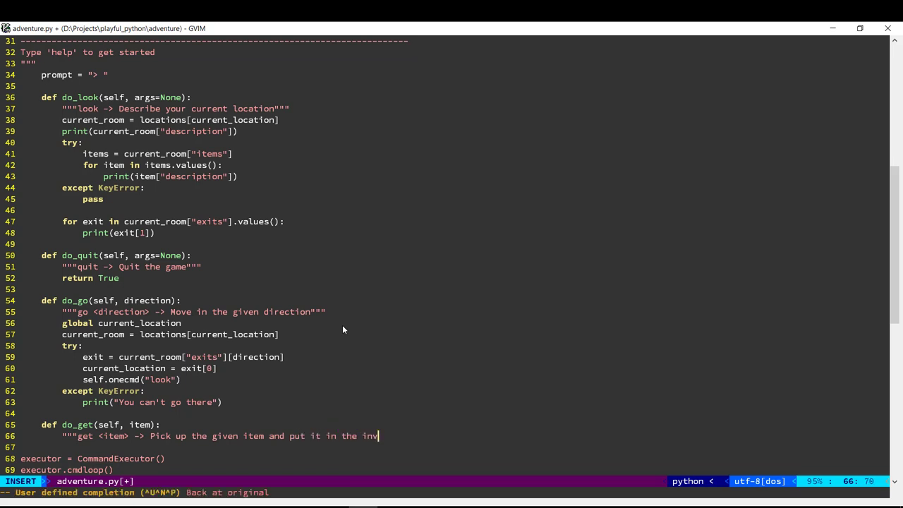
text(entory""")
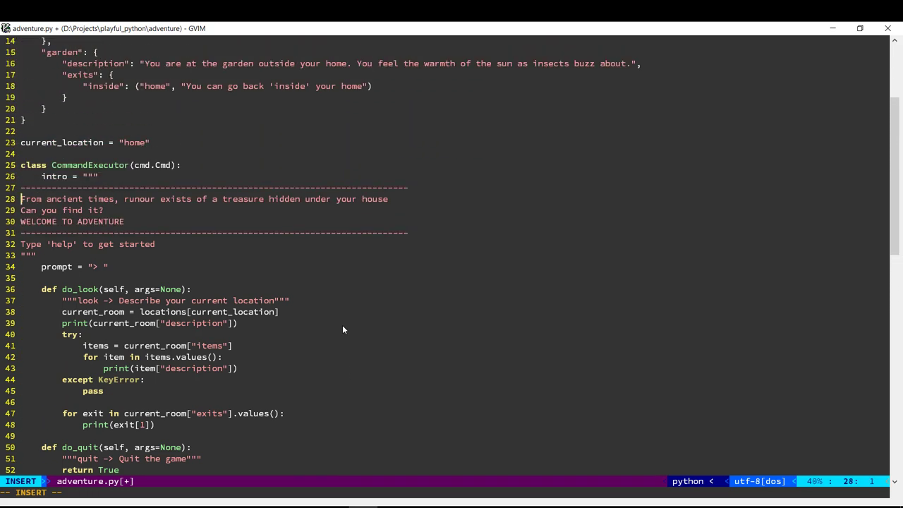
Add inventory = {} below current_location = "home" and return to do_get
text(in)
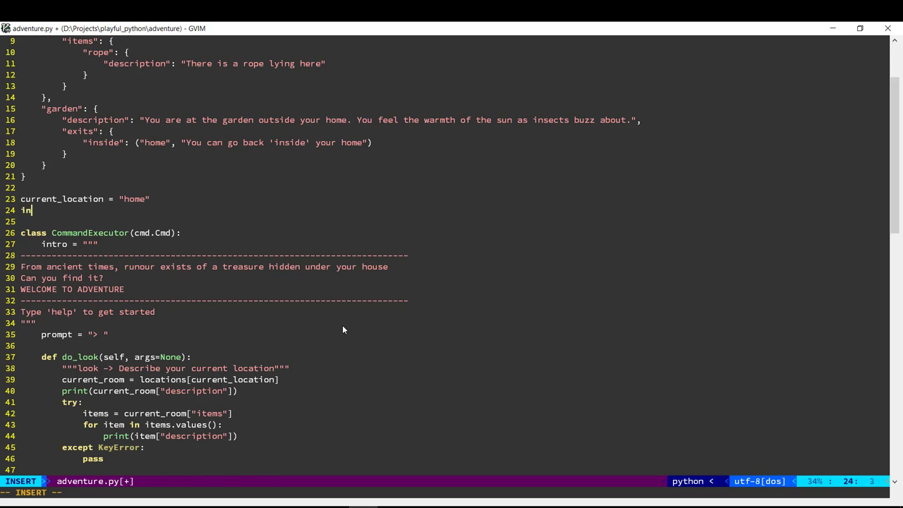
text(ventory = {)
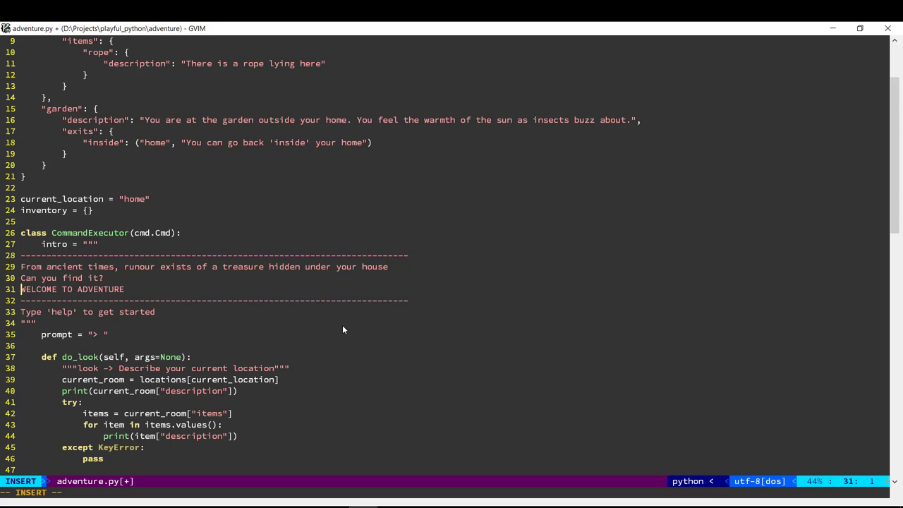
scroll(down, 3)
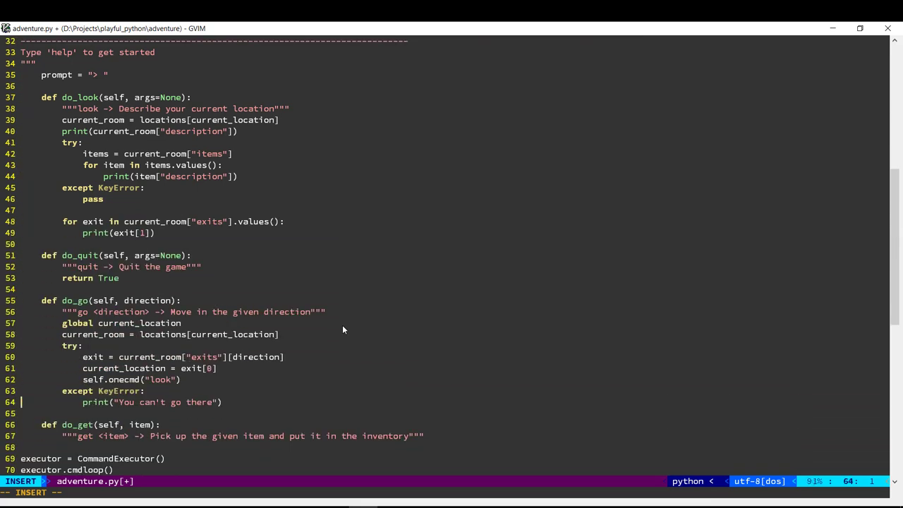
In do_get, look up current_room and try item = current_room["items"][item_name]
click(423, 434)
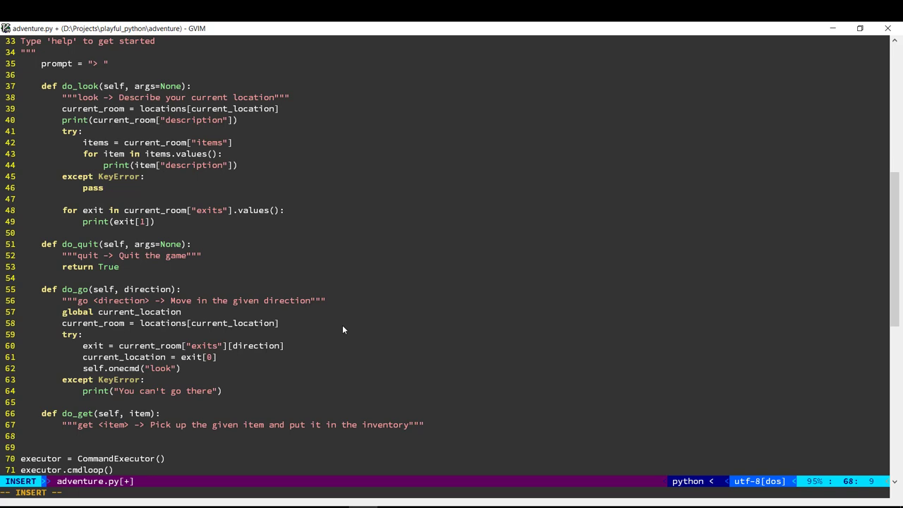
text(current_room = locations[current)
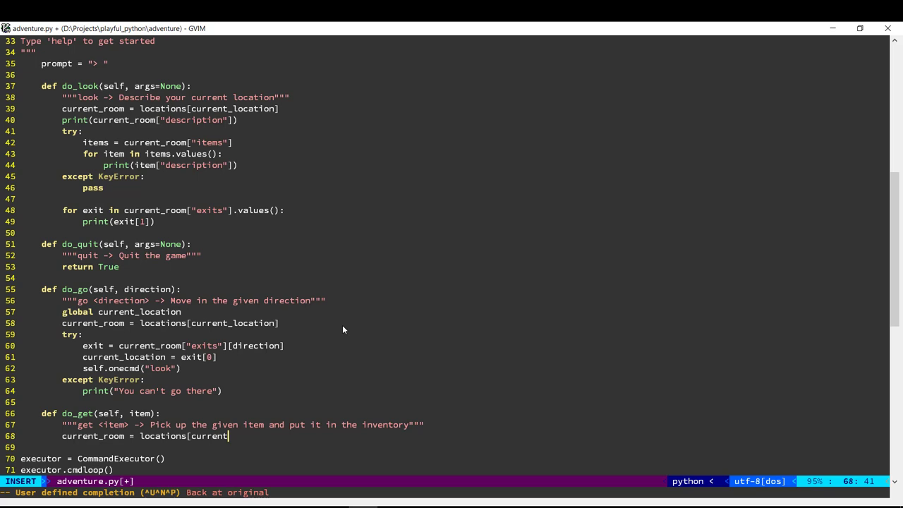
text(current_room)
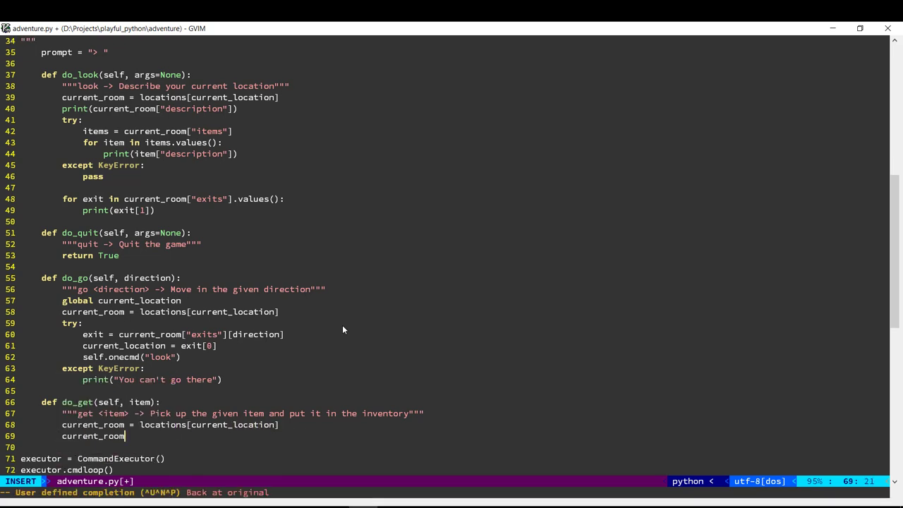
text(["items)
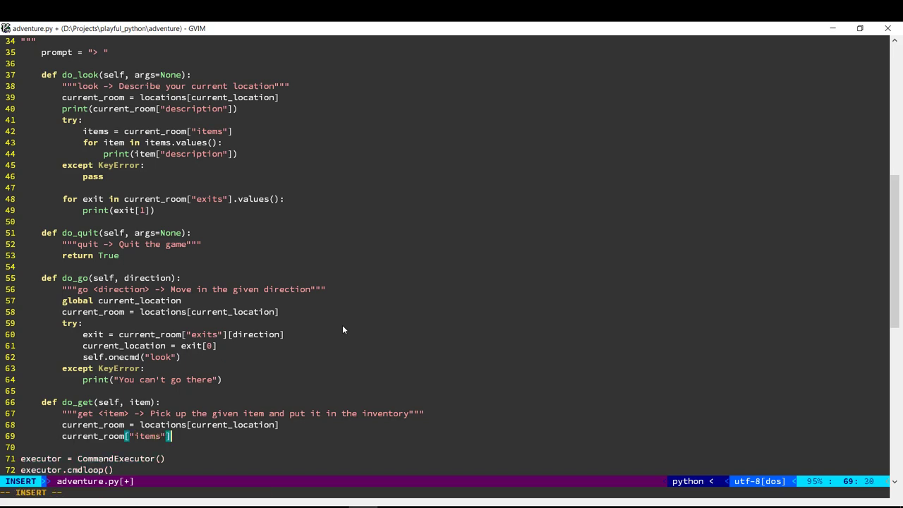
text([item)
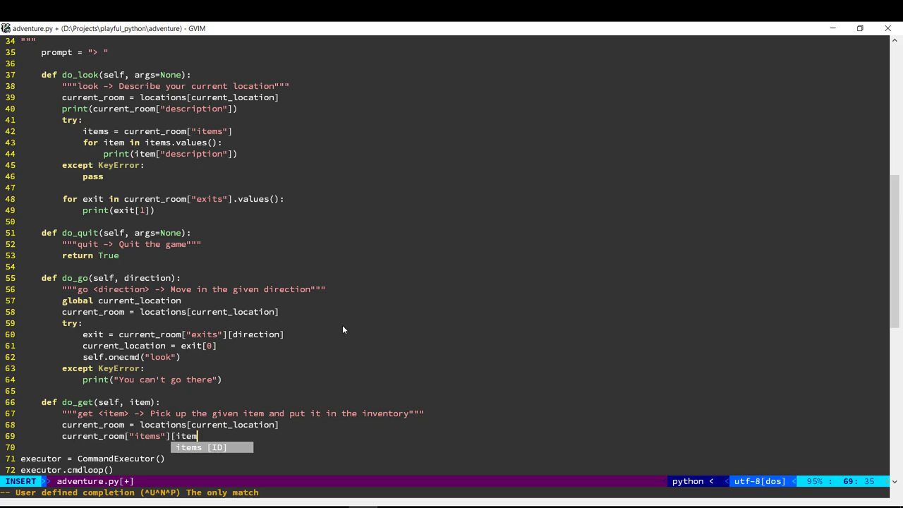
key(Escape)
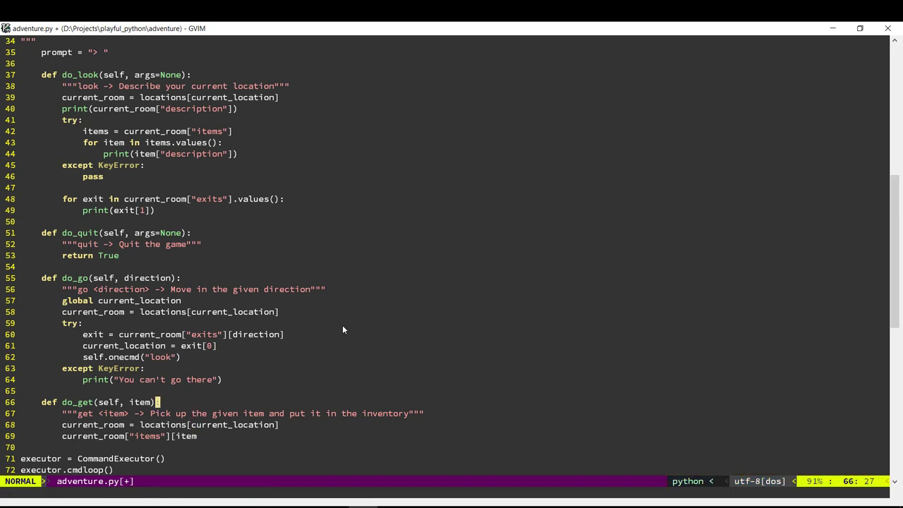
text(_name])
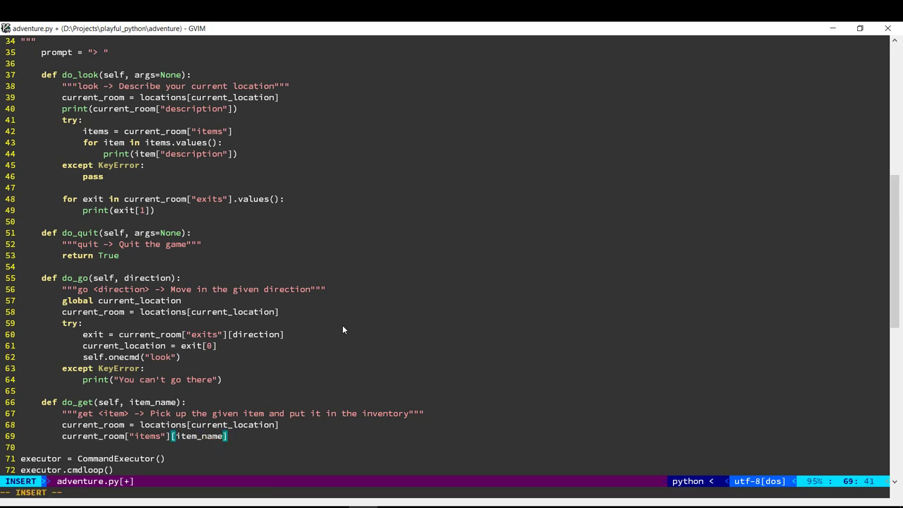
text(item =)
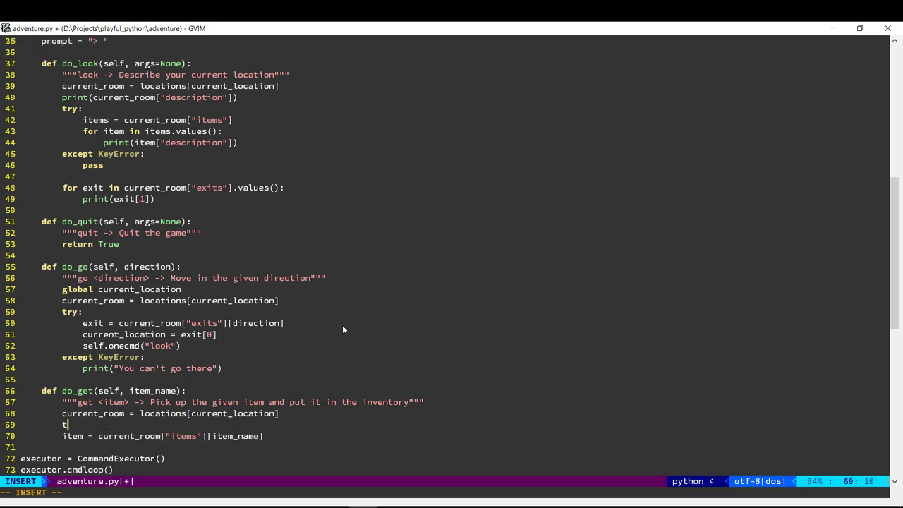
text(ry:)
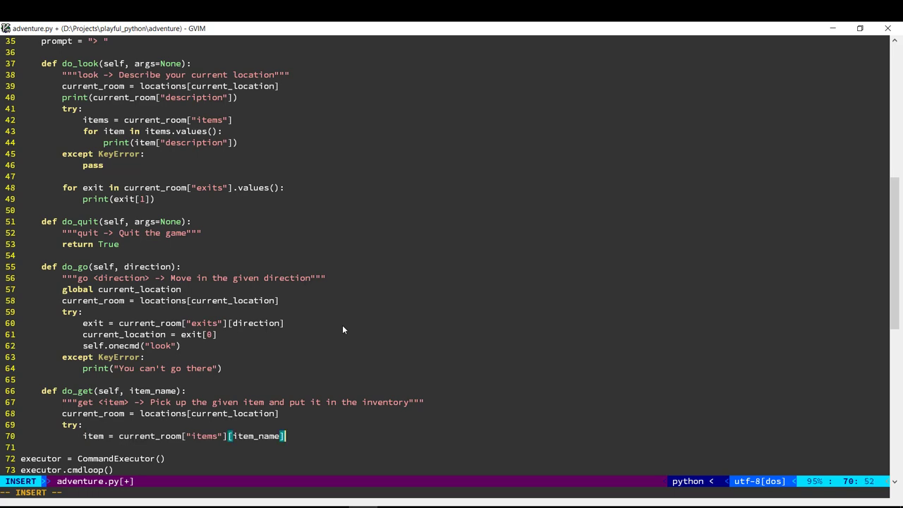
key(Return)
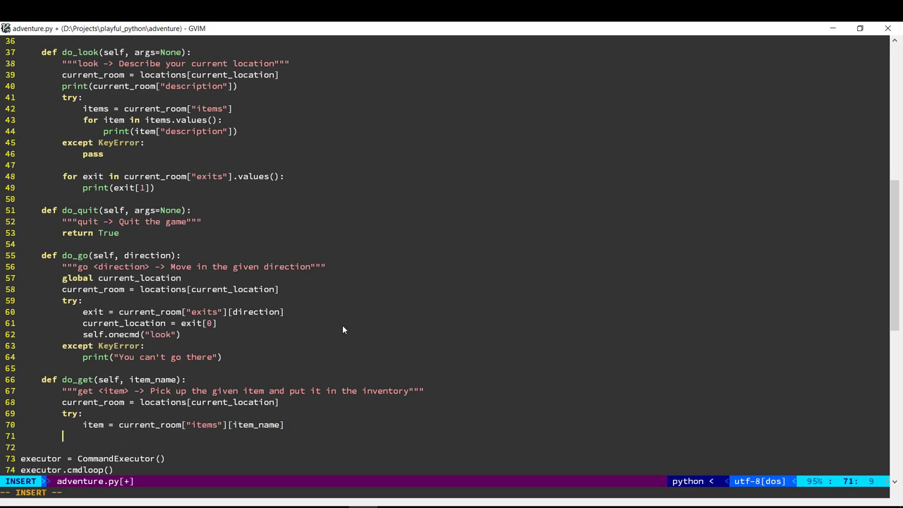
On except KeyError print "There is no such item here"
text(except Ke)
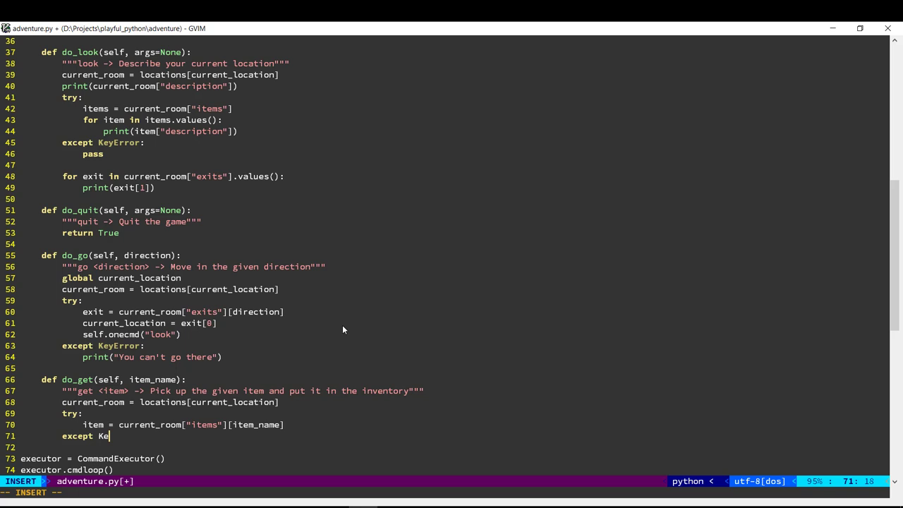
text(yError:)
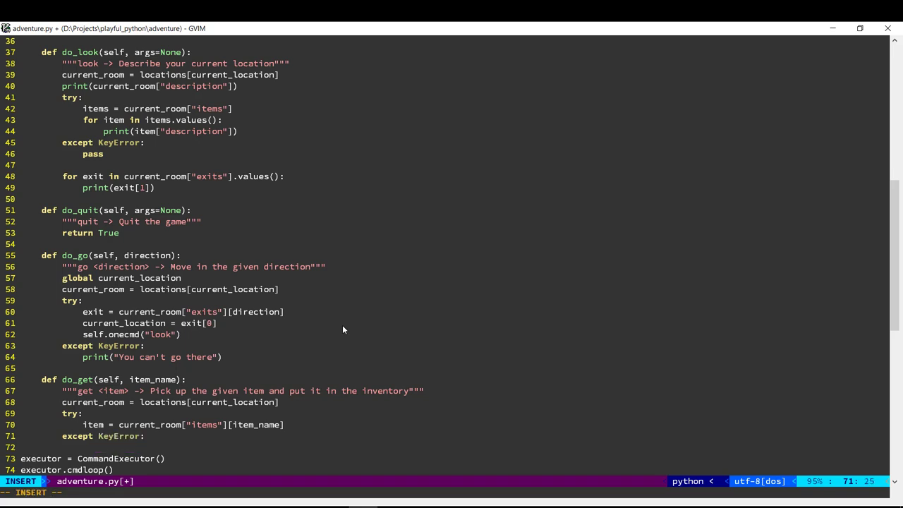
text(print(")
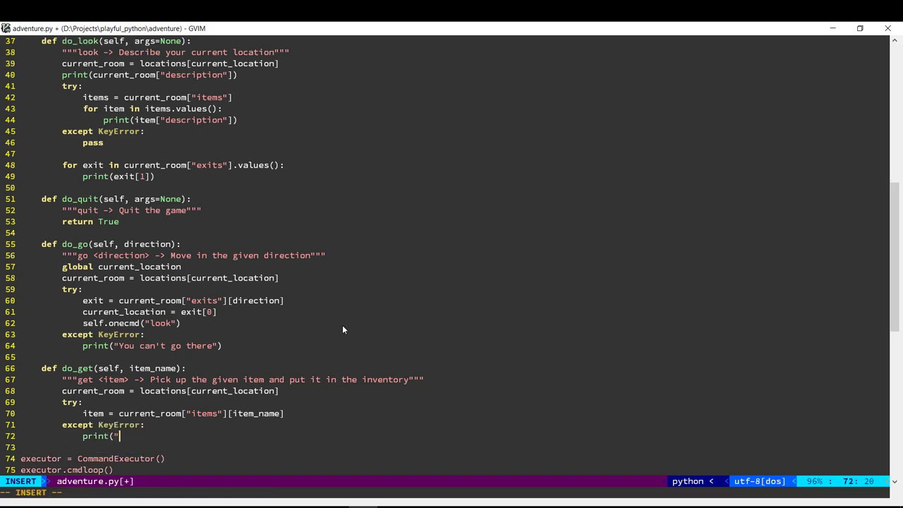
text(There is no such)
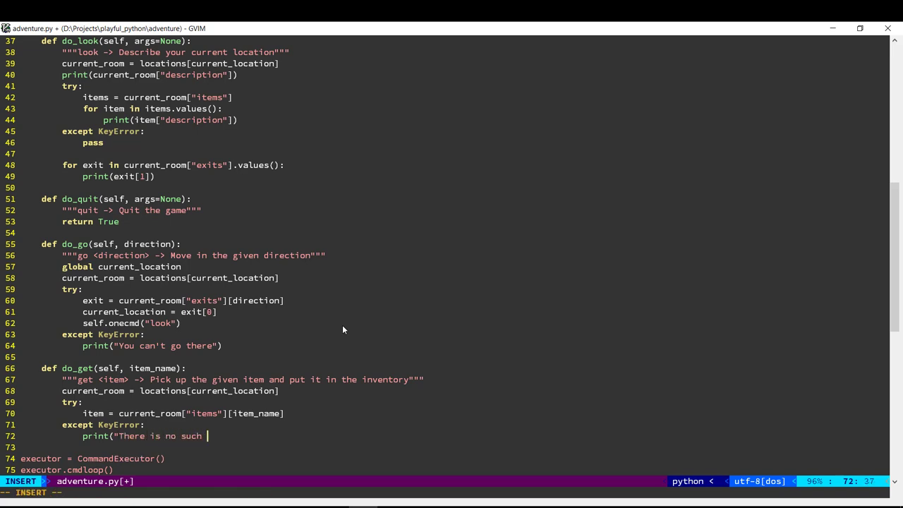
text(item here"))
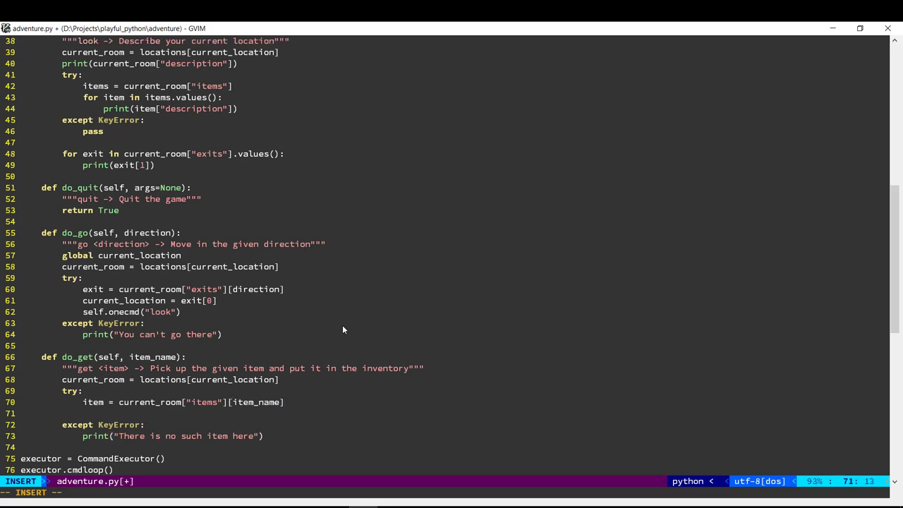
Store inventory[item_name] = item and del current_room["items"][item_name]
text(inventory[)
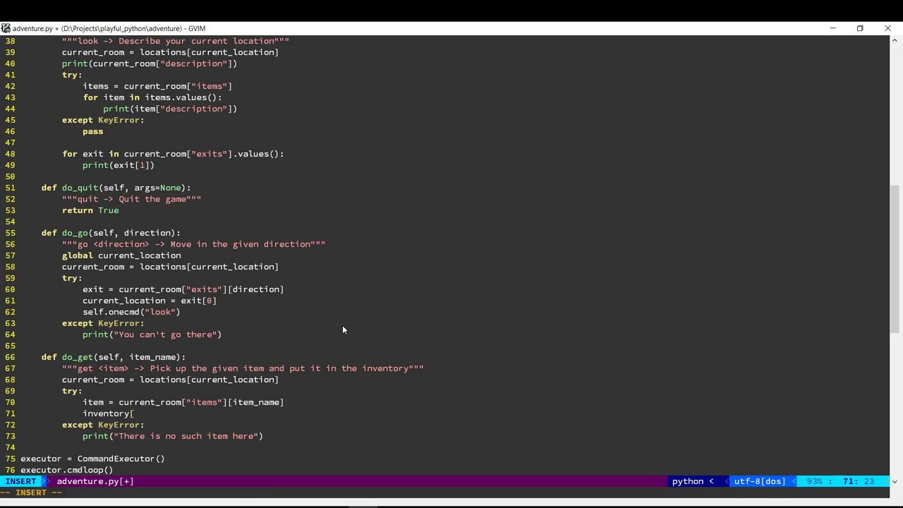
text(item_name])
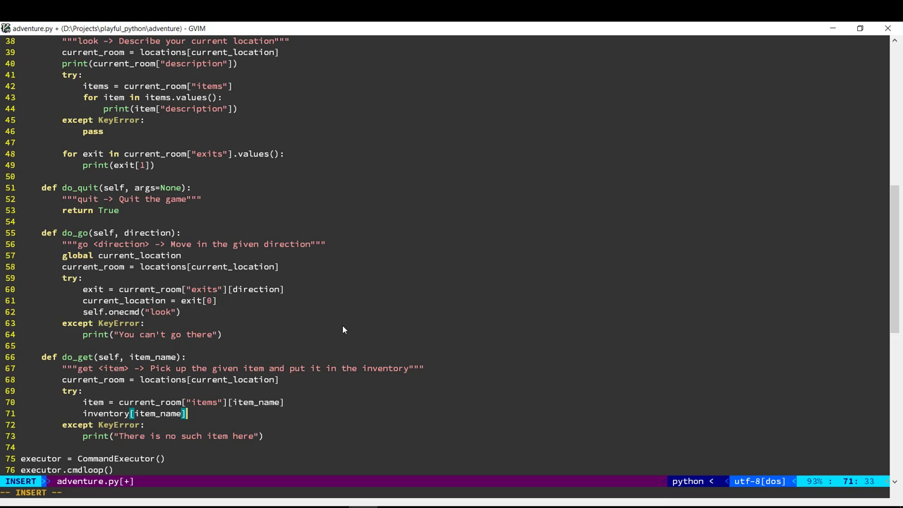
text(= item)
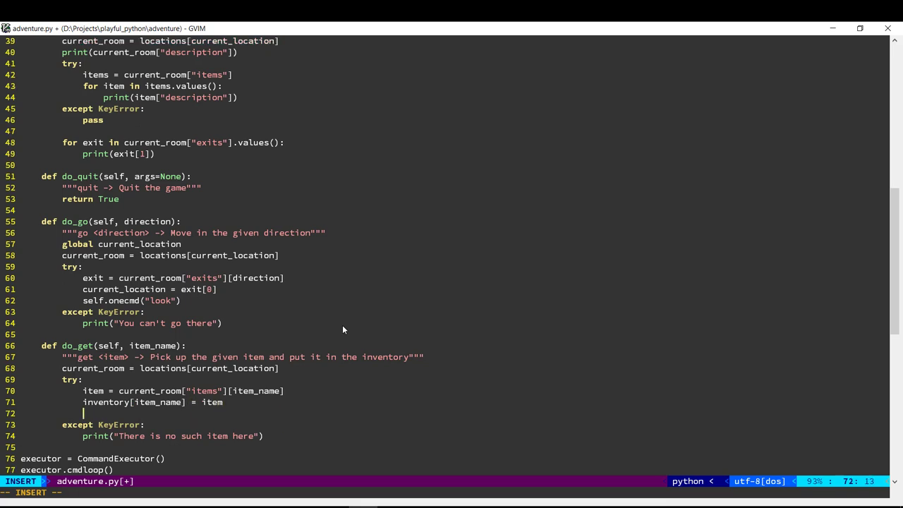
text(del current_room[)
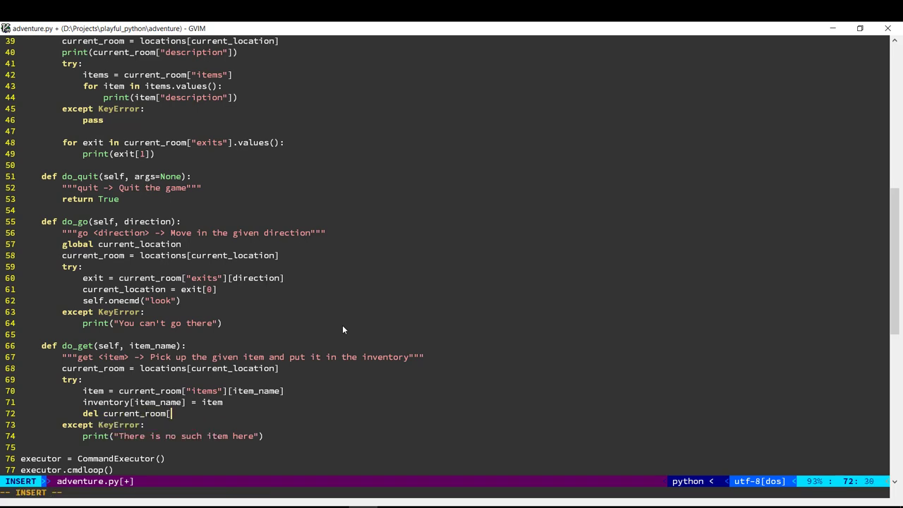
text("items"])
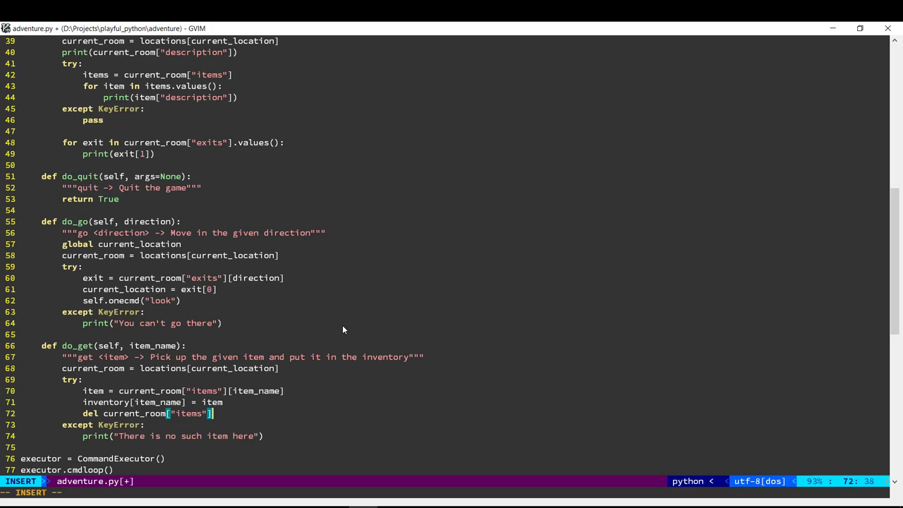
text([item_name)
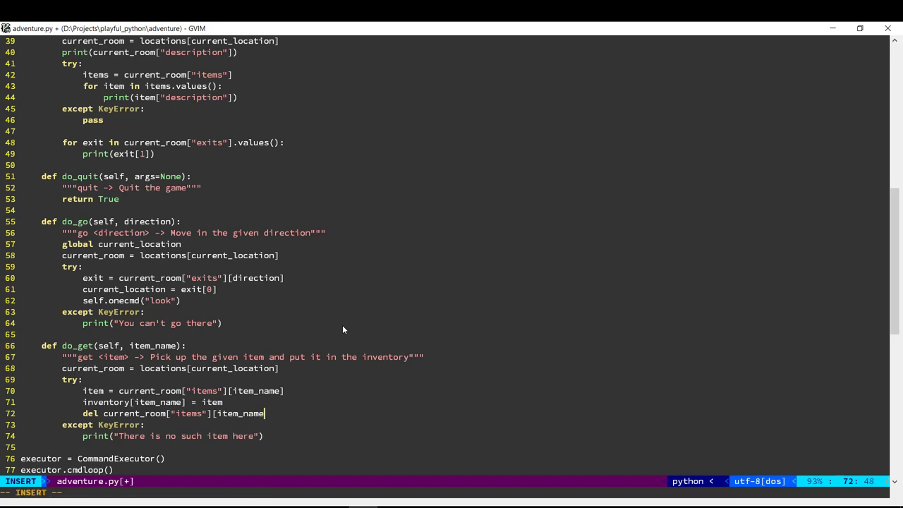
Print "Added {} to inventory".format(item_name) to finish do_get
text(print()
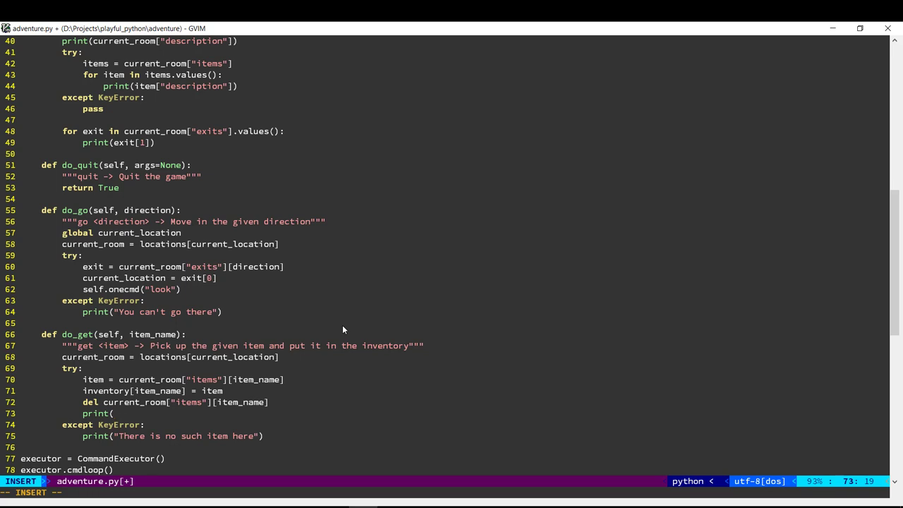
text("Added)
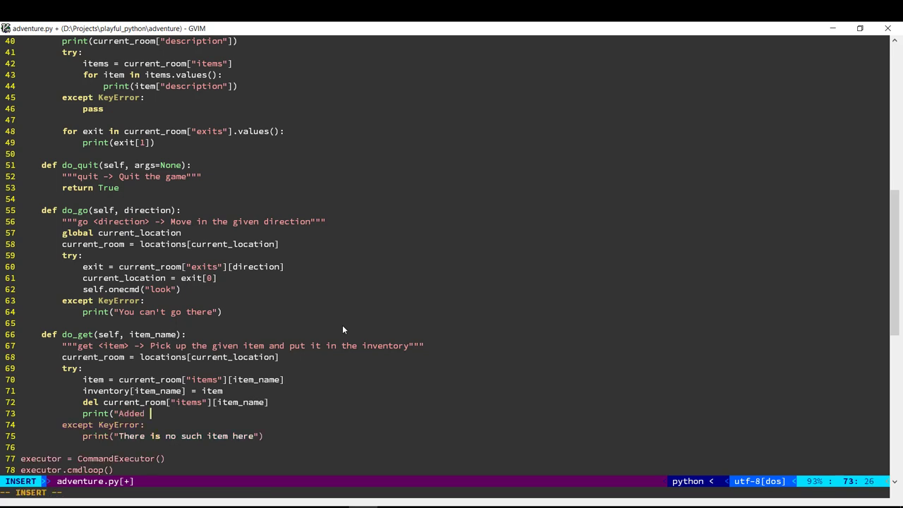
text({} to inven)
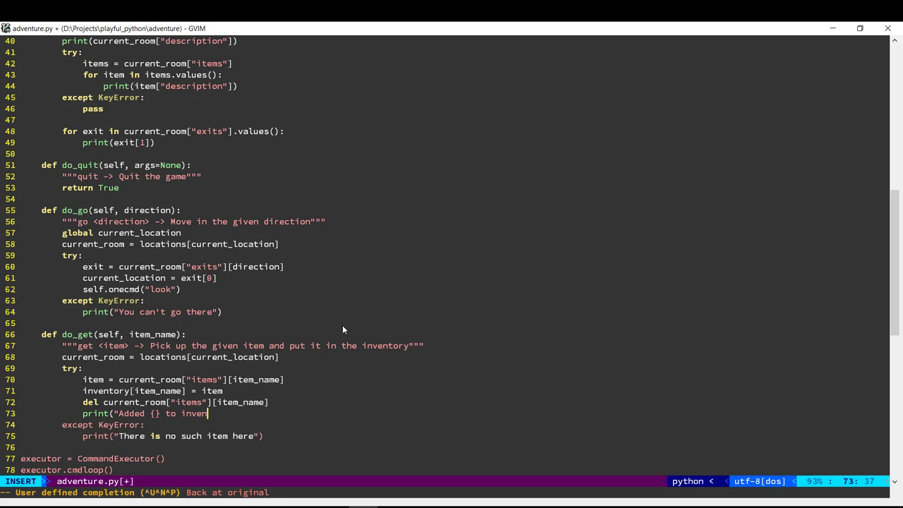
text(tory".g)
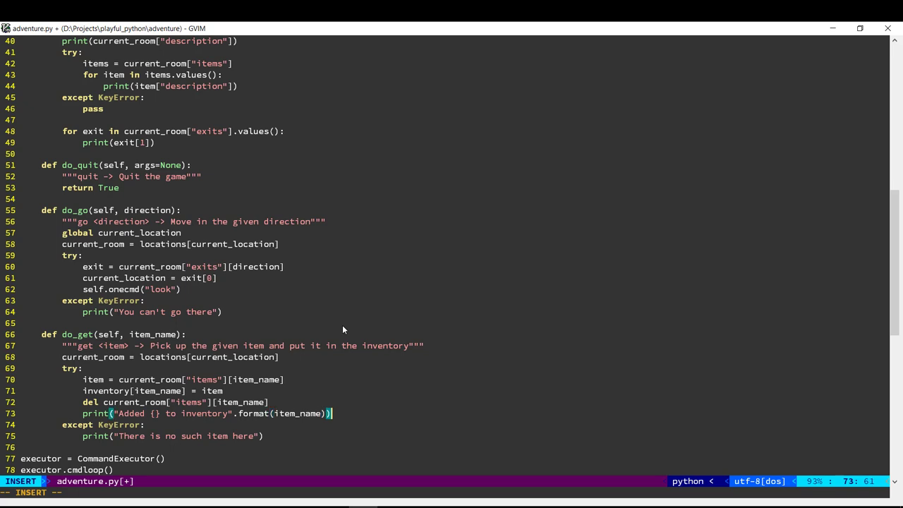
key(Escape)
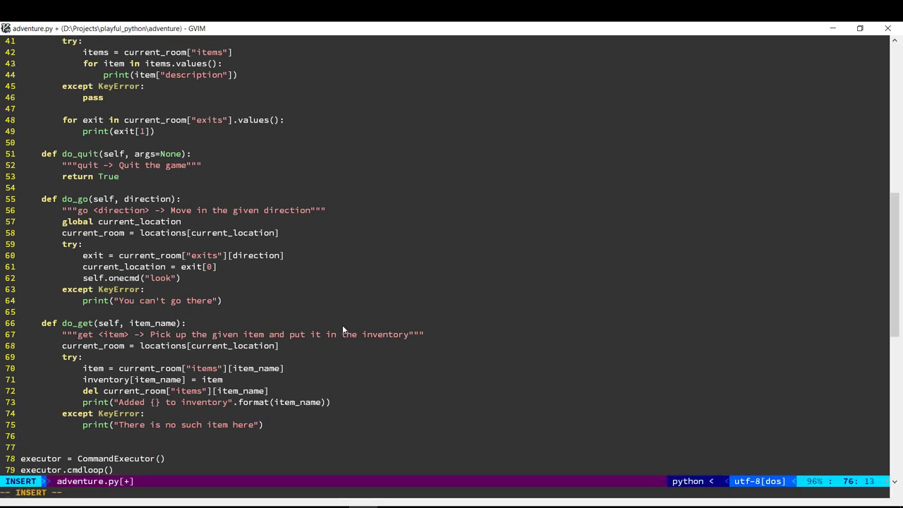
Define do_inventory(self, args=None) with docstring "inventory -> Show the items you are carrying"
text(def)
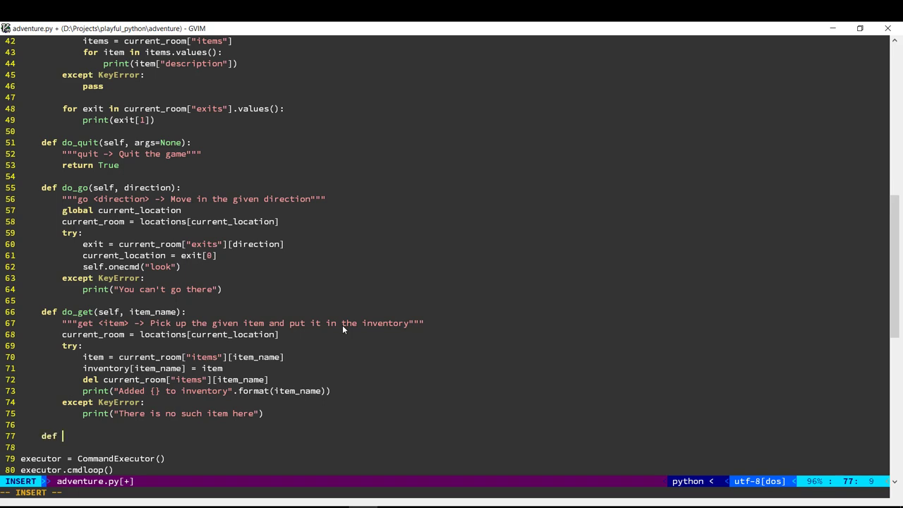
text(go)
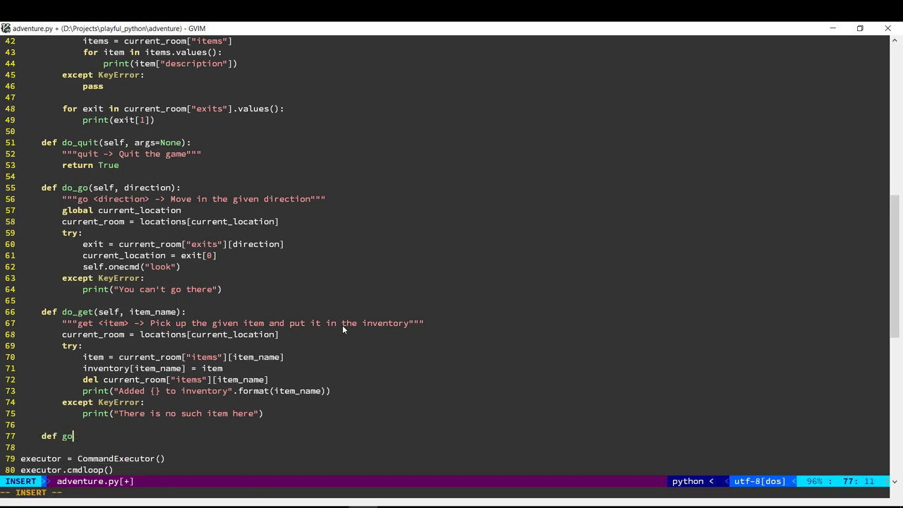
text(_)
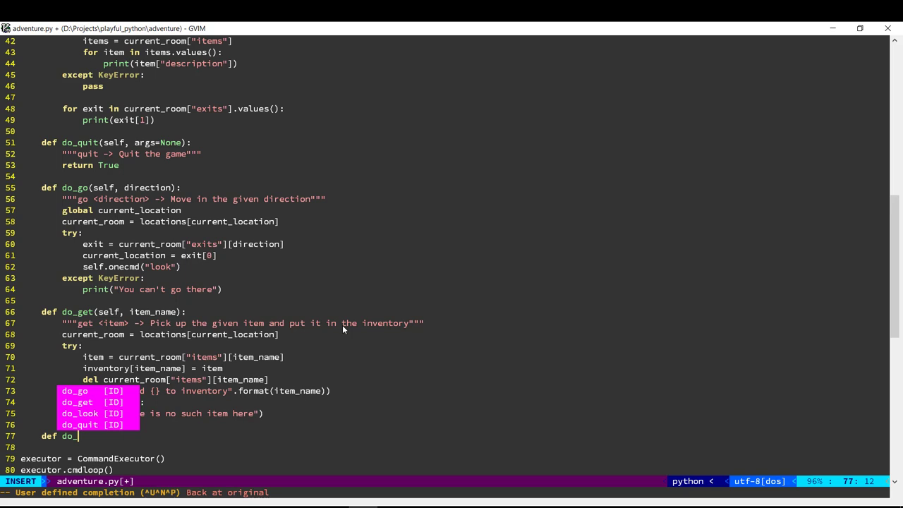
text(inventory)
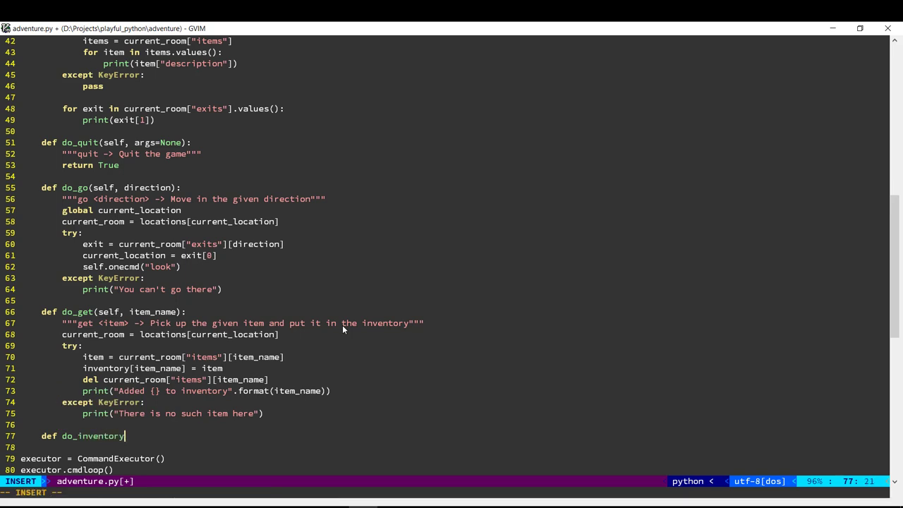
text((self,)
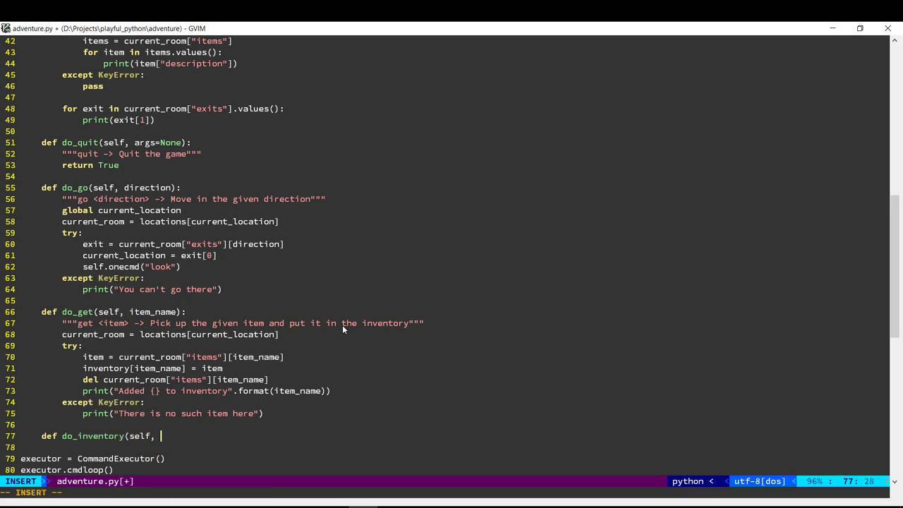
text(args)
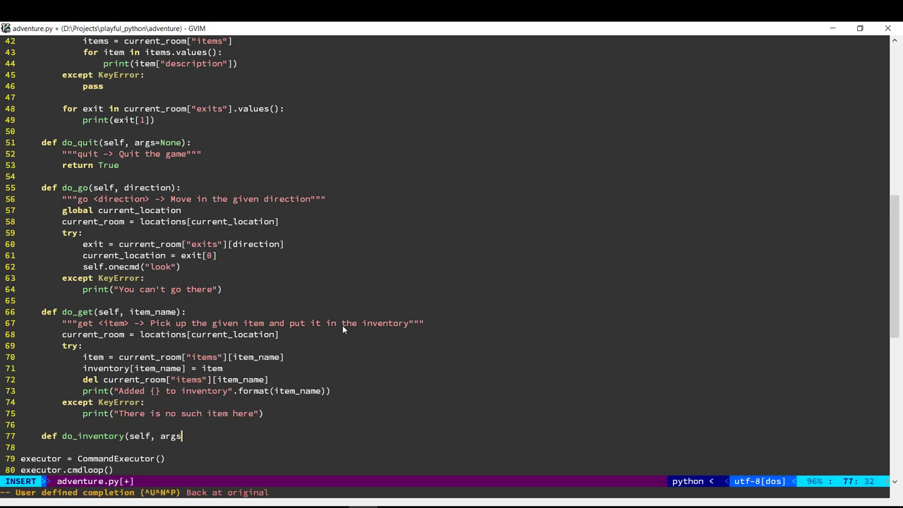
text(=None):)
text(""")
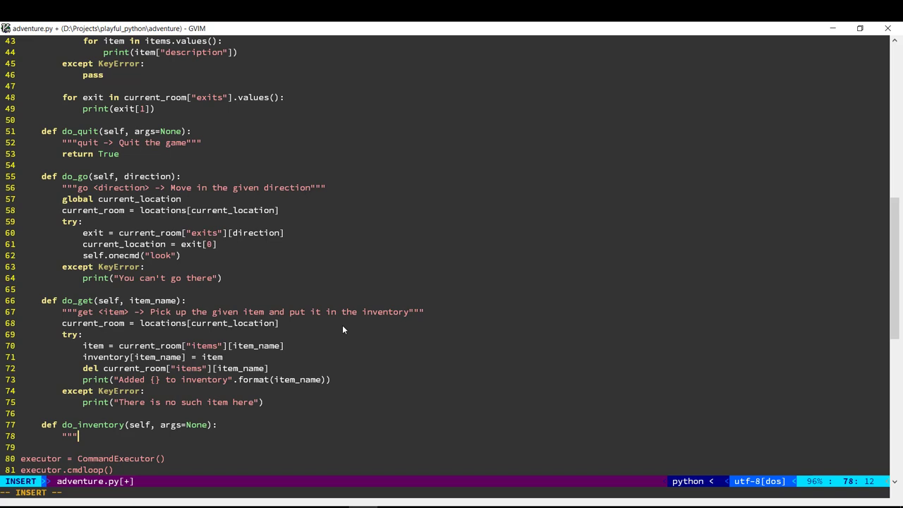
text(inventory)
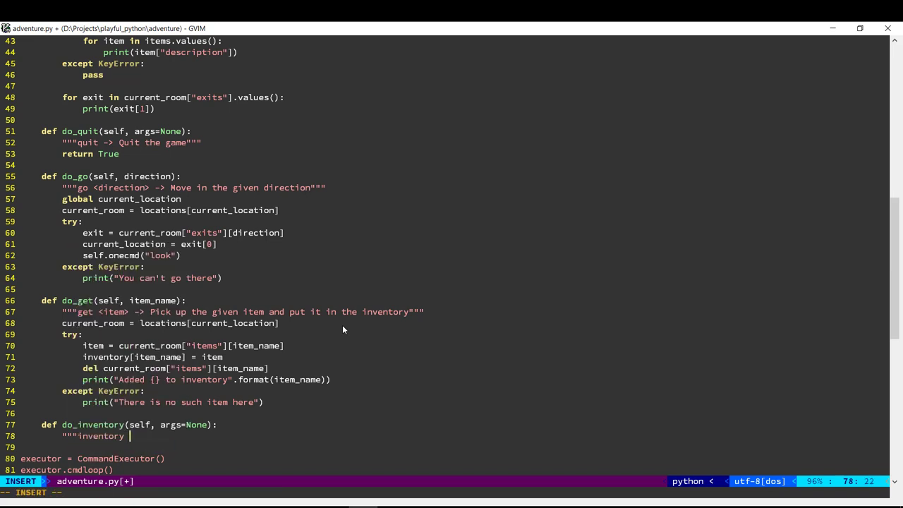
text(-> S)
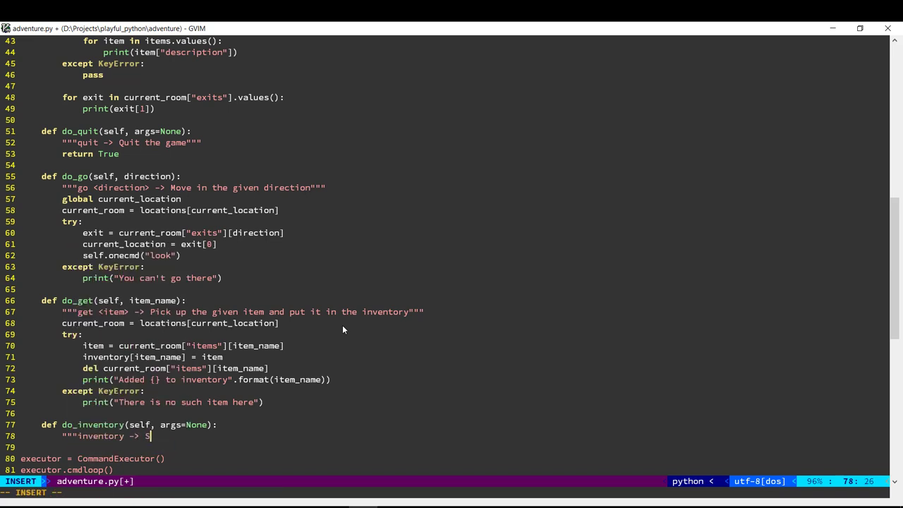
text(how the items y)
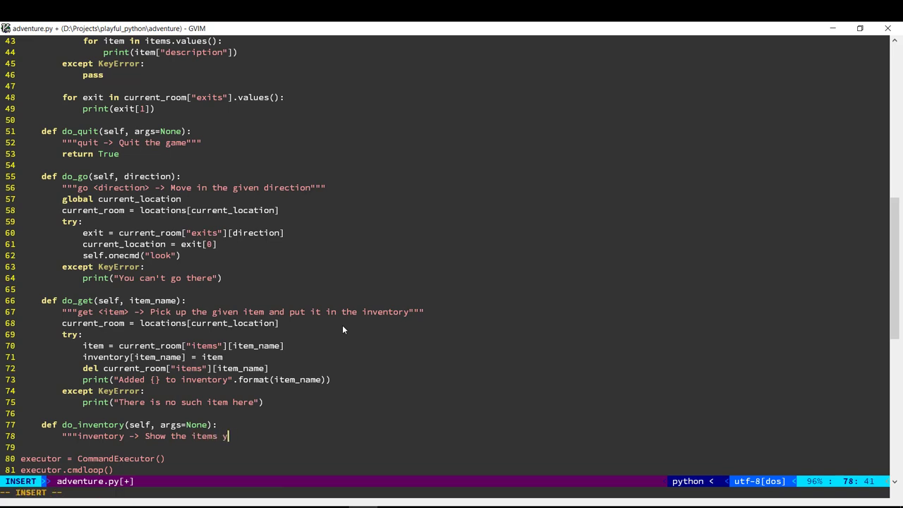
text(ou are carryin)
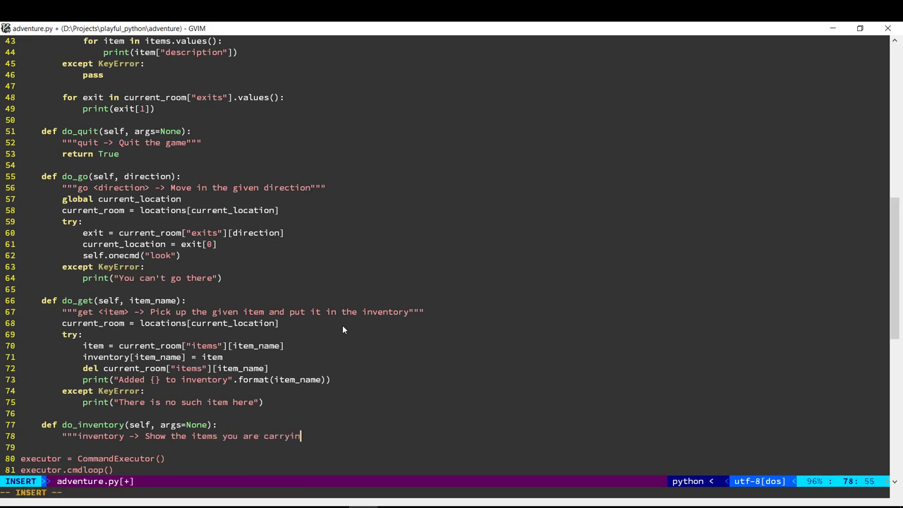
text(g""")
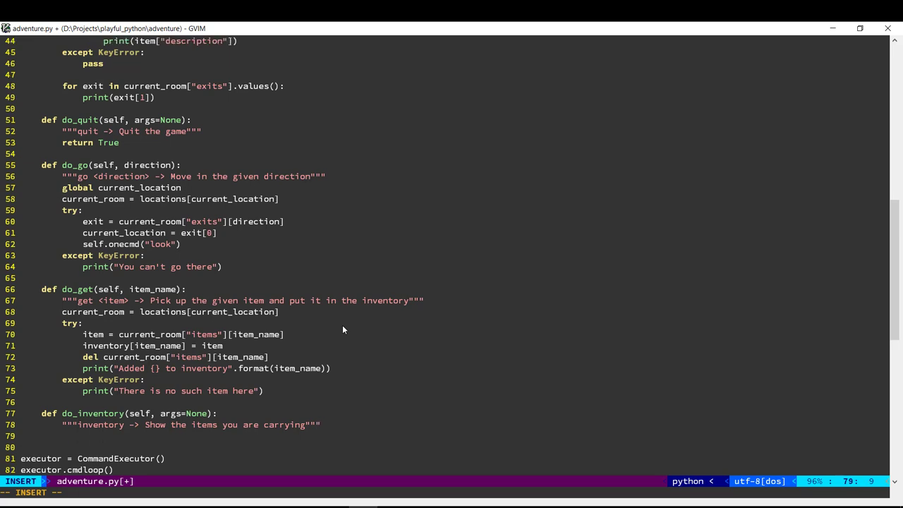
Print "You are carrying:" and "Nothing" when len(inventory) == 0
text(print("Y)
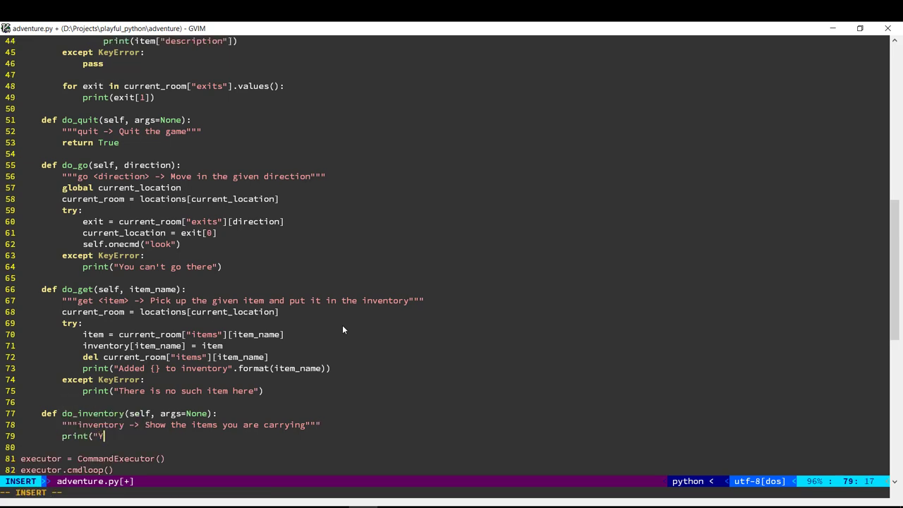
text(ou are cat)
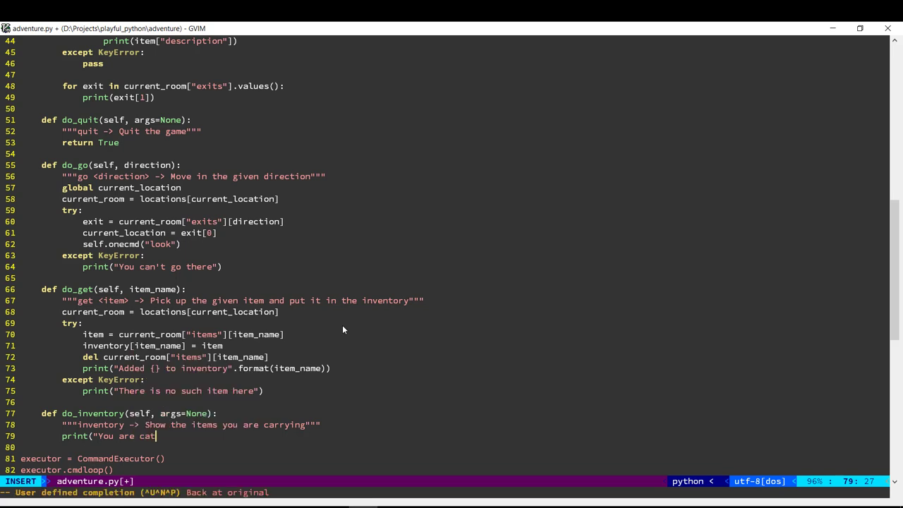
text(rrying:)
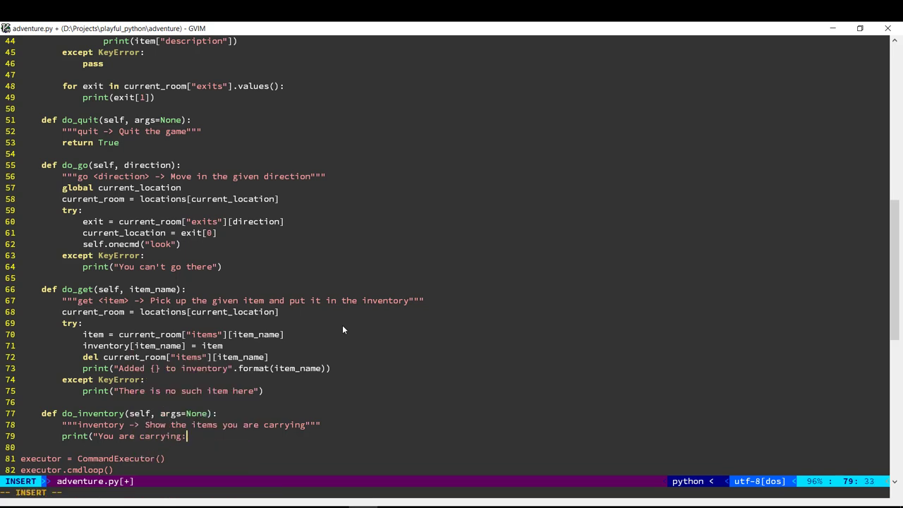
key(Return)
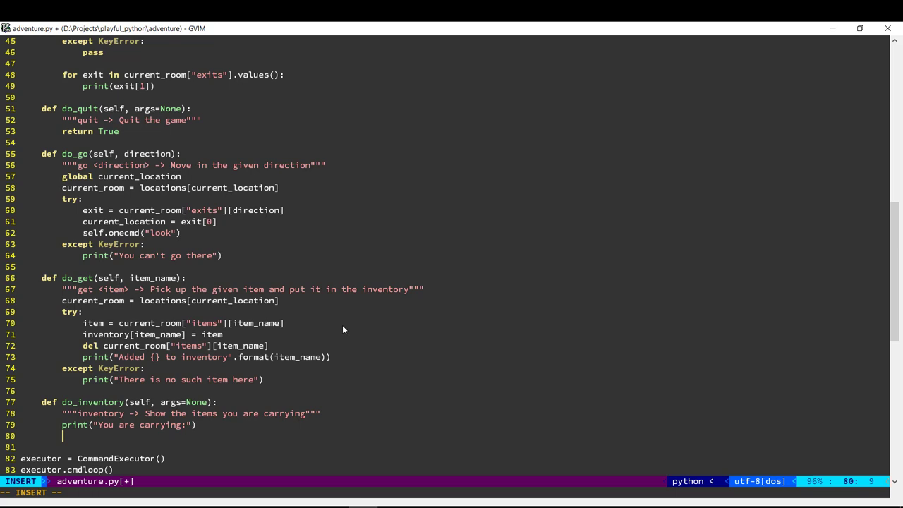
text(if len()
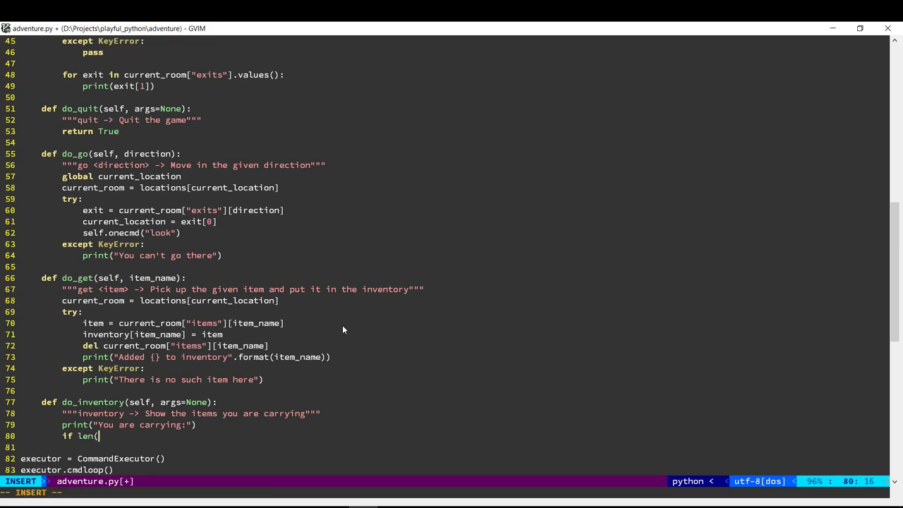
text(inventory) == 0:)
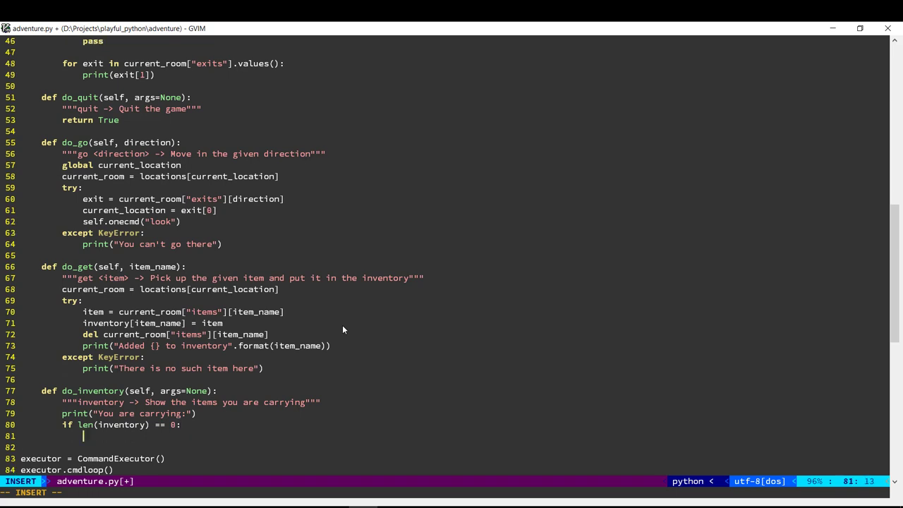
text(print("Nothing)
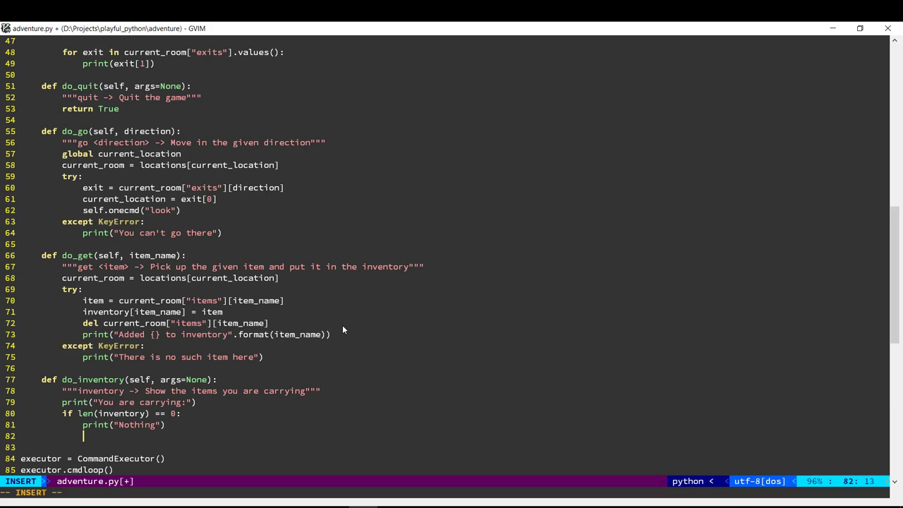
Loop for item in inventory printing each item, then save adventure.py
text(for item in)
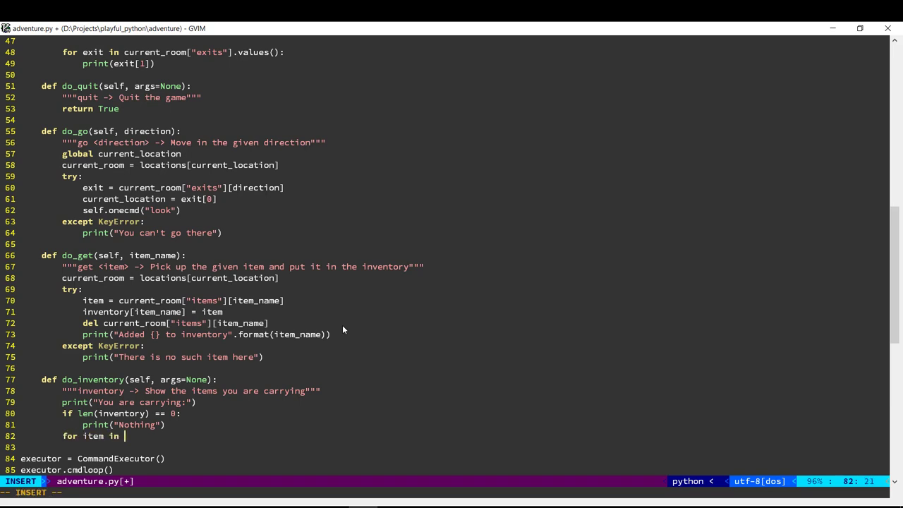
text(inventory.keys()
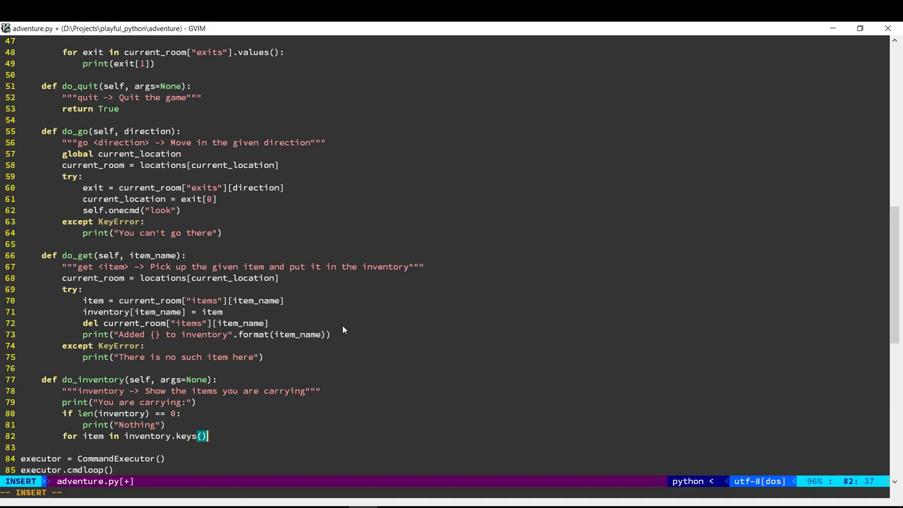
text(:)
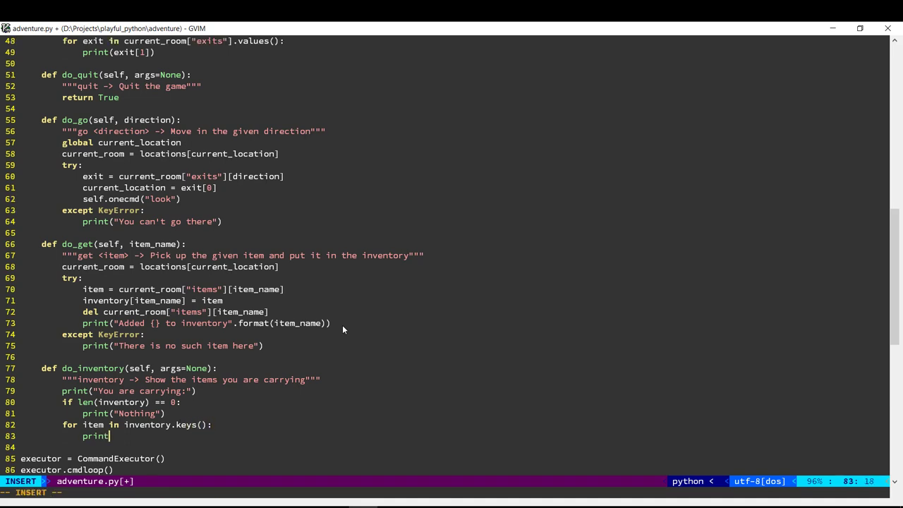
text((item))
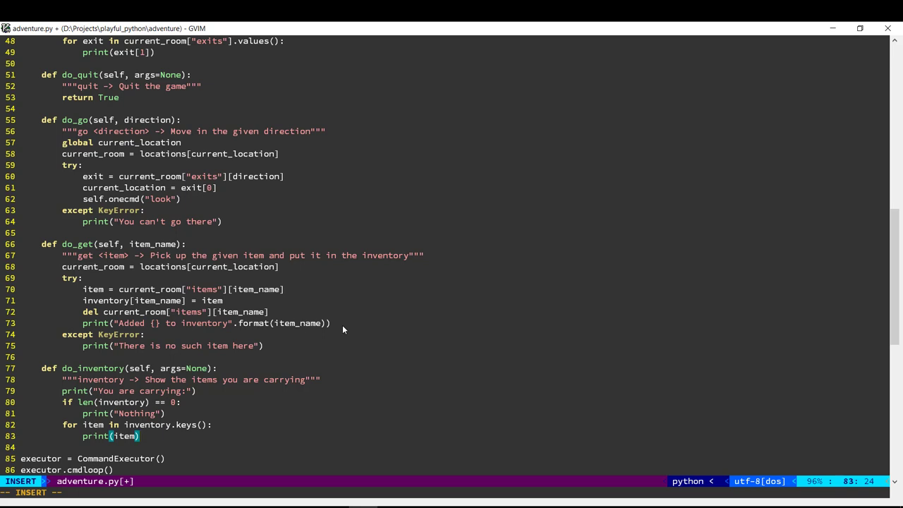
key(Escape)
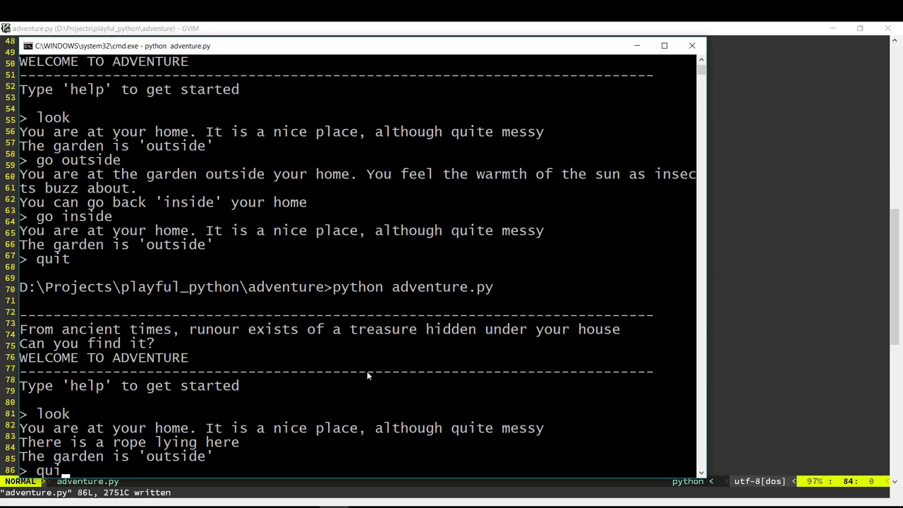
Rerun the game, get rope, check inventory lists rope, then quit
scroll(down, 3)
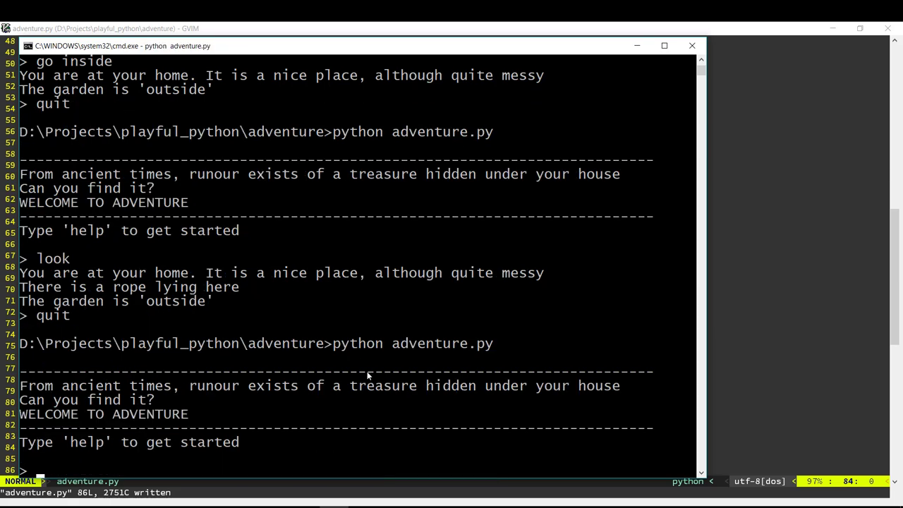
scroll(down, 3)
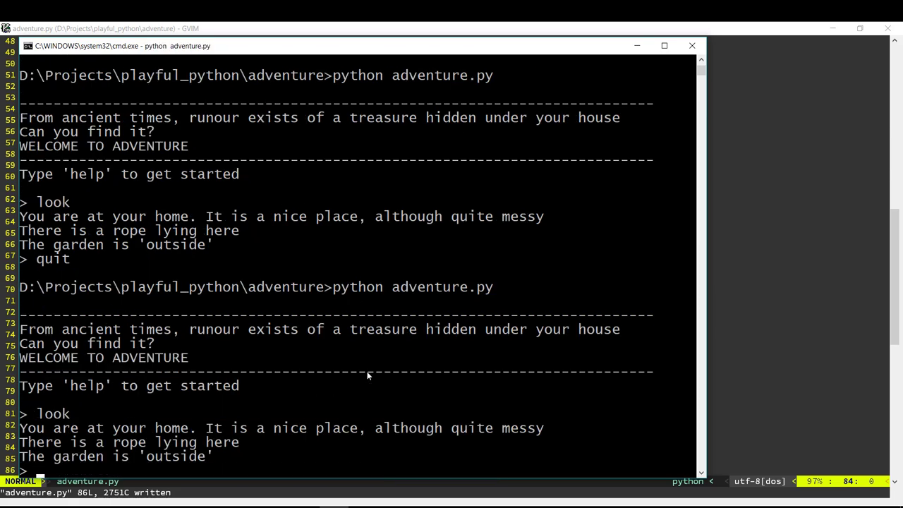
text(get rope)
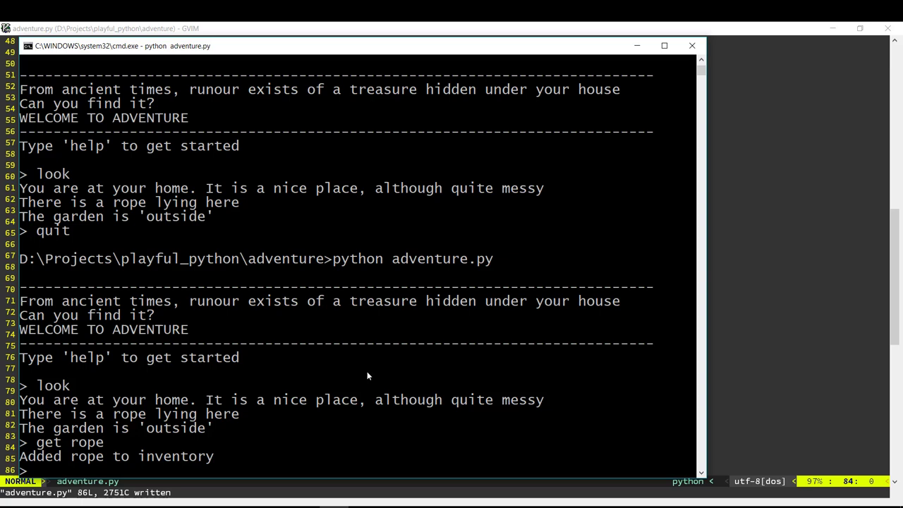
scroll(down, 3)
text(look)
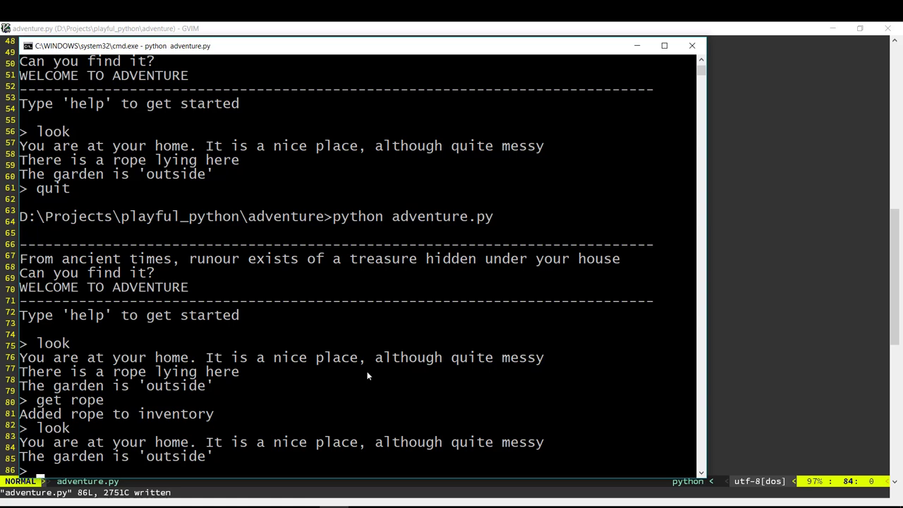
text(inventory)
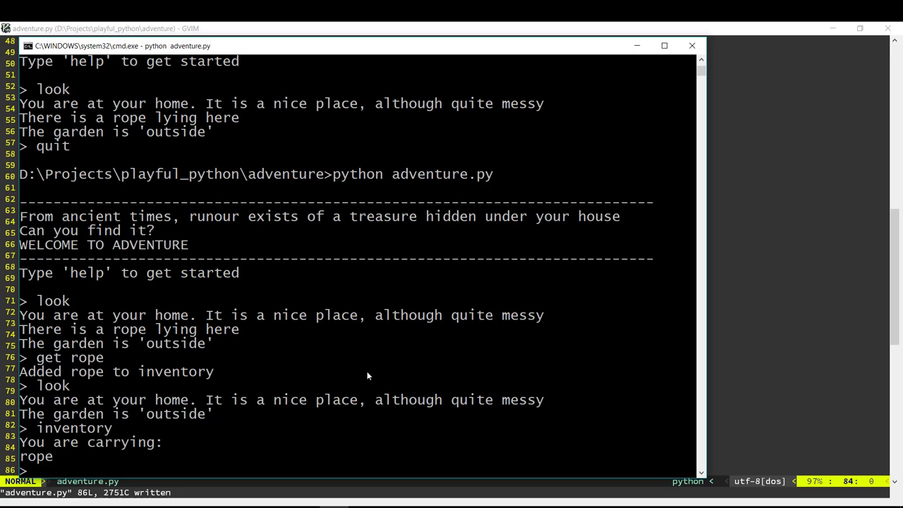
text(quit)
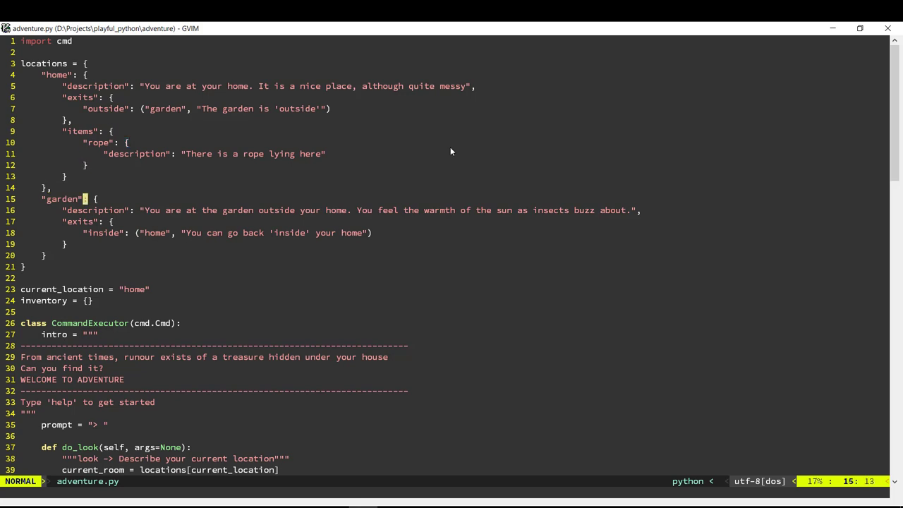
Insert 'There is a well here.' into the garden description and open a "well": { location
key(i)
text(")
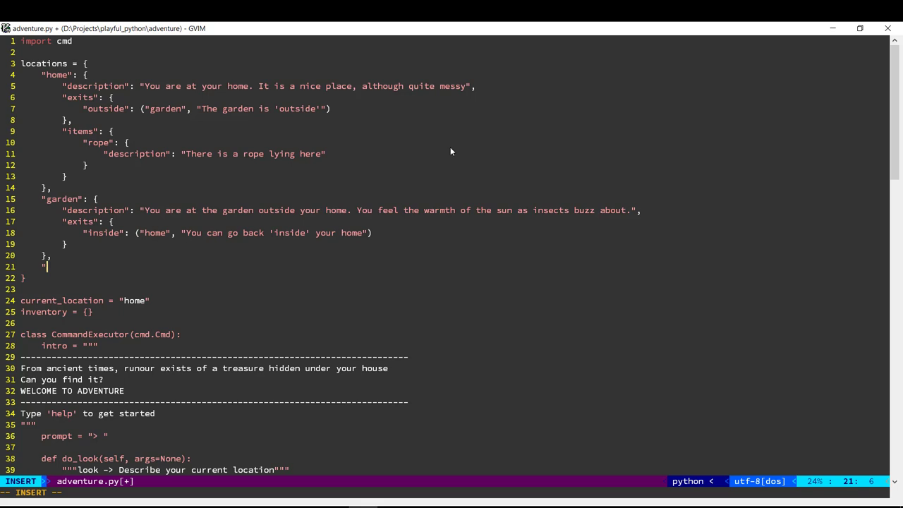
text(well")
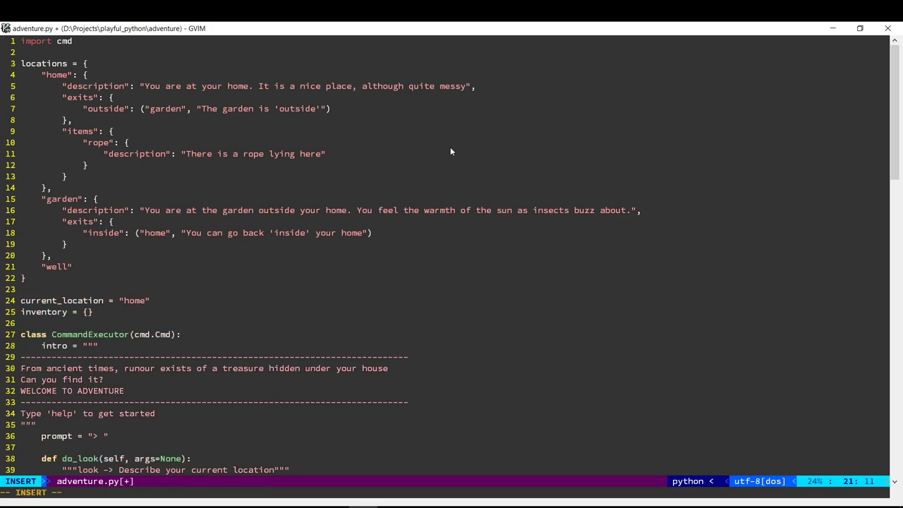
click(202, 210)
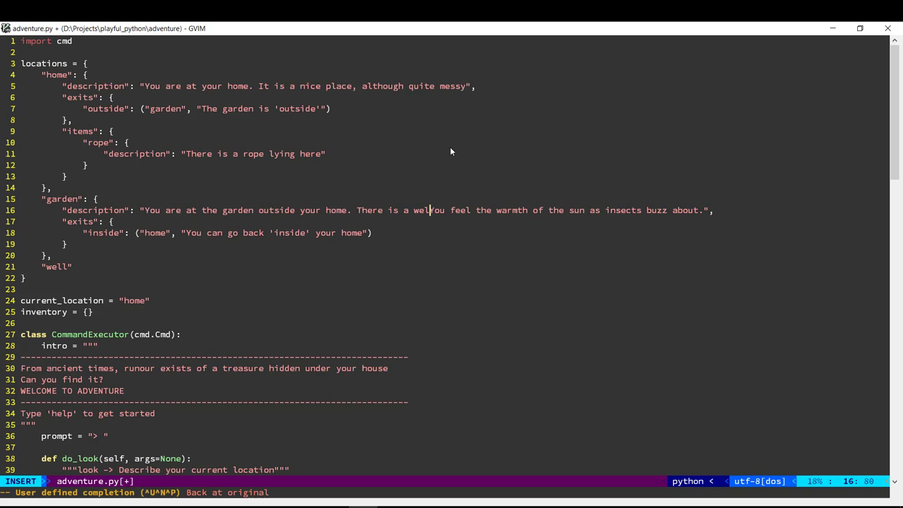
text(here.)
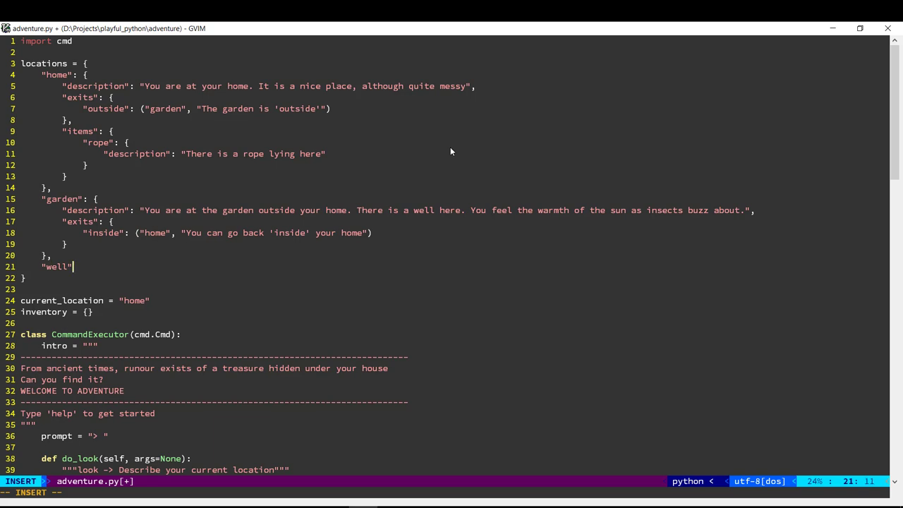
text(:)
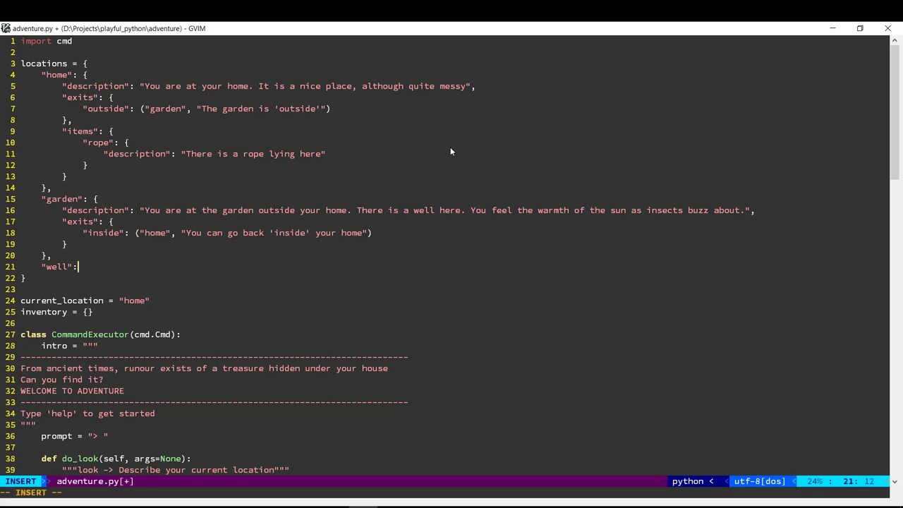
text({)
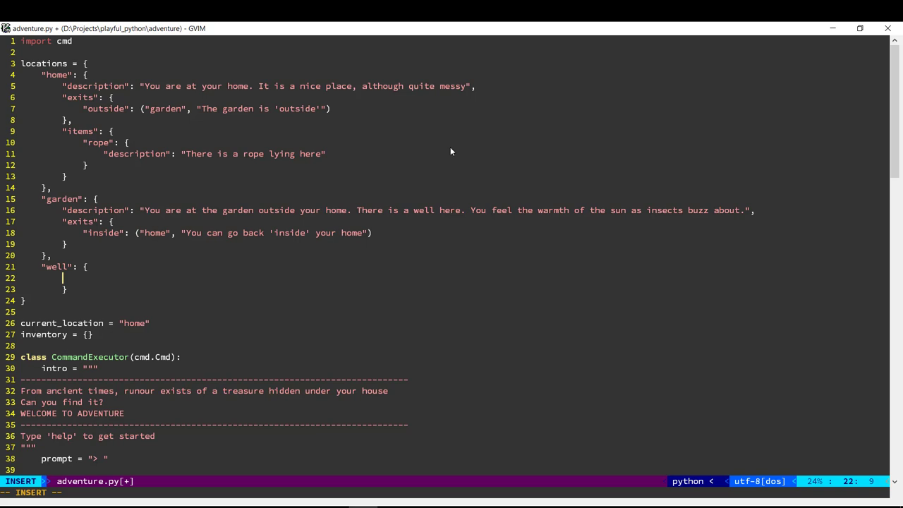
Give the well location the description "You are at the bottom of the well"
text("descript)
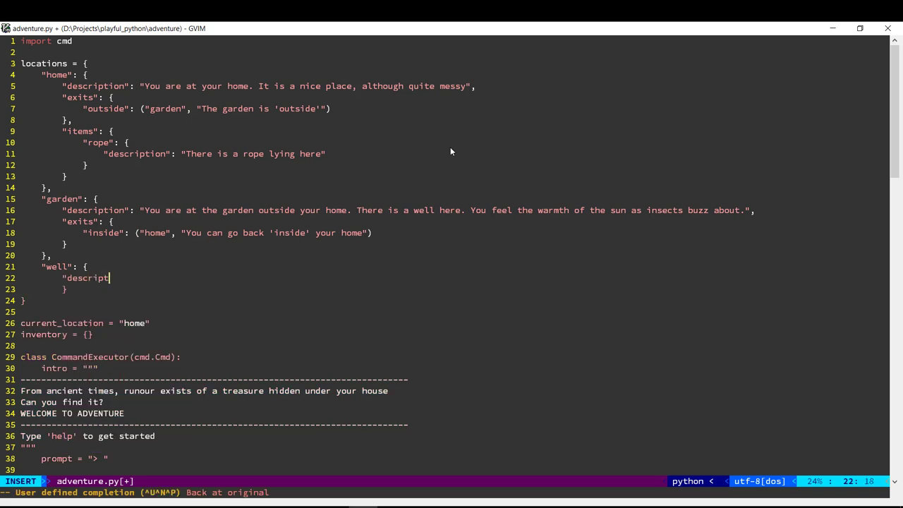
text(ion": ")
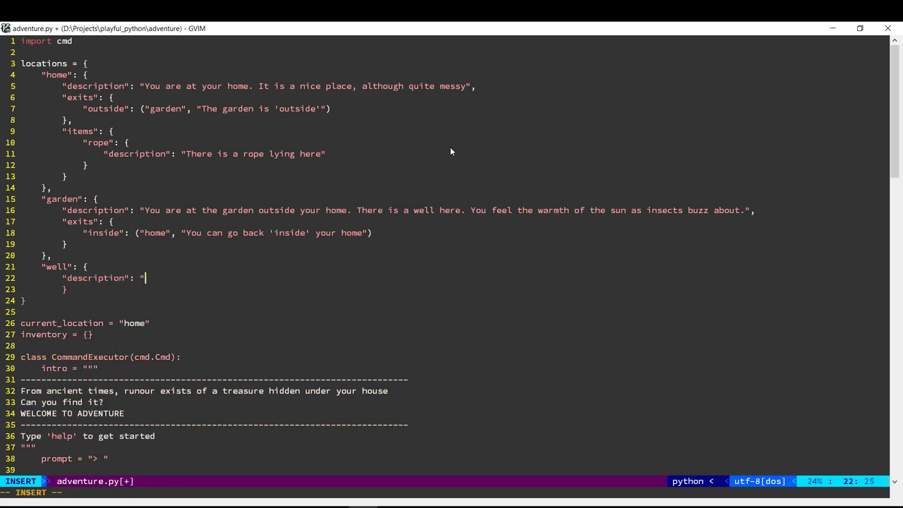
text(You are at)
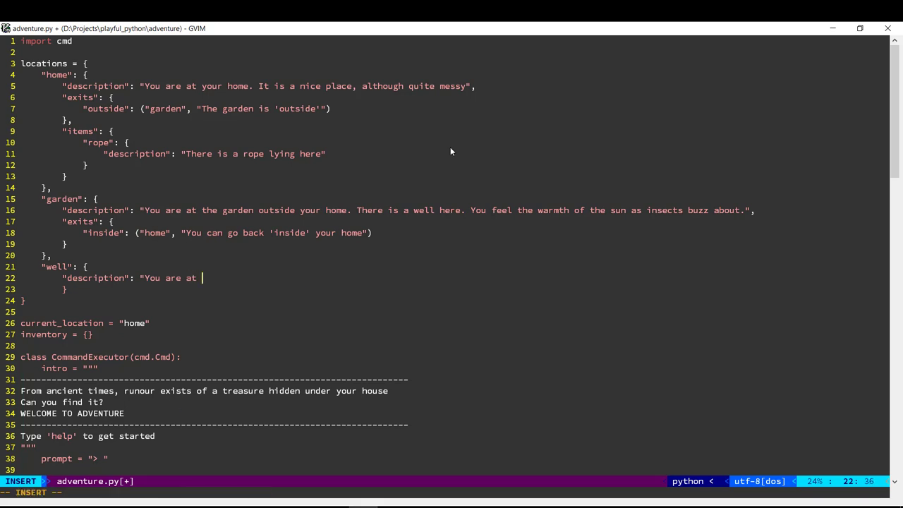
text(the bottom of the)
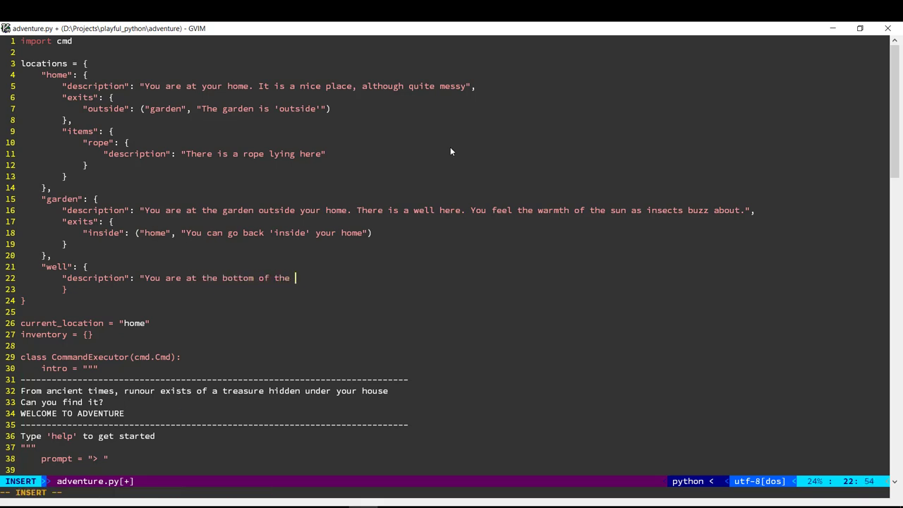
text(well",)
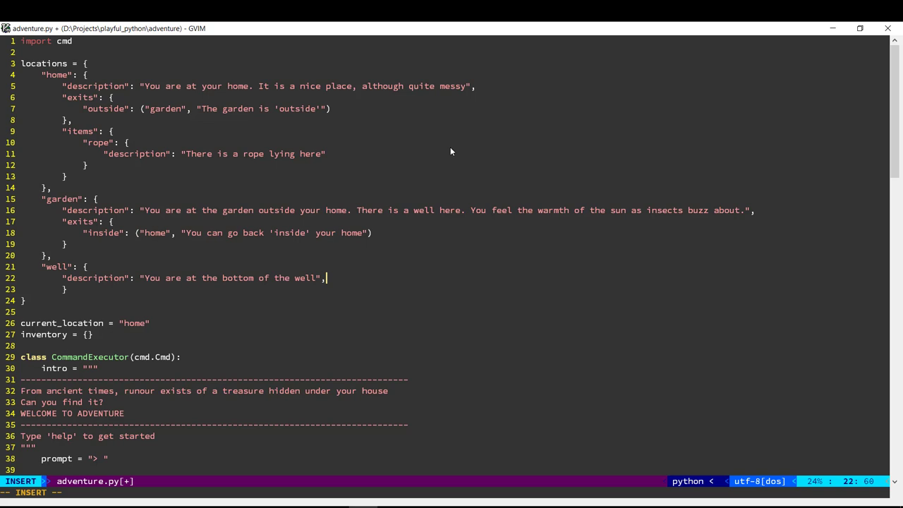
Add the well's 'up' exit to the garden with "You can climb 'up' out of the well" and save adventure.py
text("exits": {)
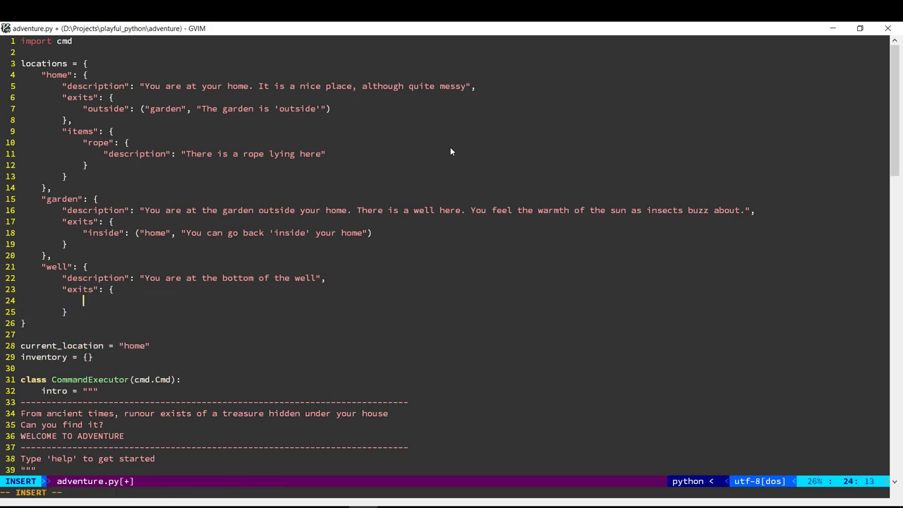
text("up)
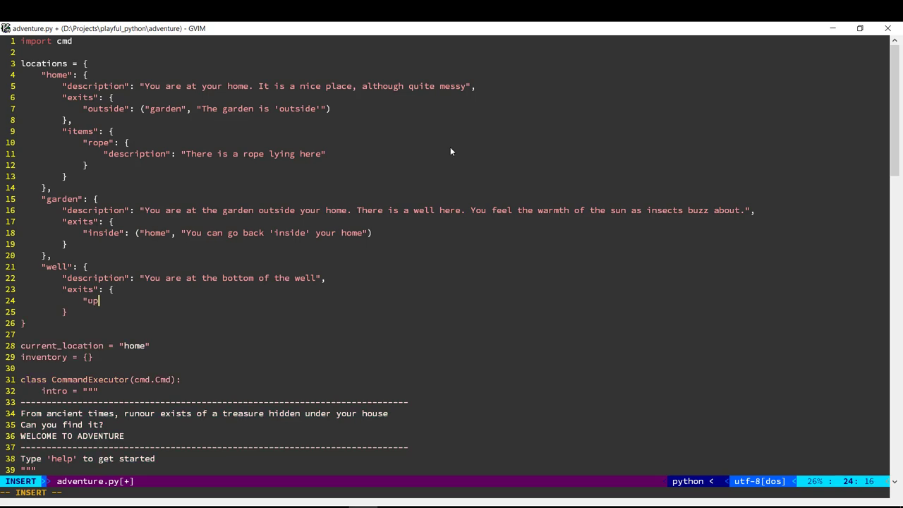
text(": ()
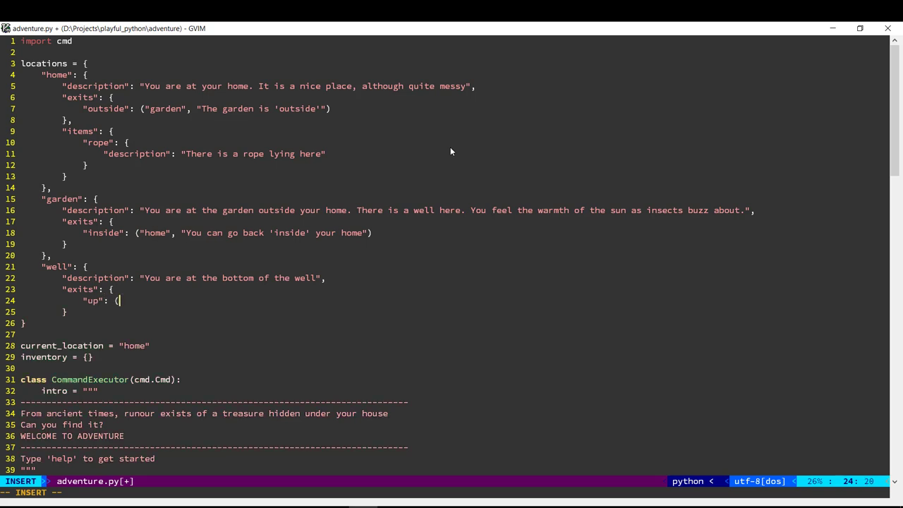
text(gard)
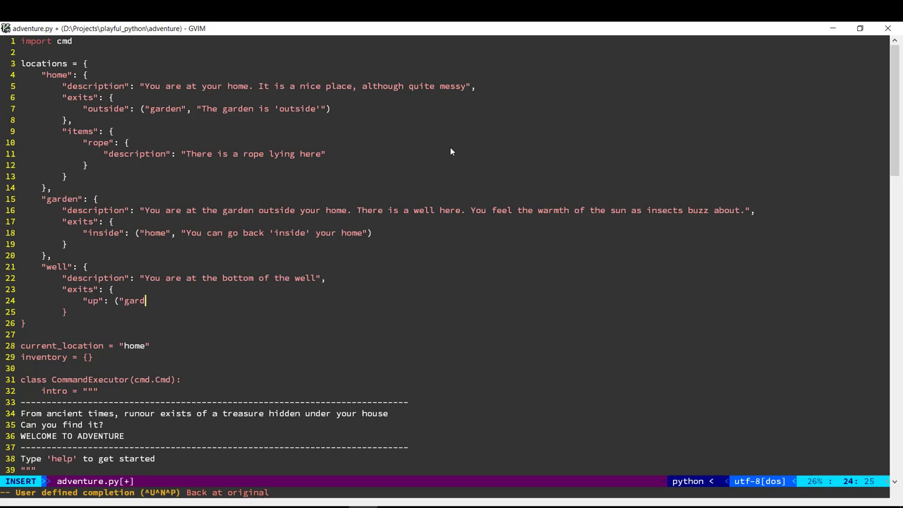
text(en", ")
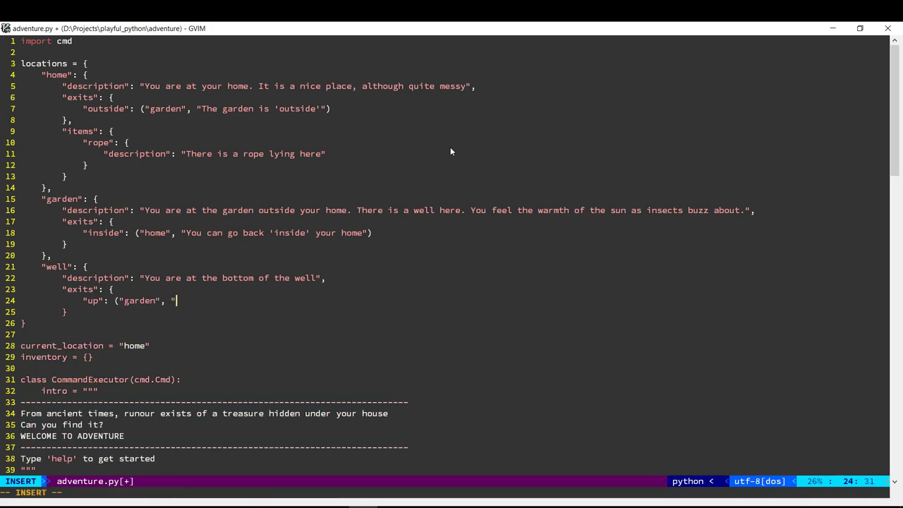
text(You can)
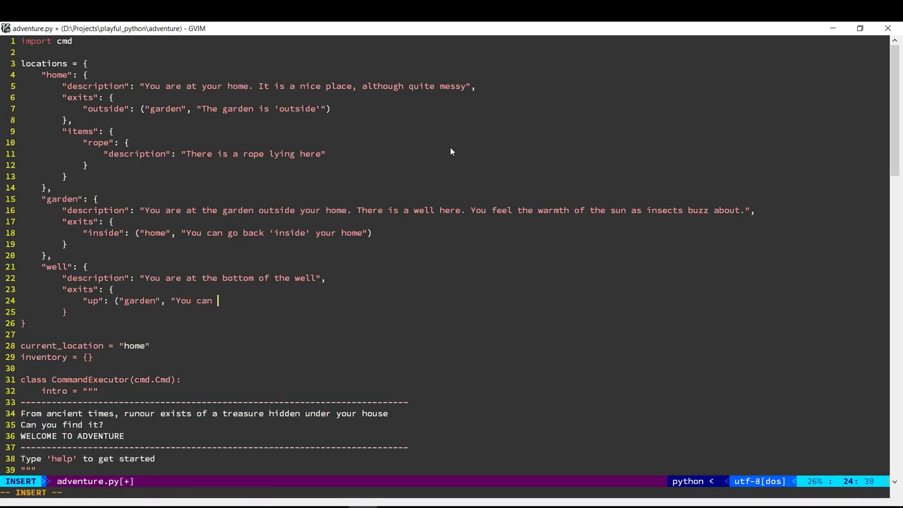
text(clim)
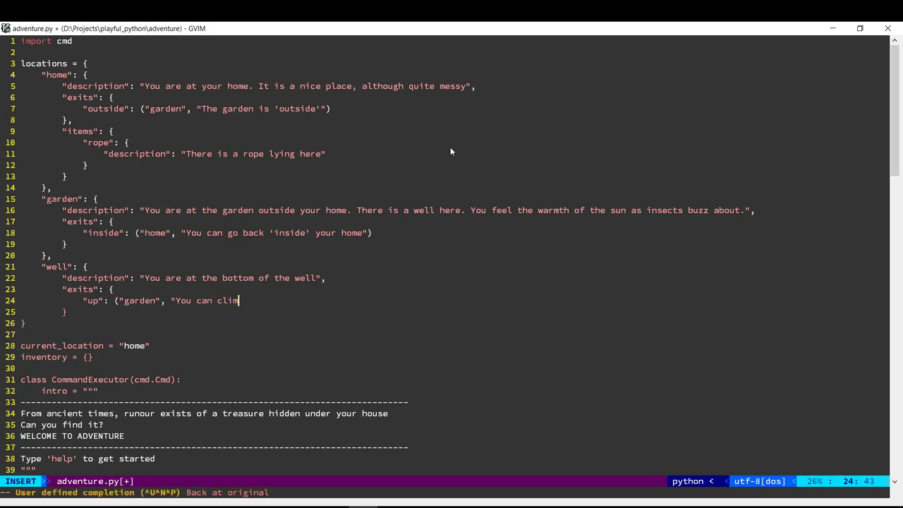
text(b 'up')
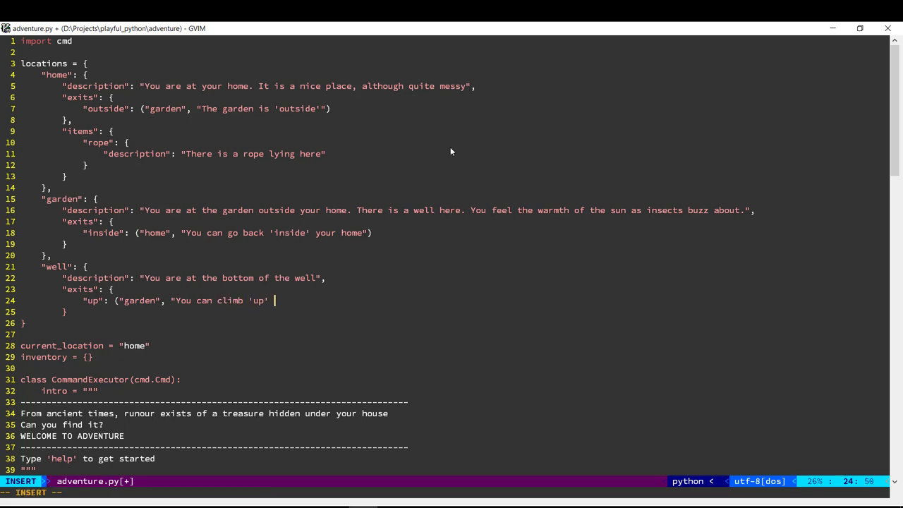
text(out of the wel)
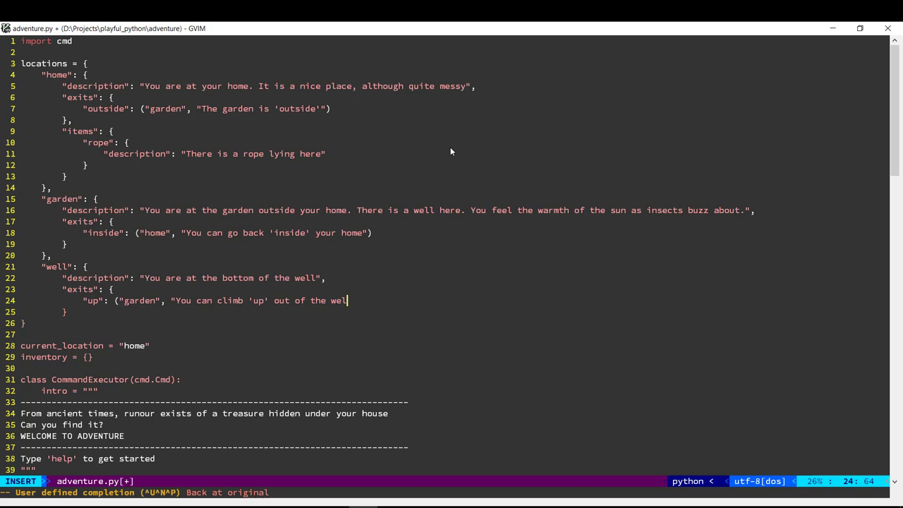
key(Return)
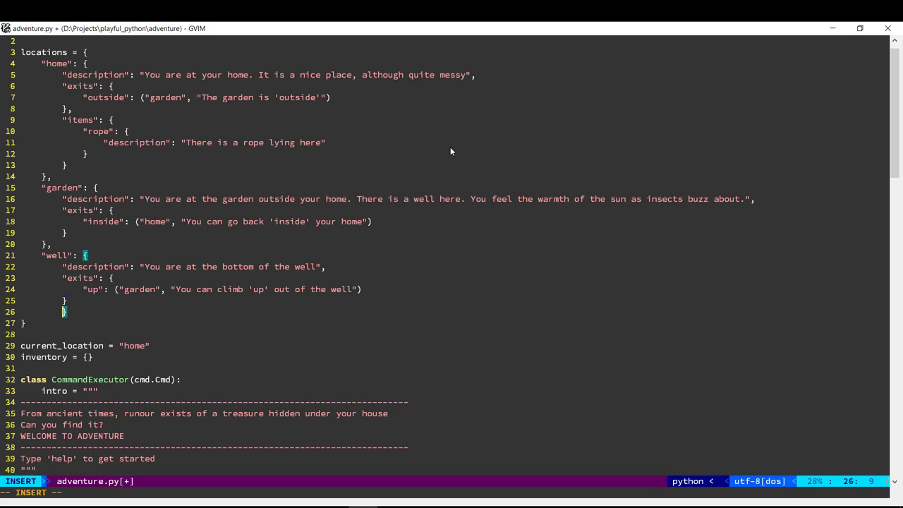
key(Escape)
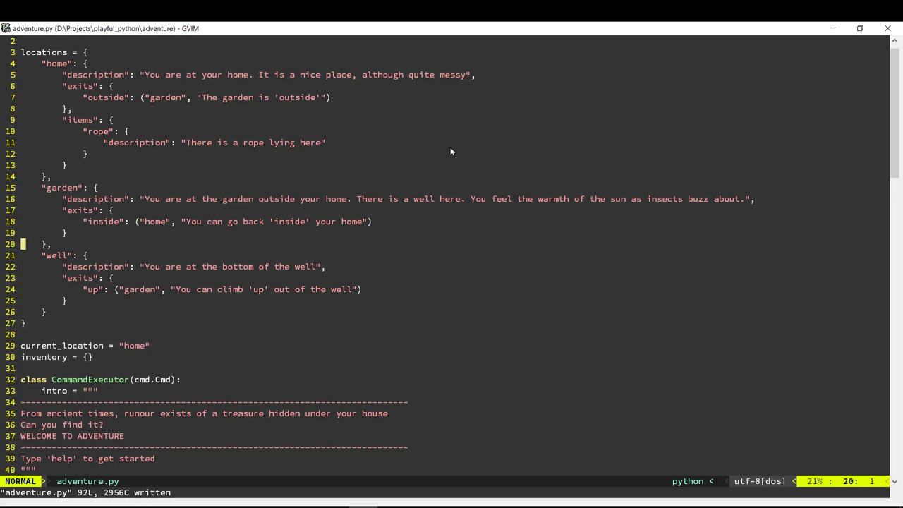
mouse_move(120, 270)
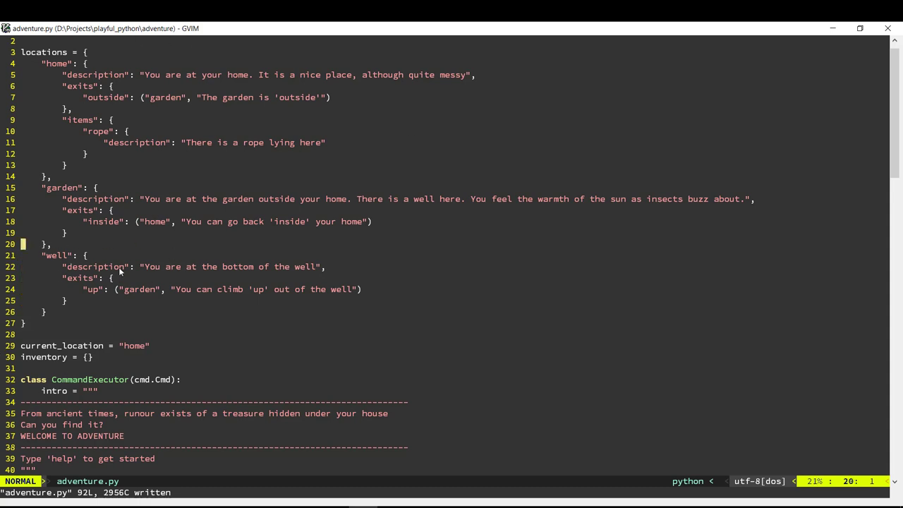
mouse_move(121, 232)
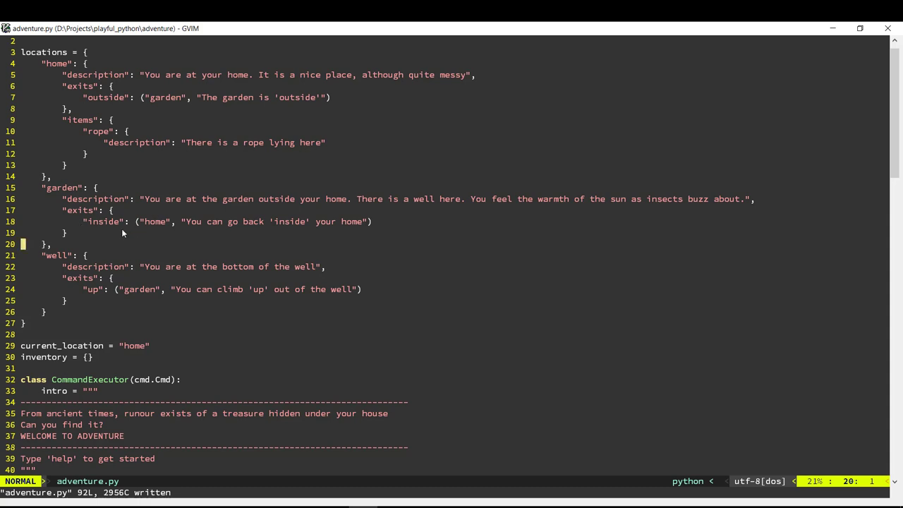
mouse_move(116, 89)
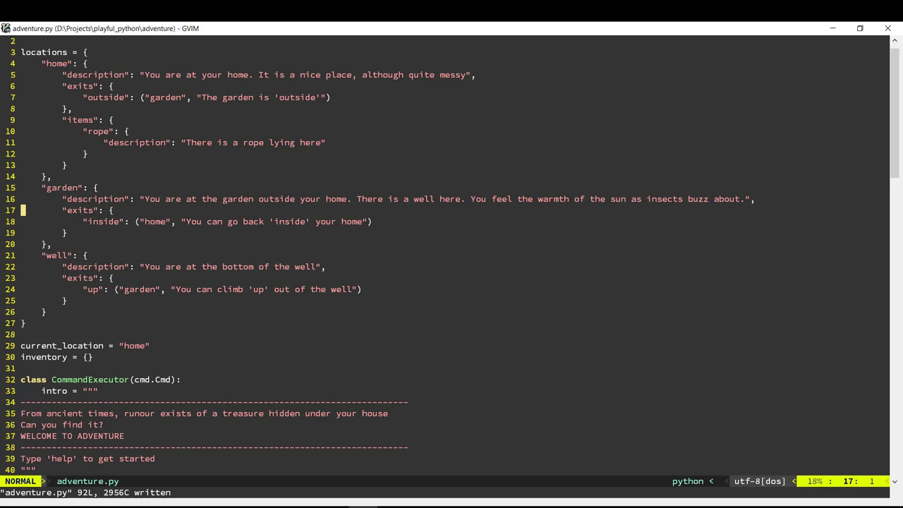
mouse_move(96, 183)
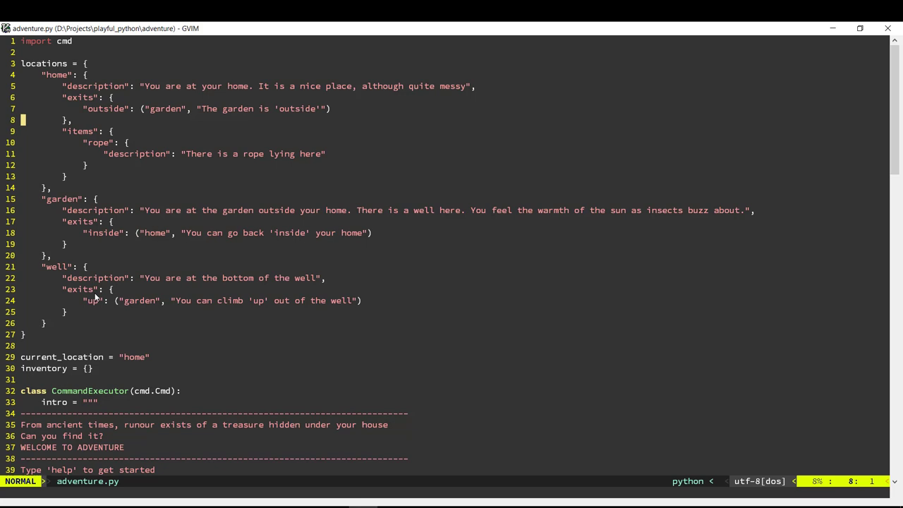
key(gg)
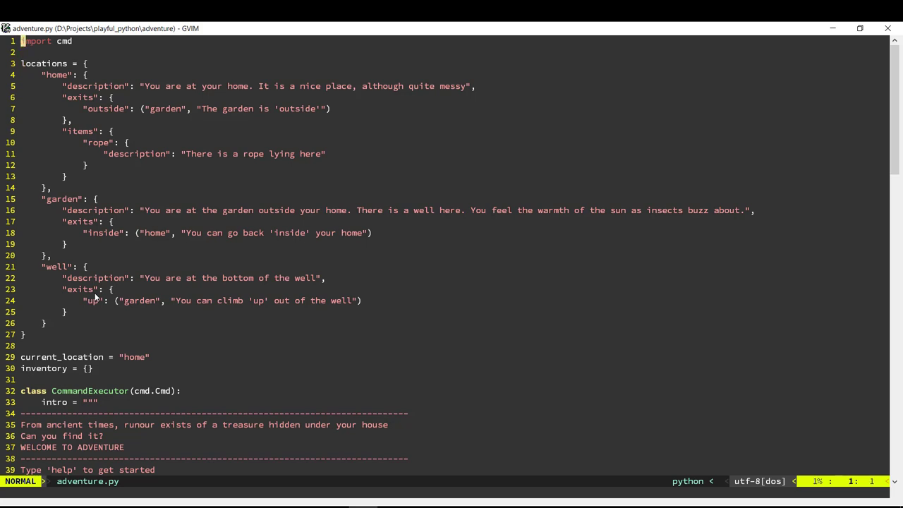
Define tie_rope() that prints "You can't do that here" and returns when current_location isn't "garden"
text(def)
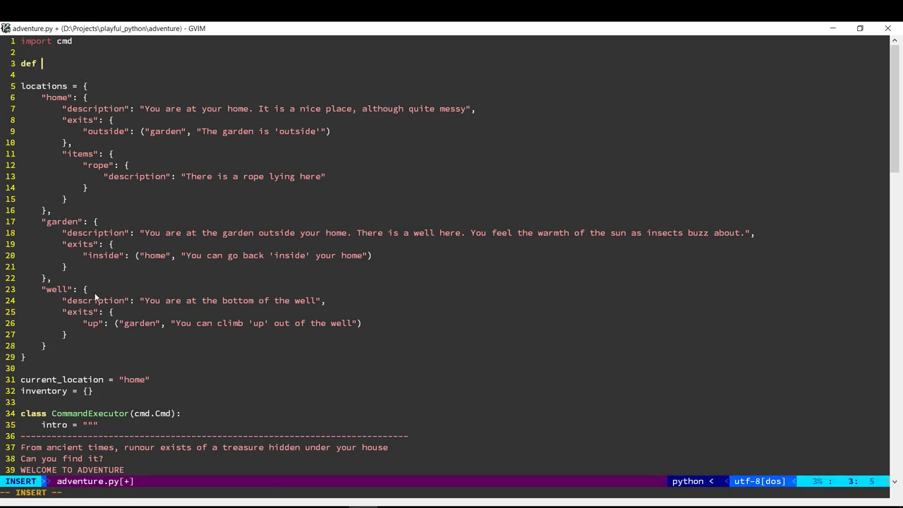
text(tie_)
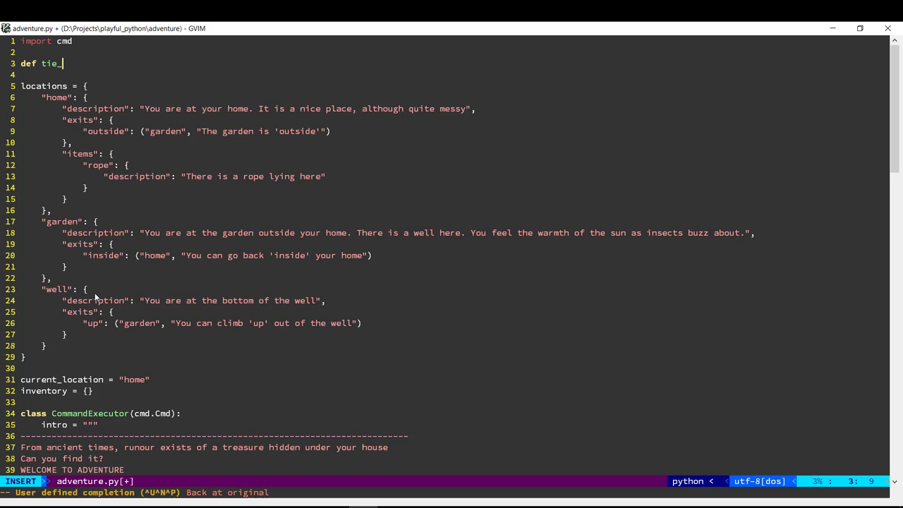
text(rope)
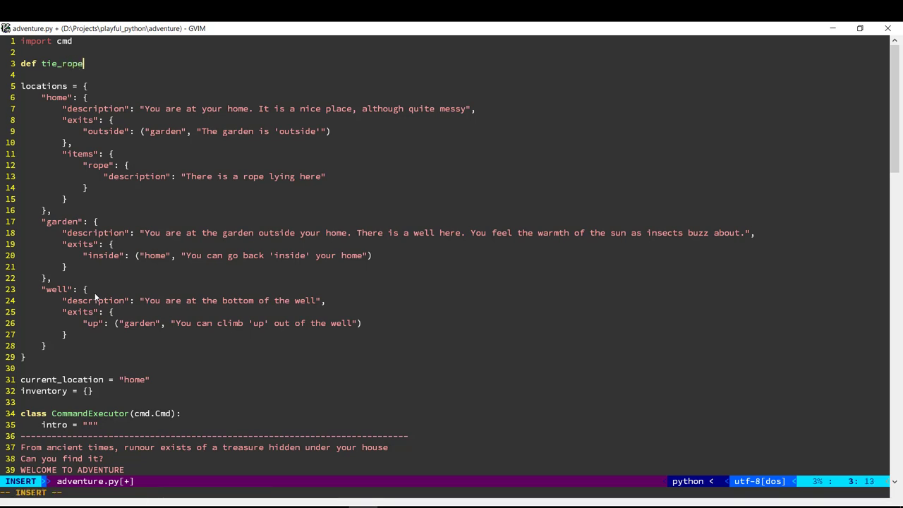
text(():)
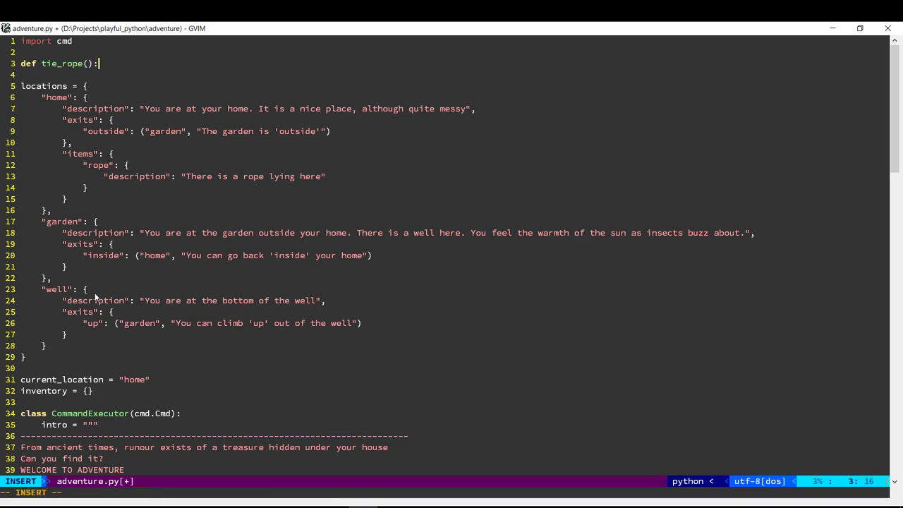
key(Return)
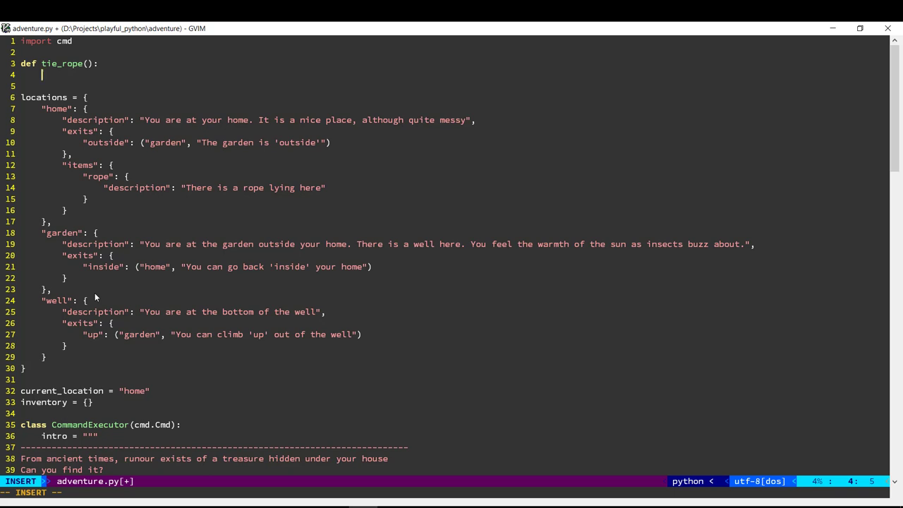
text(if)
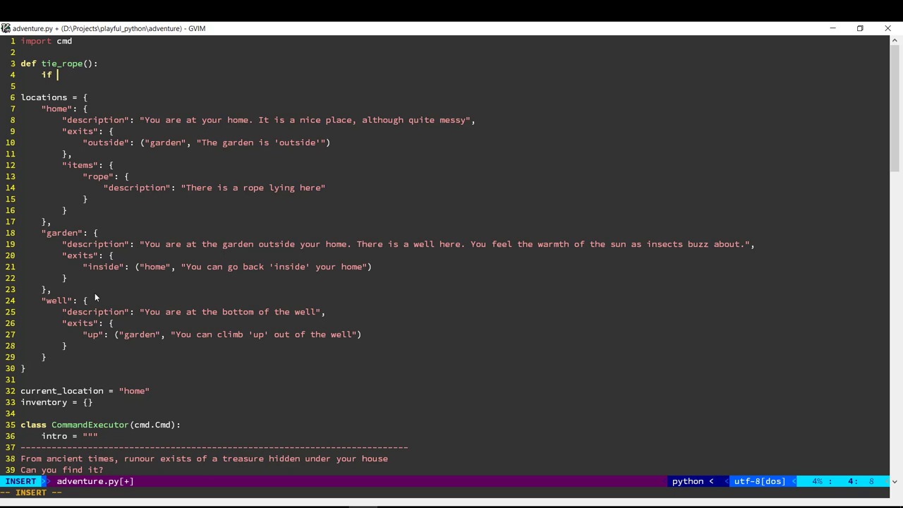
text(current_location !=)
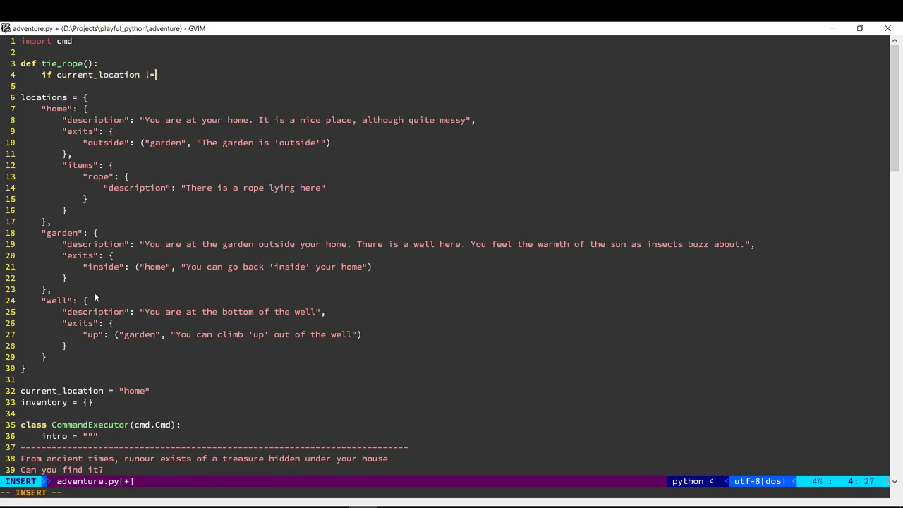
text("garden":)
text(print)
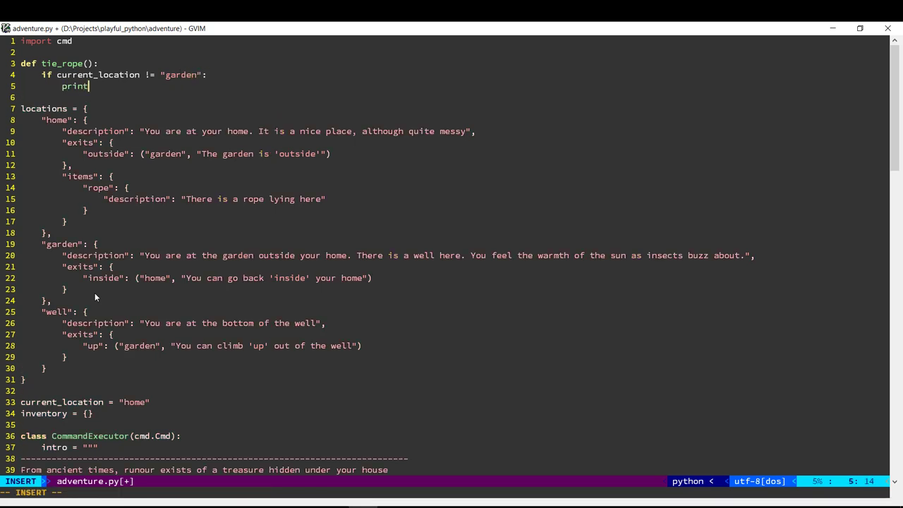
text(("You can't use tha)
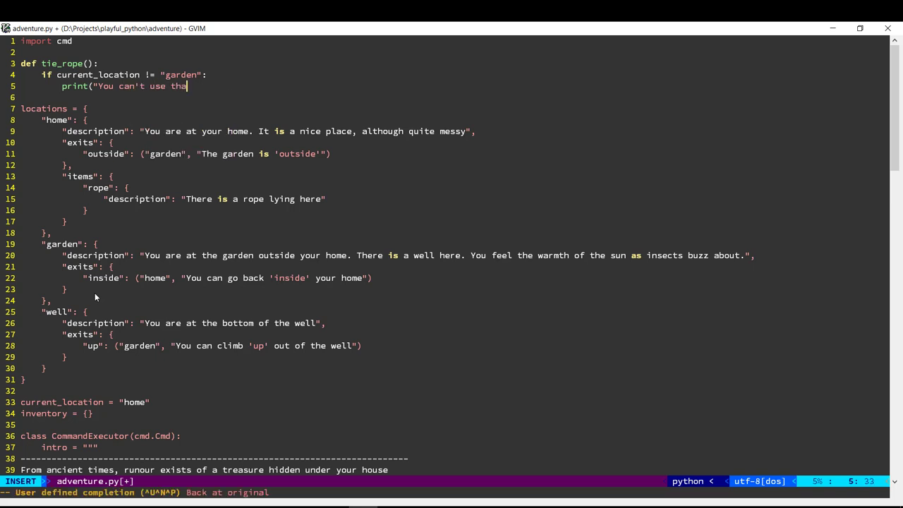
text(t here"))
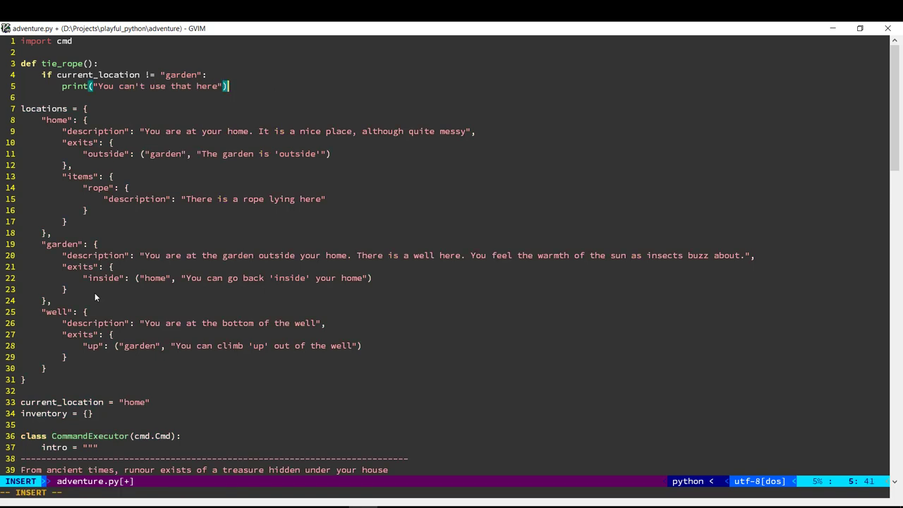
text(return)
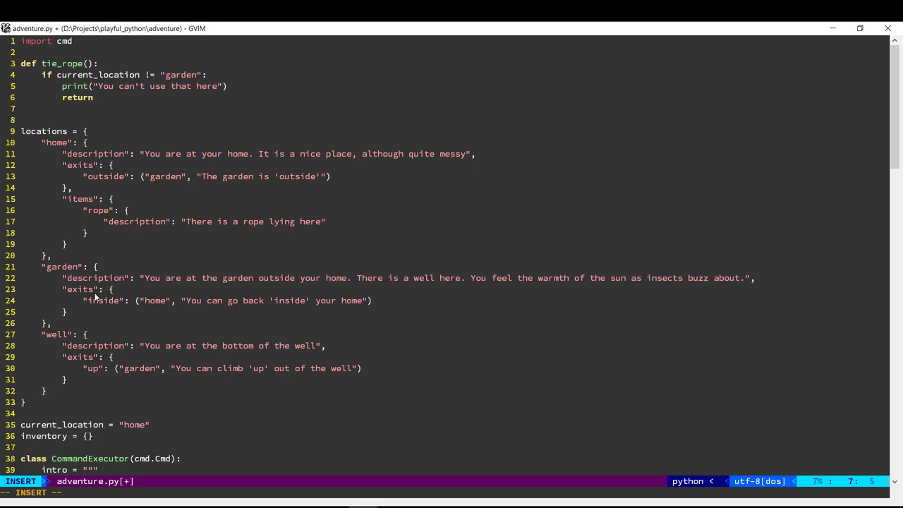
Have tie_rope print "You tie the rope to the well. You can now climb down the rope"
text(print("Y)
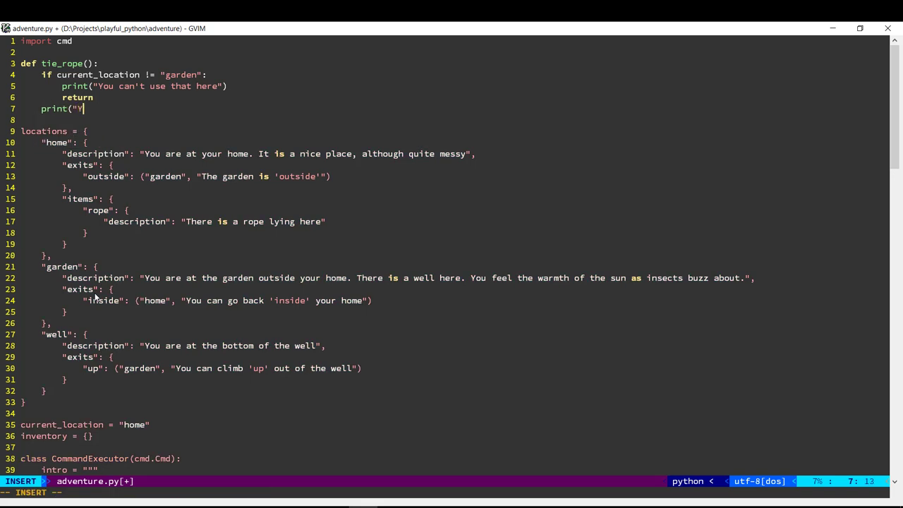
text(ou tie)
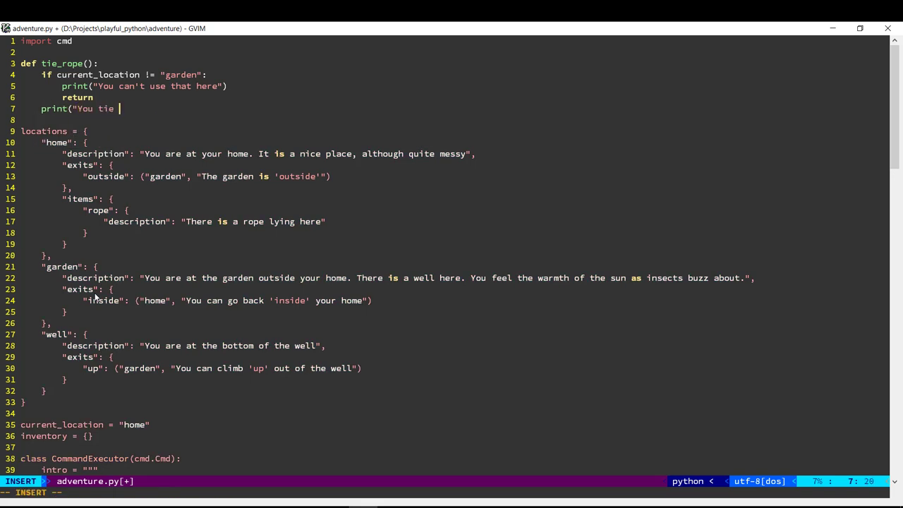
text(the rope to the w)
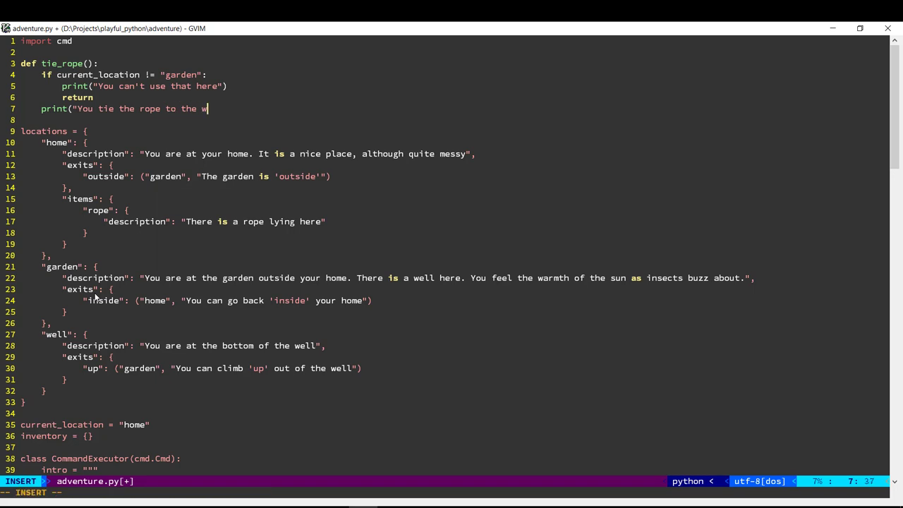
text(ell. You can)
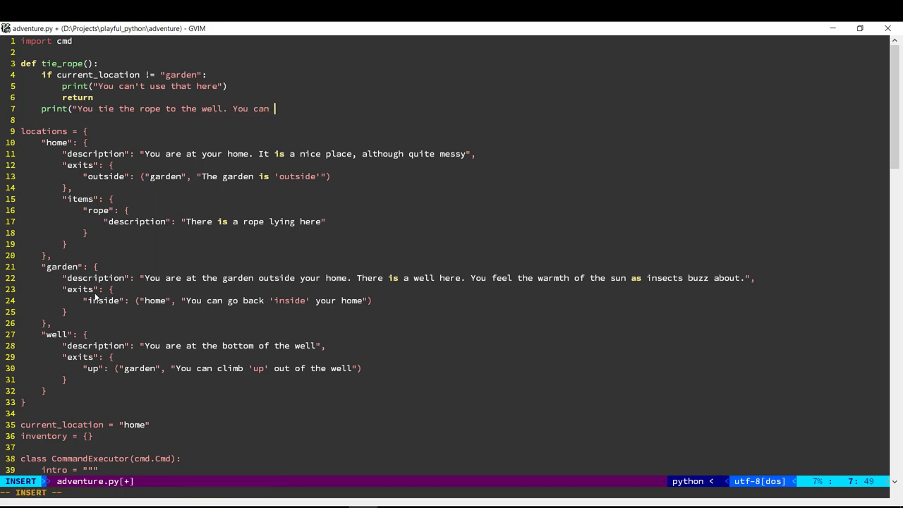
text(now climb 'down;)
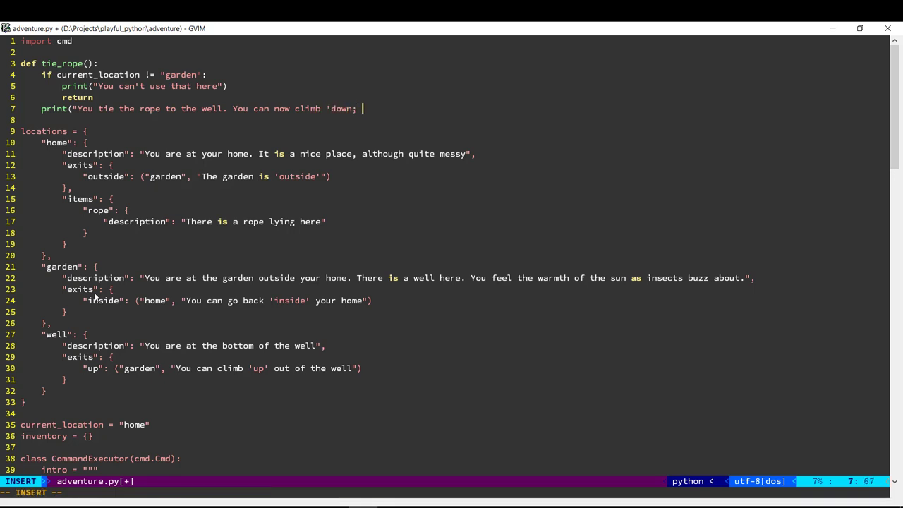
text(the rope)
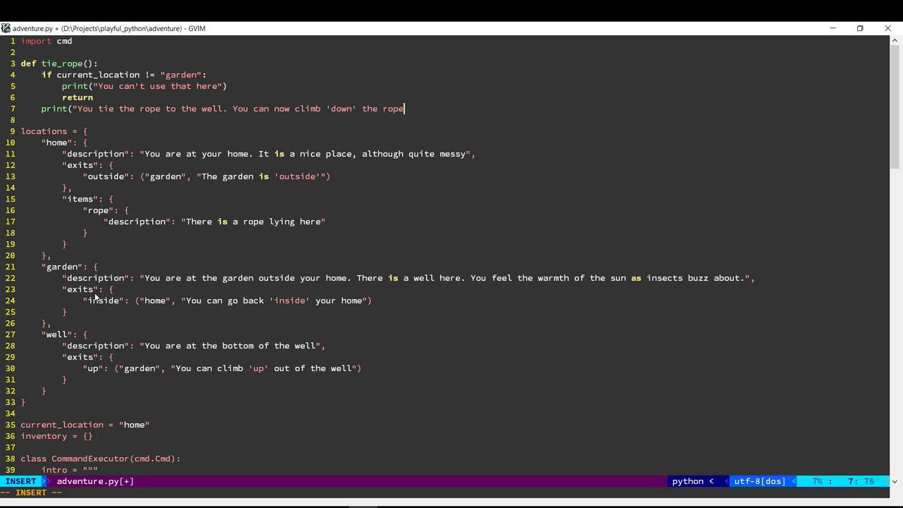
text(")
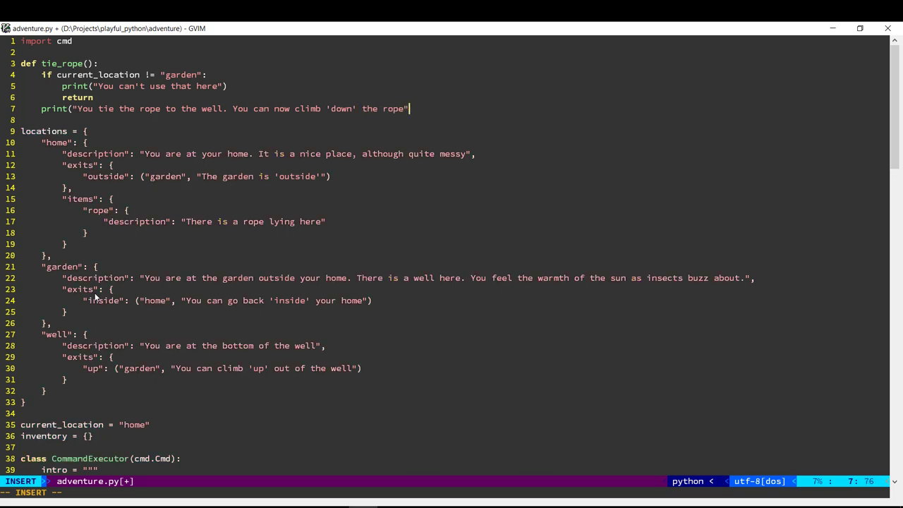
key(Return)
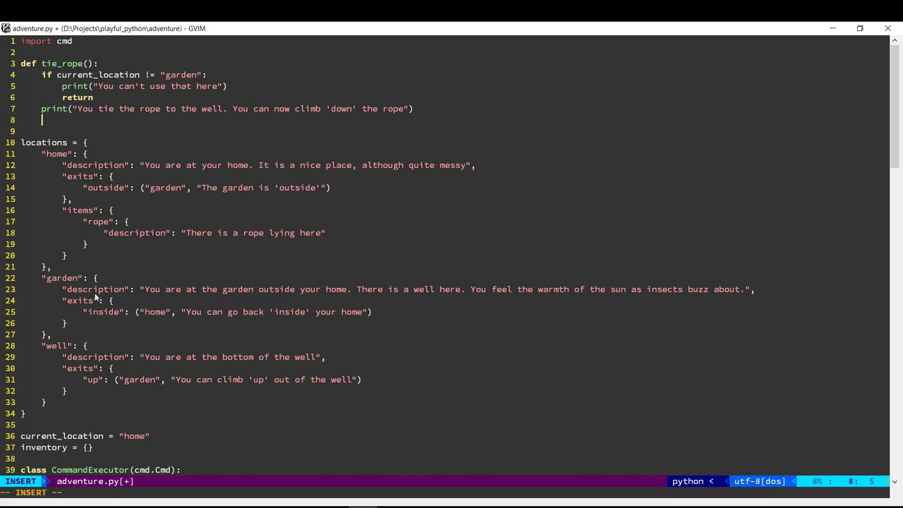
Assign current_room = locations[current_location] inside tie_rope
text(cur)
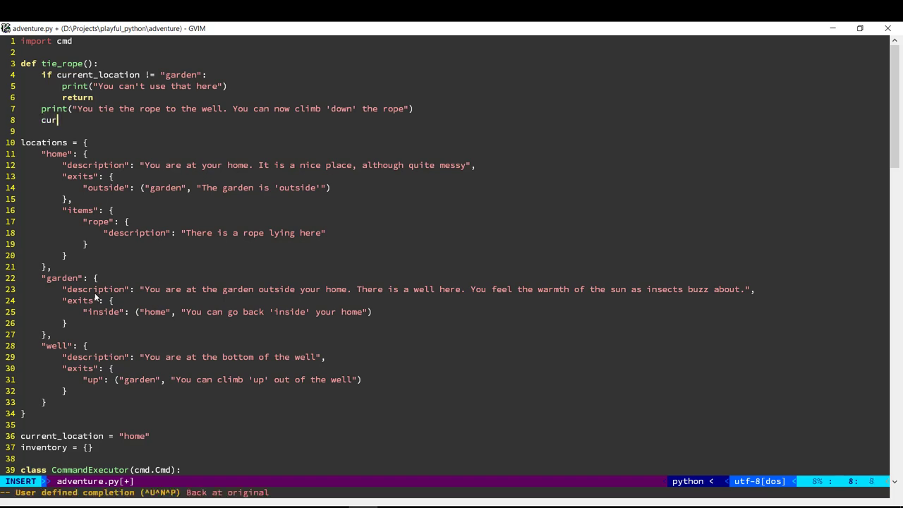
text(rent_room)
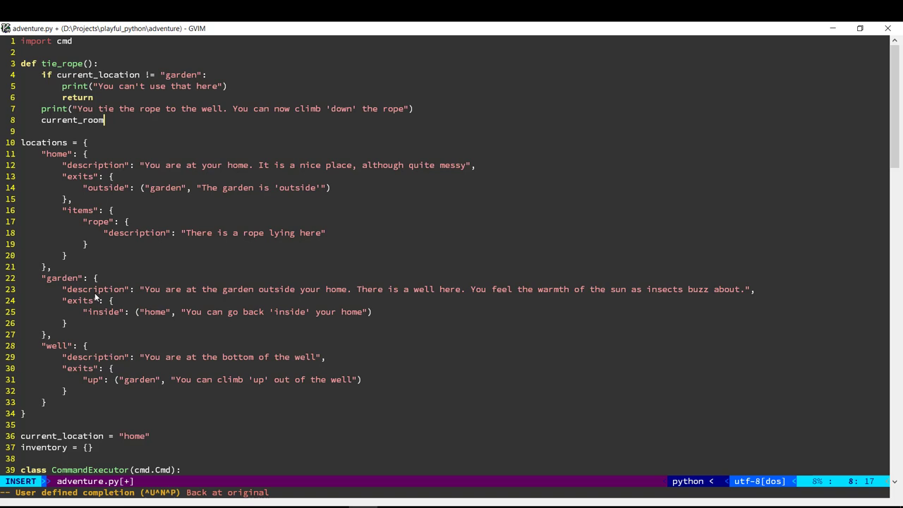
text(= locations)
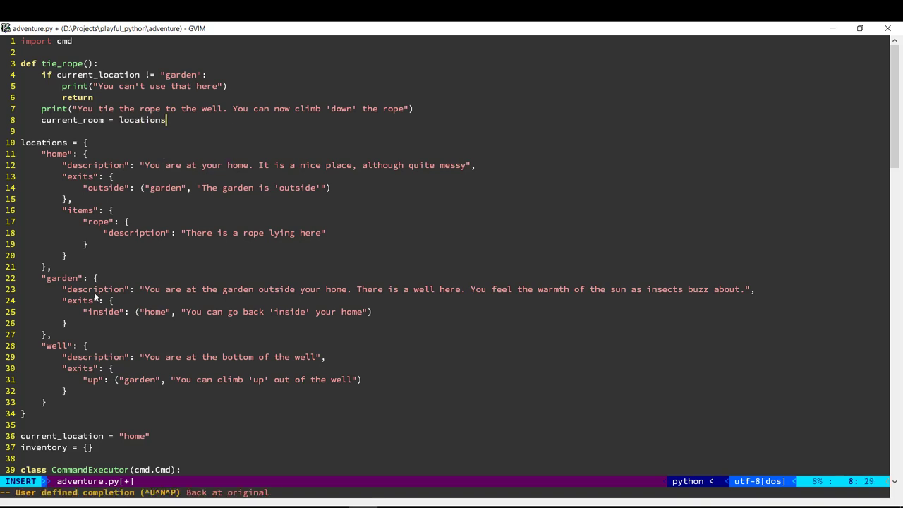
text([cur)
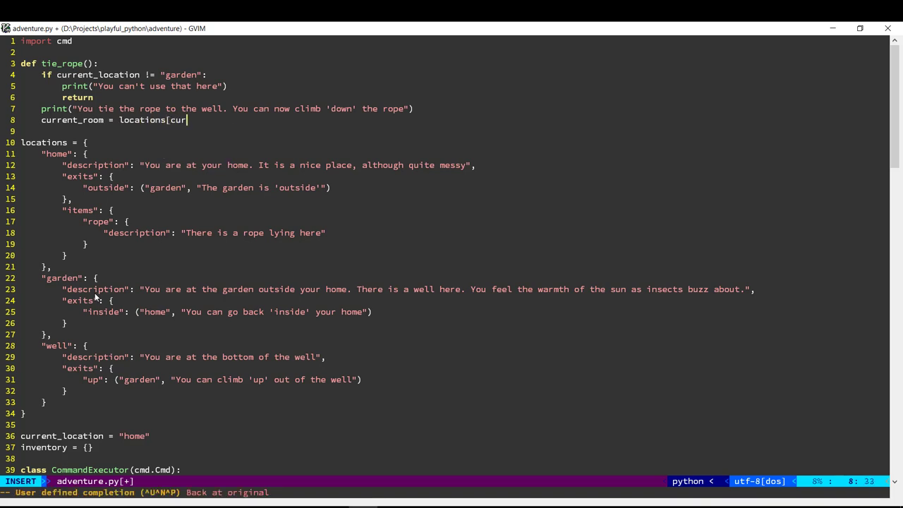
text(rent_location)
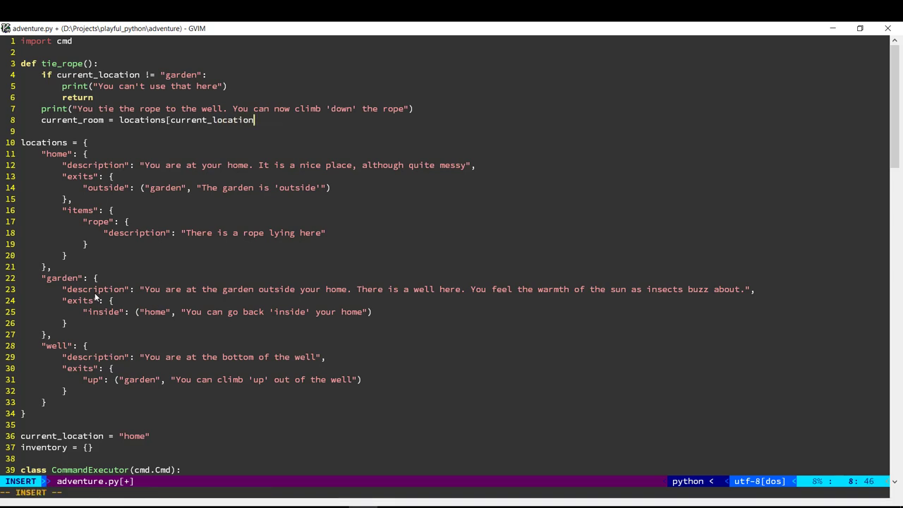
key(Return)
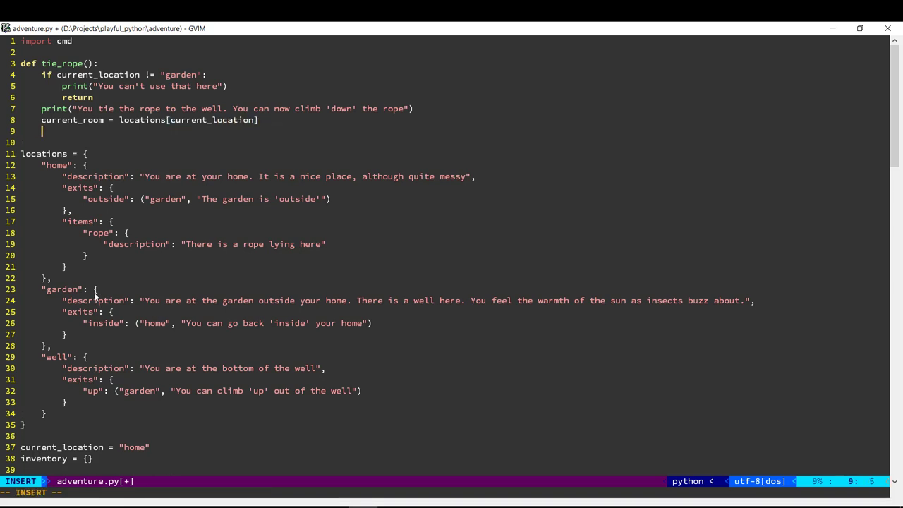
Set current_room["exits"]["down"] to ("well", "You can climb 'down' the rope")
text(c)
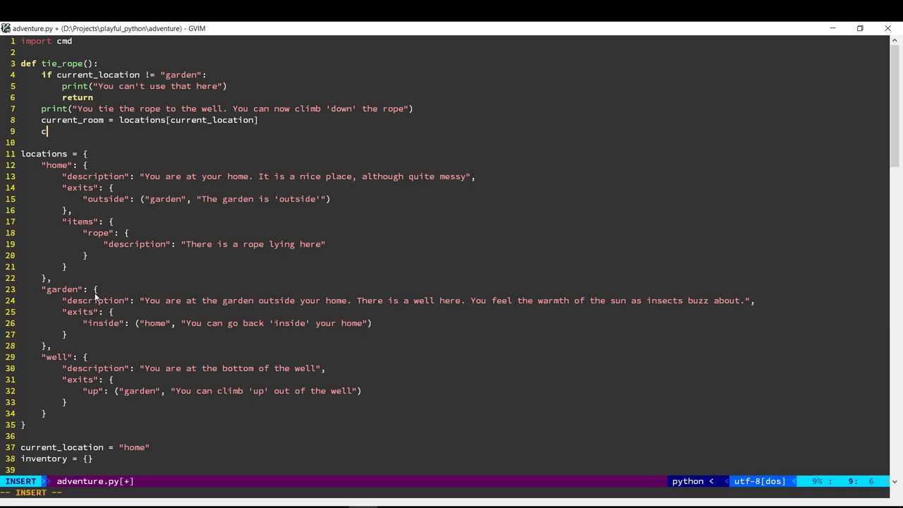
text(urrent_roo)
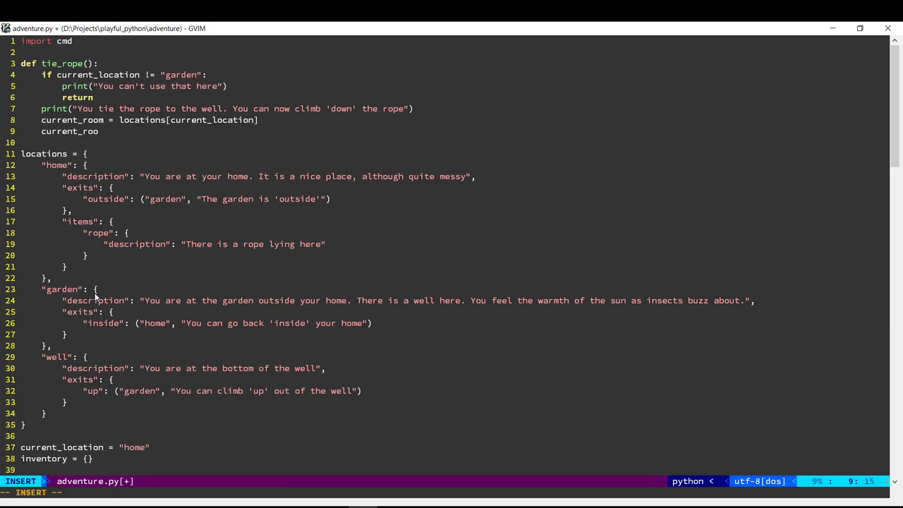
text(m["exit)
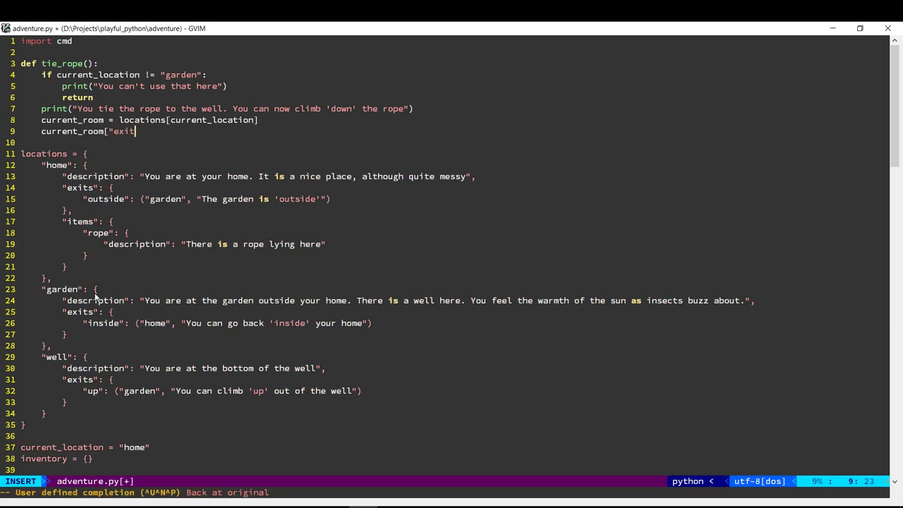
text(s"]["d)
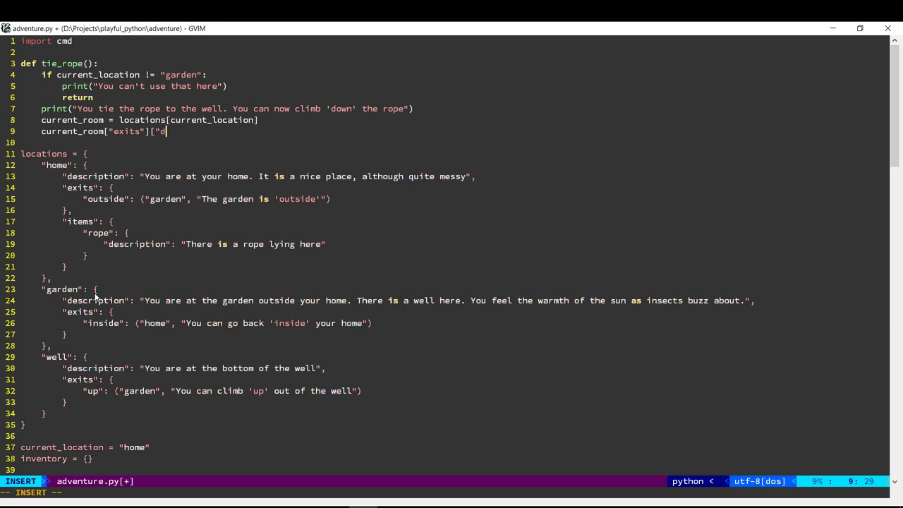
text(own"])
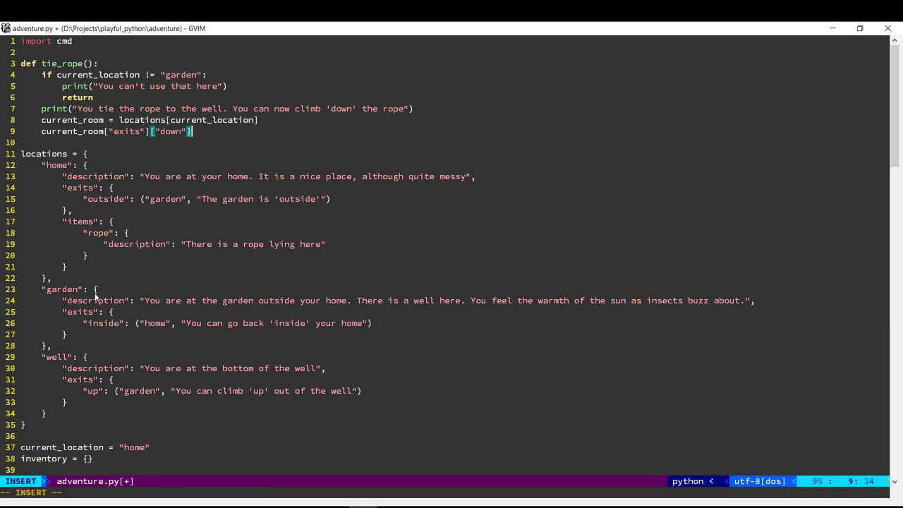
text(= ("well",)
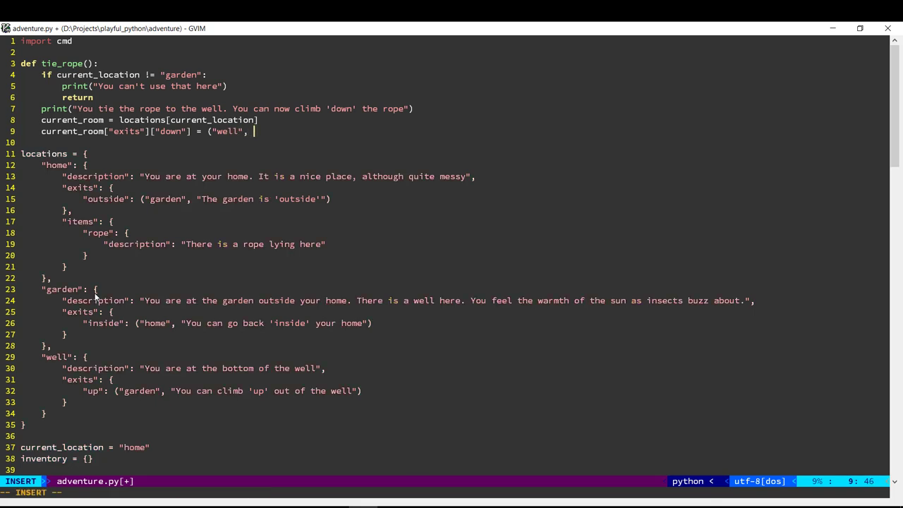
text(You can c)
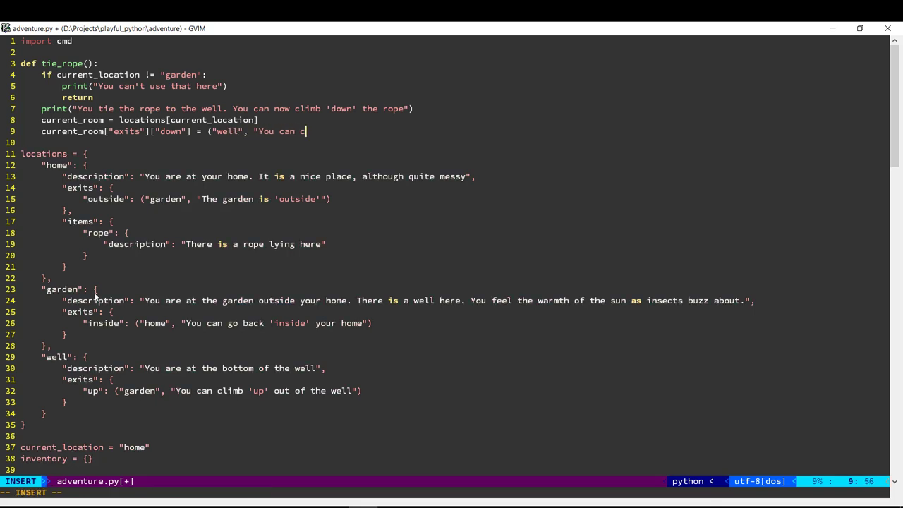
text(limb 'do)
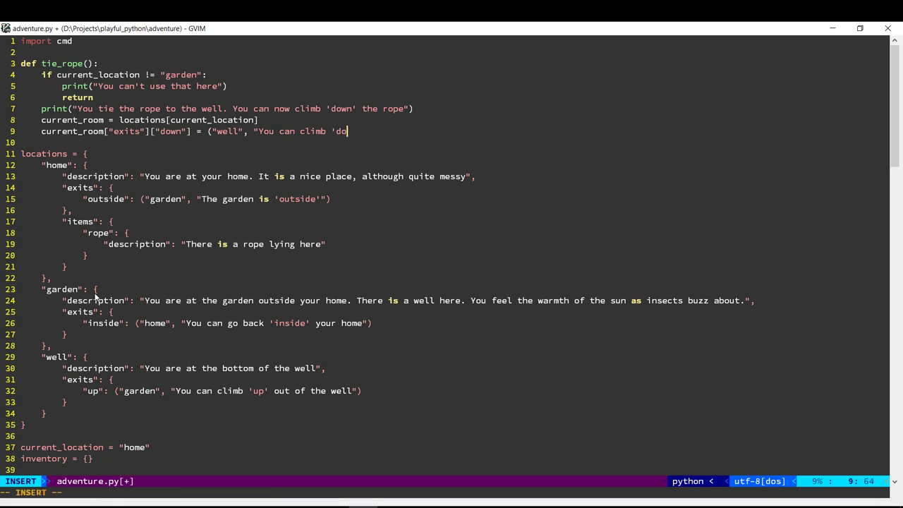
text(the rope)
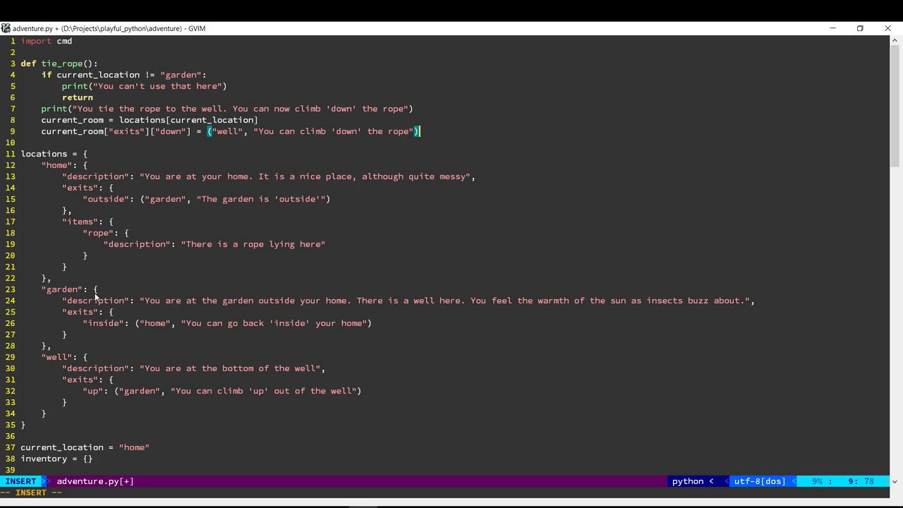
key(Escape)
text(")
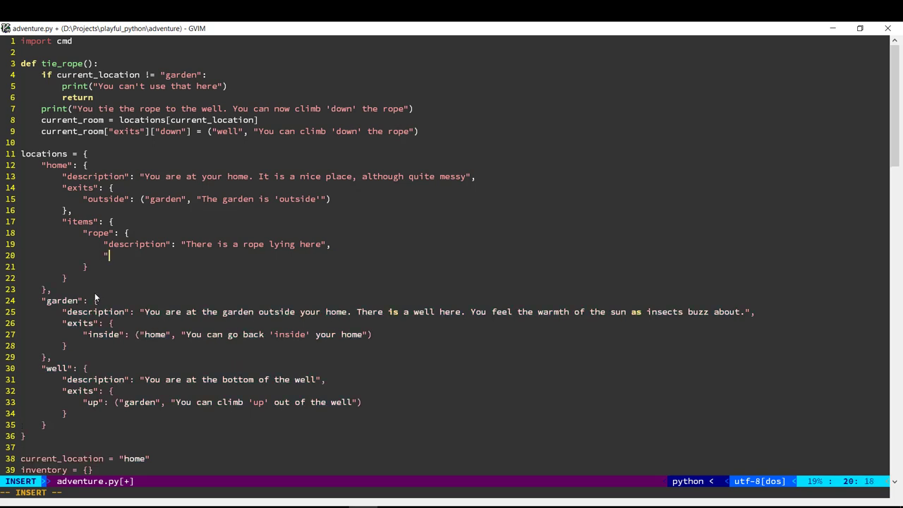
Add "on_use": tie_rope to the rope item dictionary
text(on_use":)
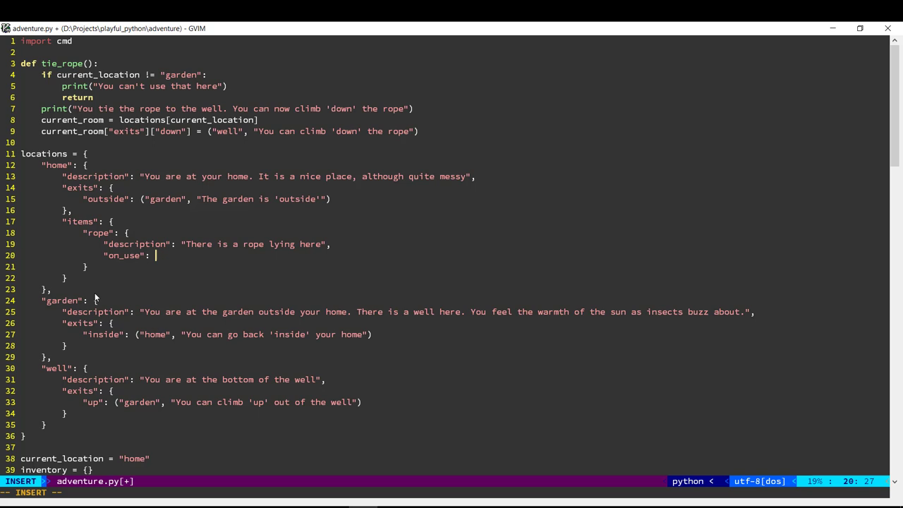
text(tie_rope)
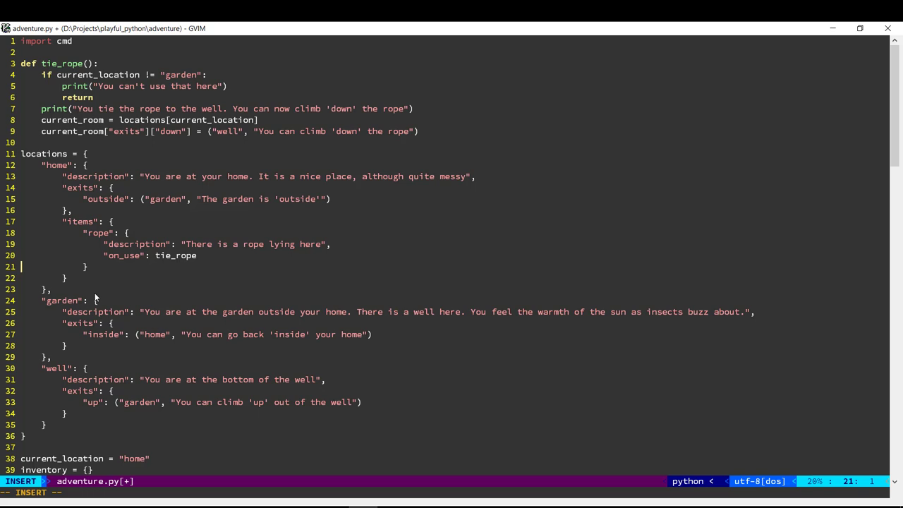
Define do_use(self, item) with the docstring "use <item> - use the item at your location"
scroll(down, 3)
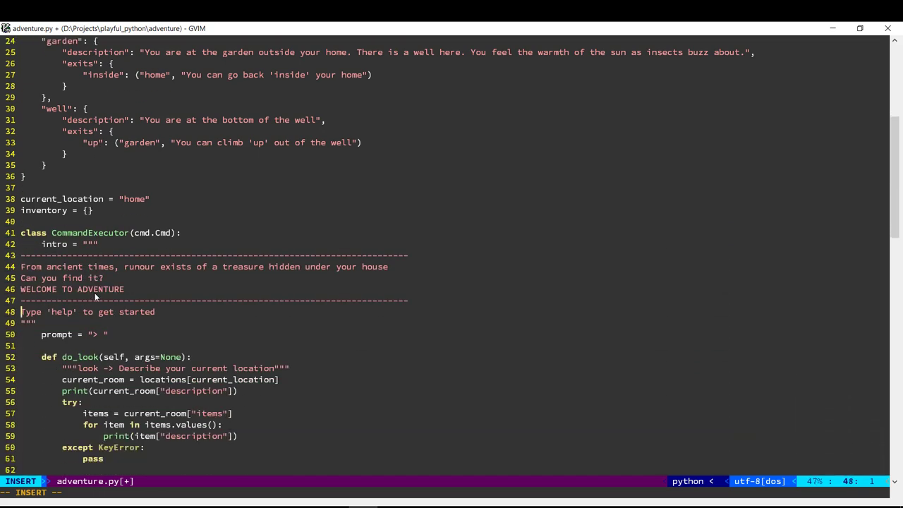
scroll(down, 3)
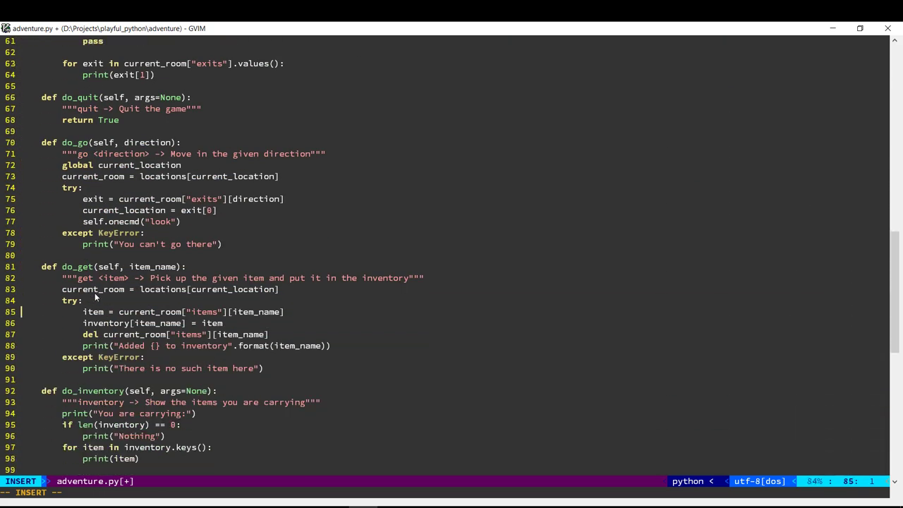
scroll(down, 3)
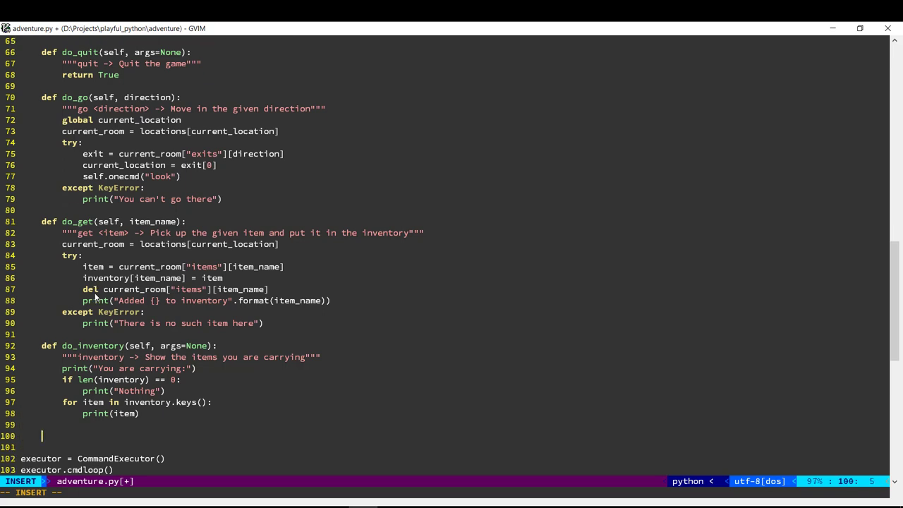
text(def do)
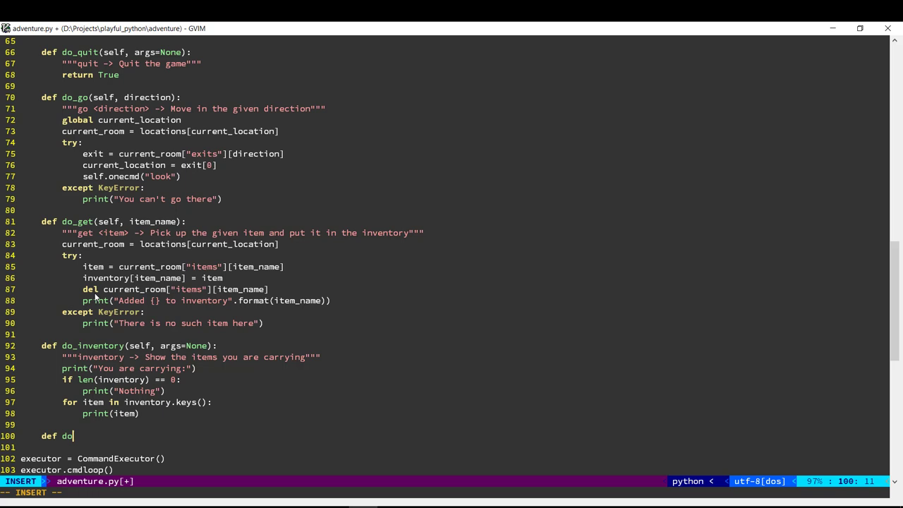
text(_use)
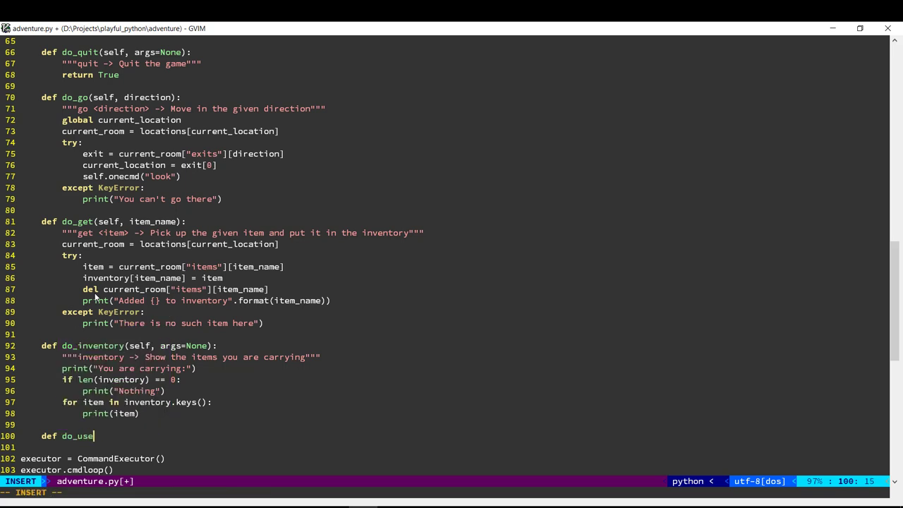
text((self, item_name):)
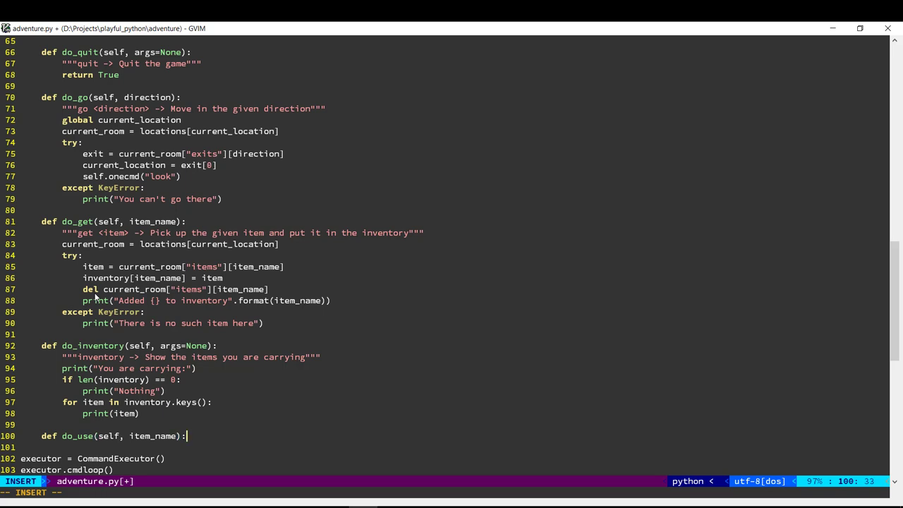
text("""use <)
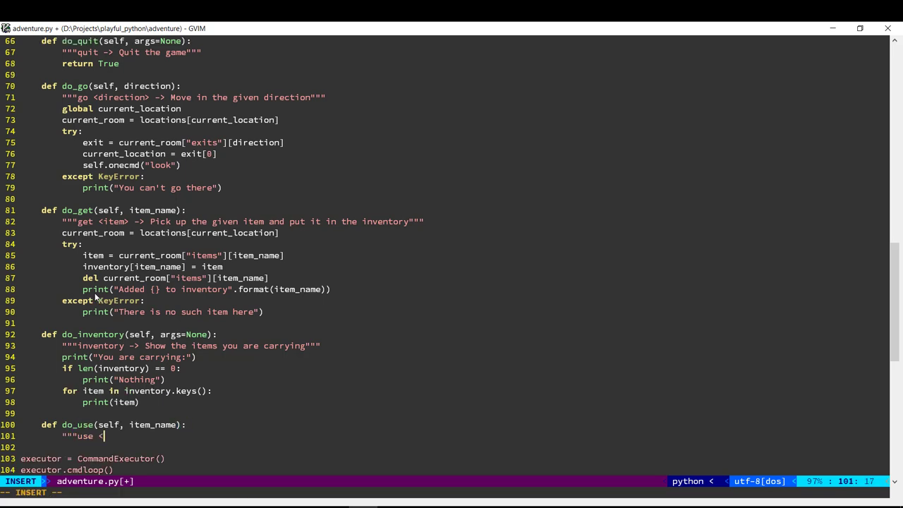
text(item> -> U)
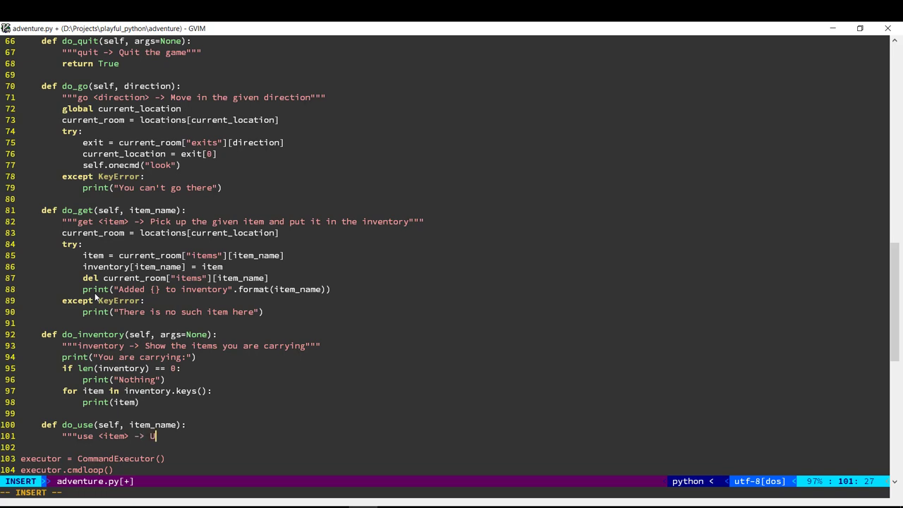
text(se the item at the current loc)
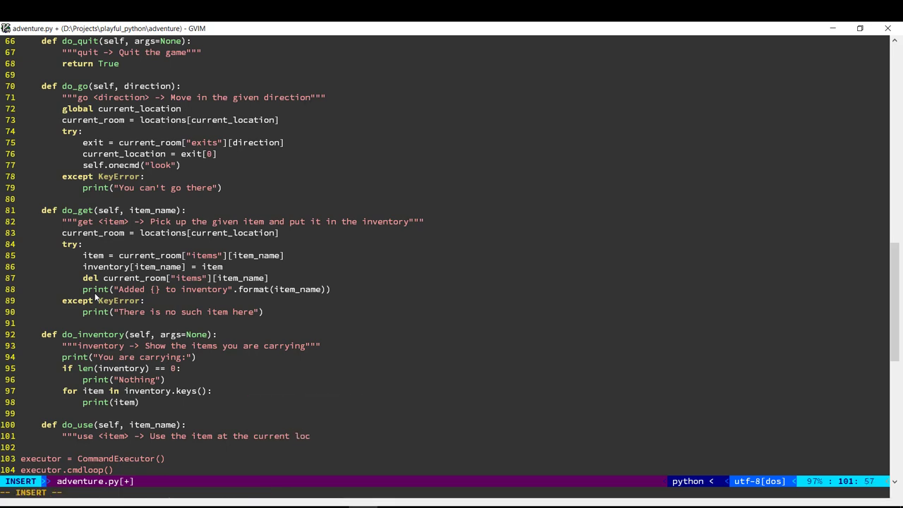
text(ation""")
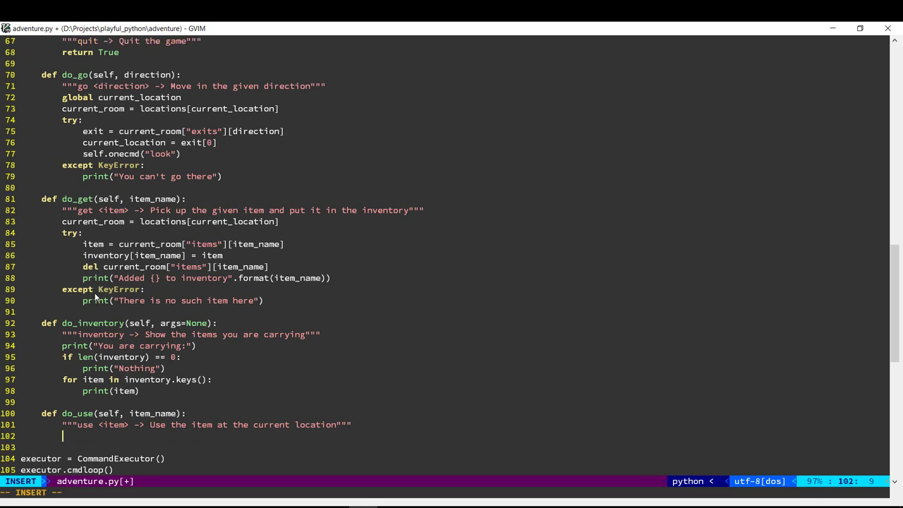
Look up inventory[item_name] in a try, print "You don't have that item" on KeyError, else call item["on_use"]()
text(try)
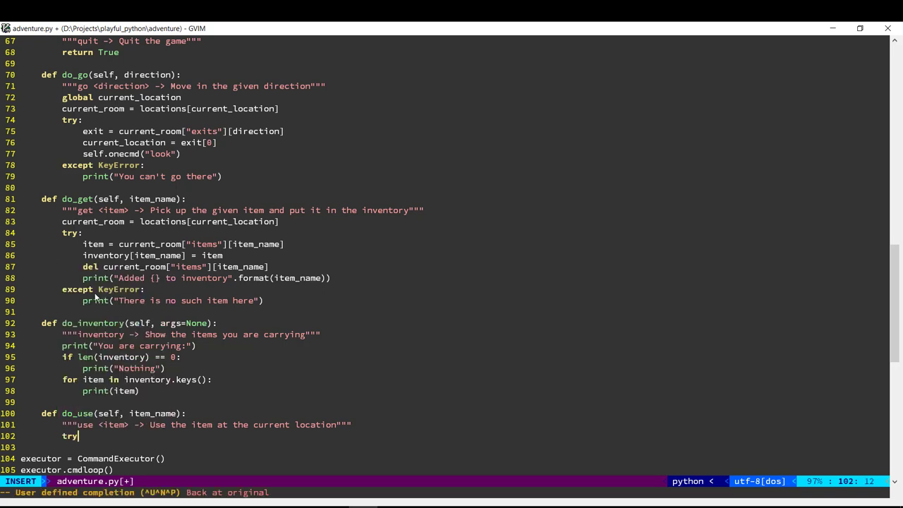
text(item)
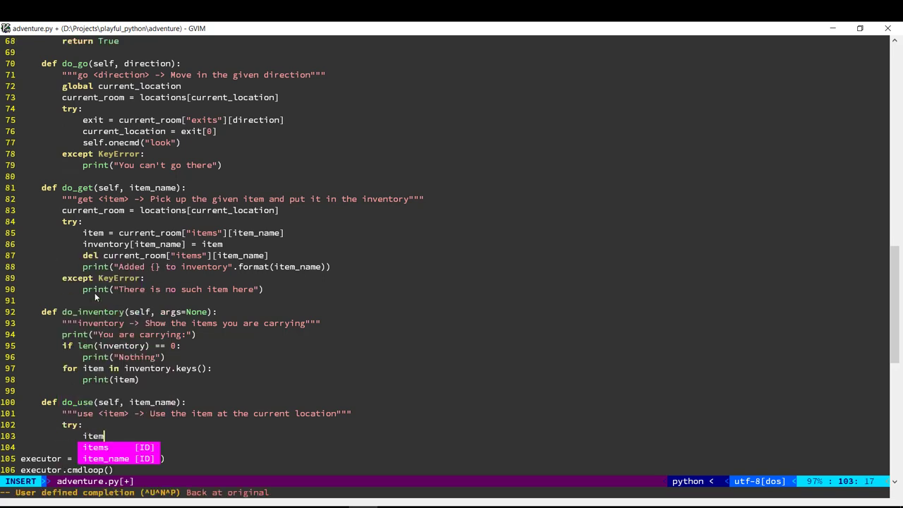
text(= inventory)
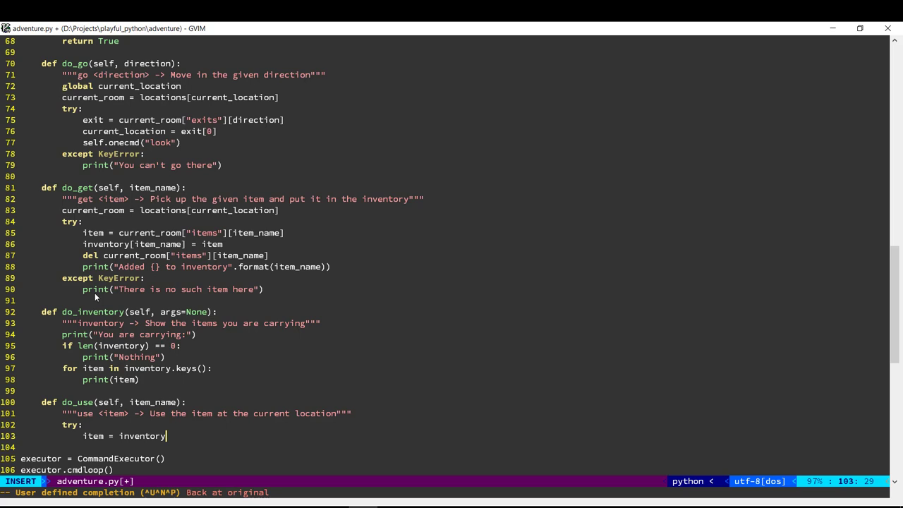
text([item_name)
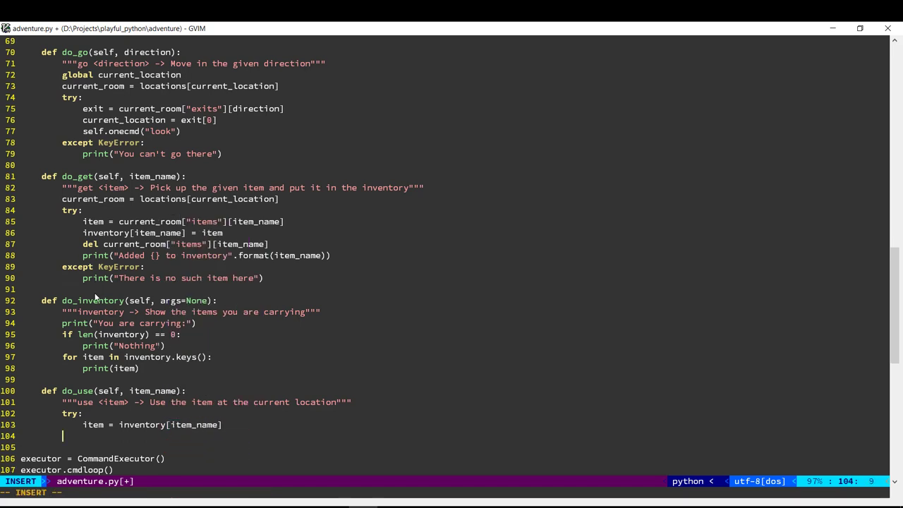
text(except)
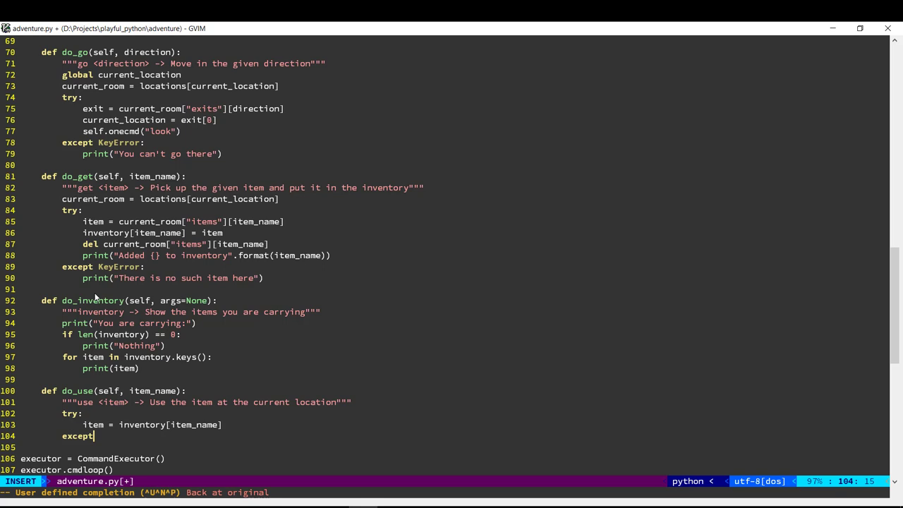
text(KeyError:)
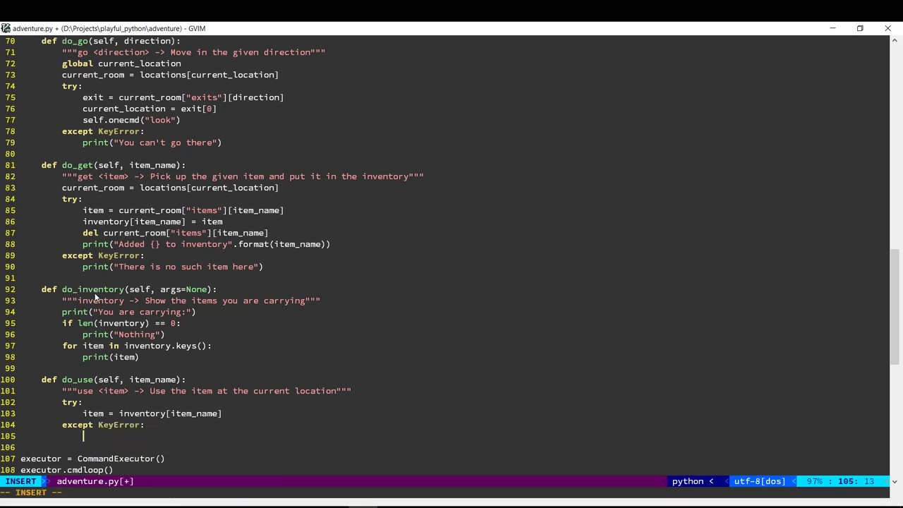
text(print("Y)
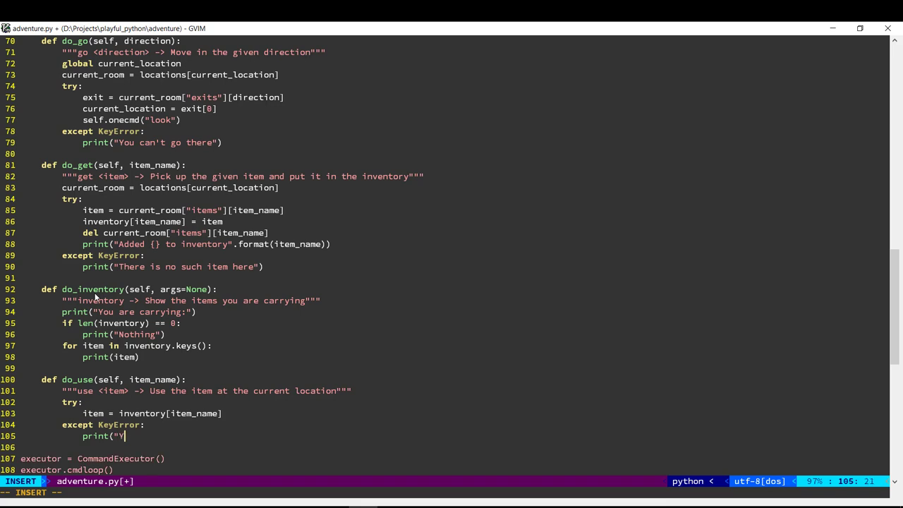
text(ou don't have)
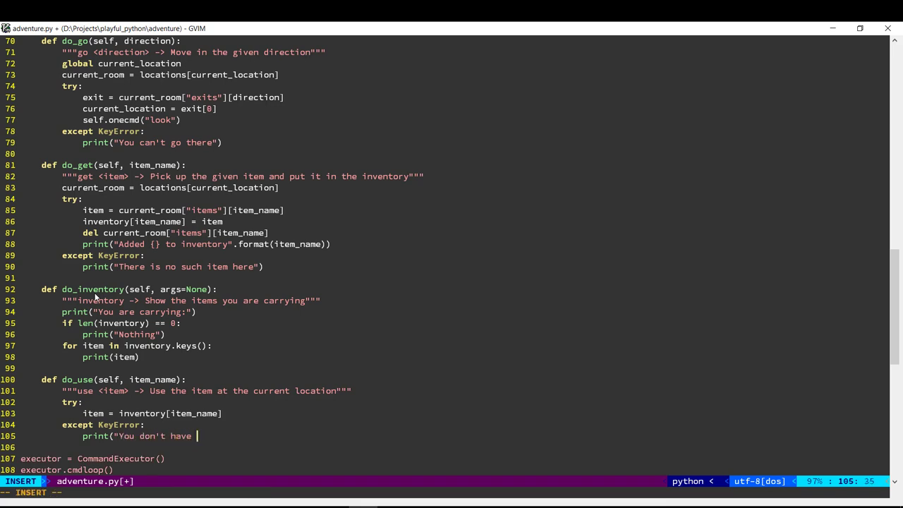
text(that item"))
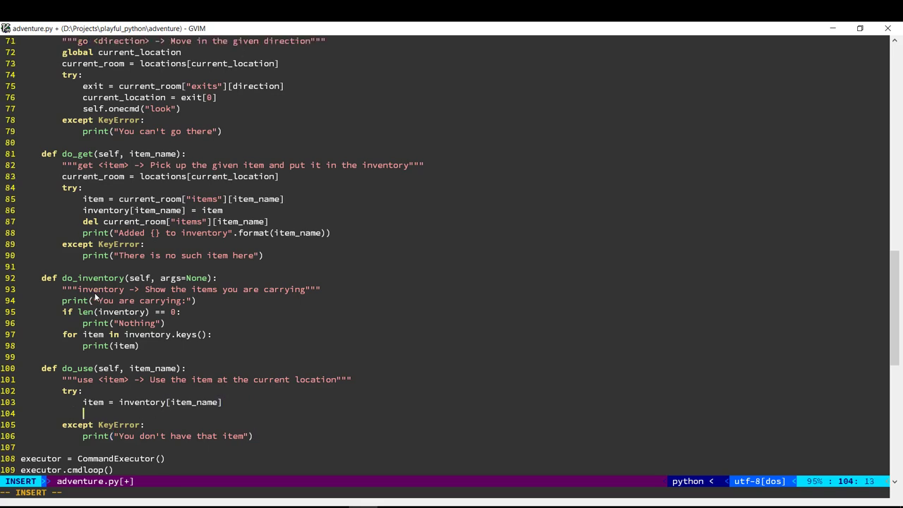
text(item["on_use"]()
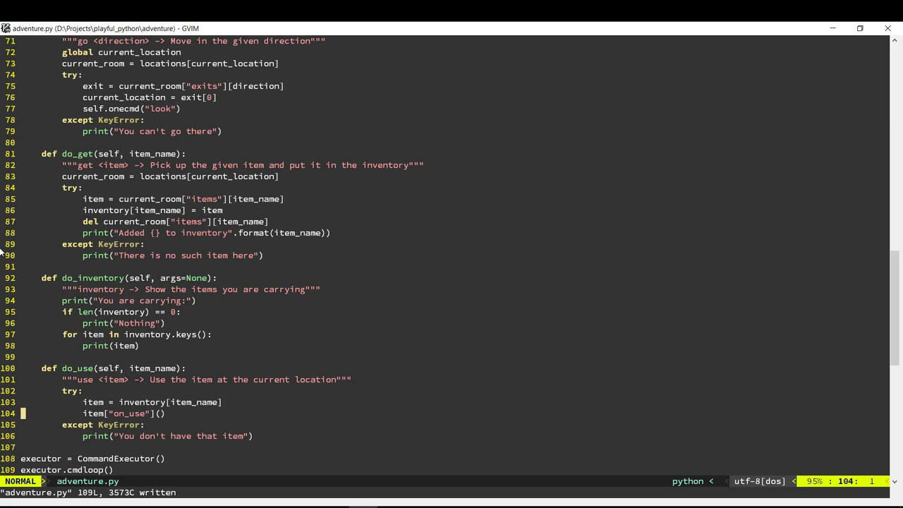
Scroll to the top of adventure.py to review tie_rope and the rope item
scroll(up, 3)
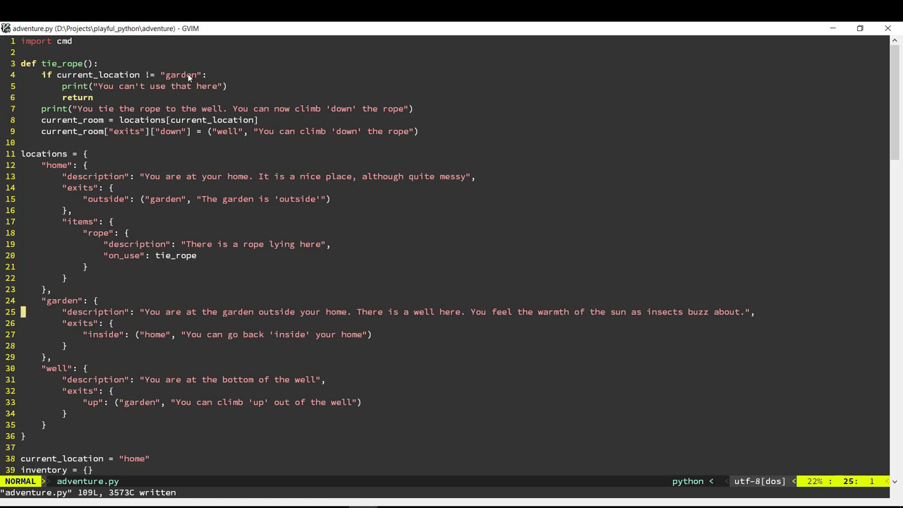
mouse_move(118, 96)
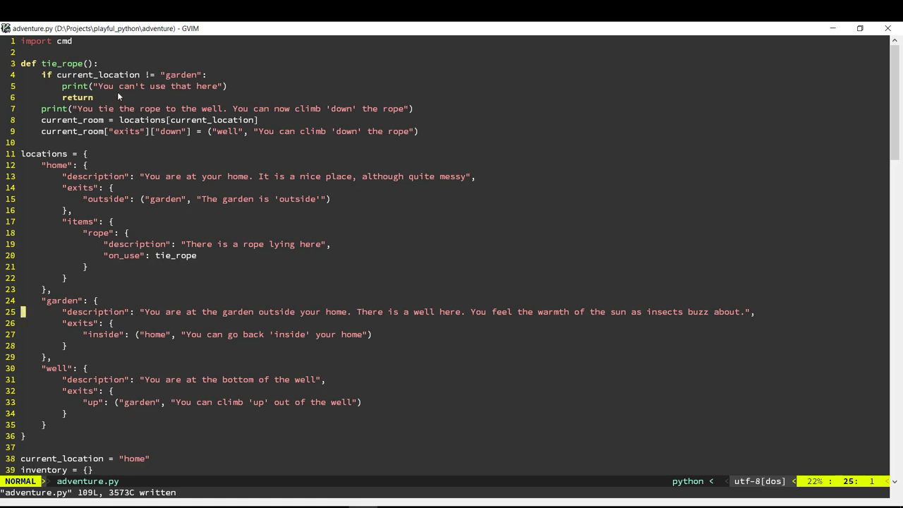
mouse_move(77, 106)
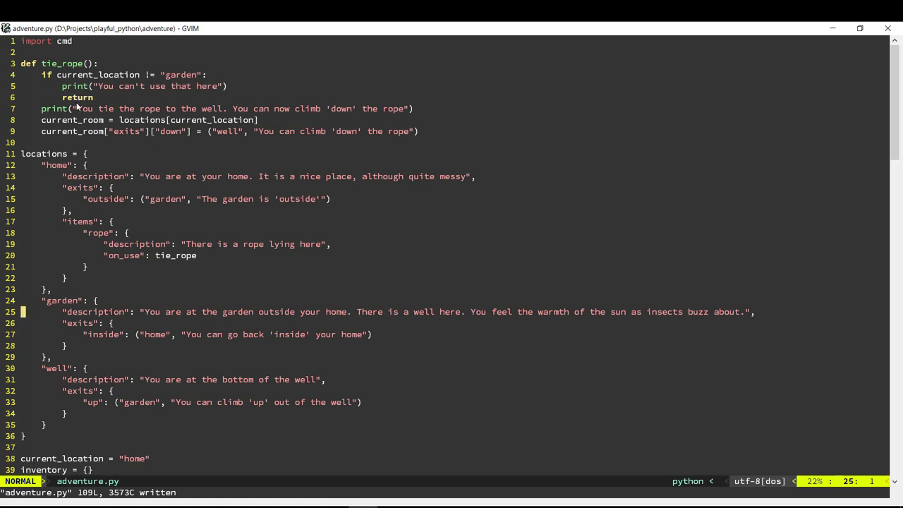
mouse_move(180, 178)
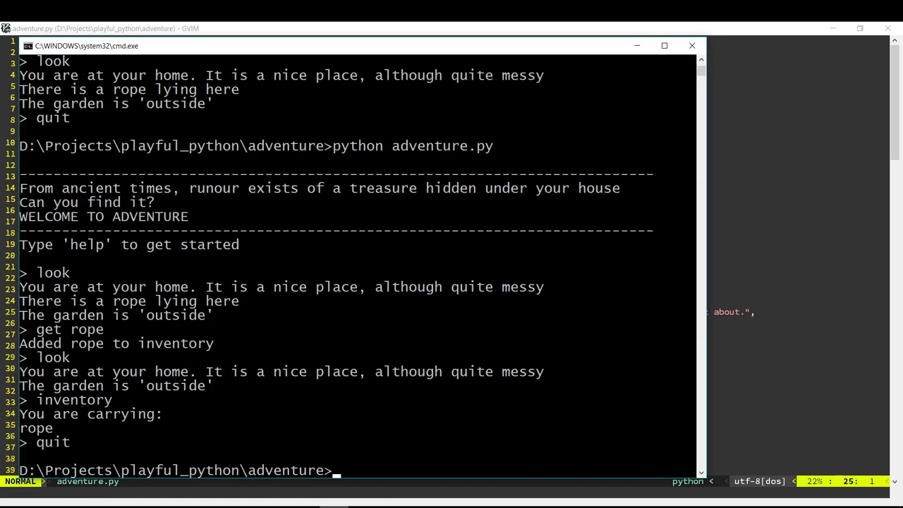
Rerun python adventure.py, get the rope, go outside to the garden and use the rope
key(Return)
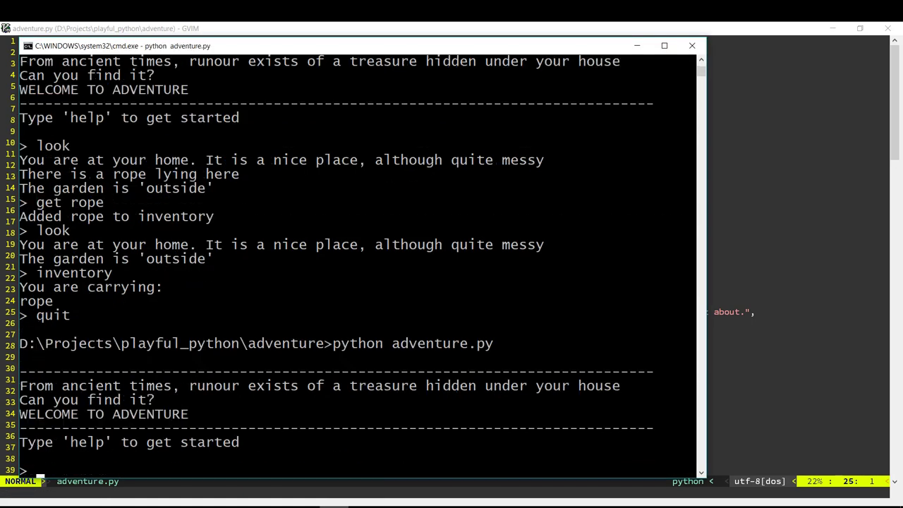
text(get)
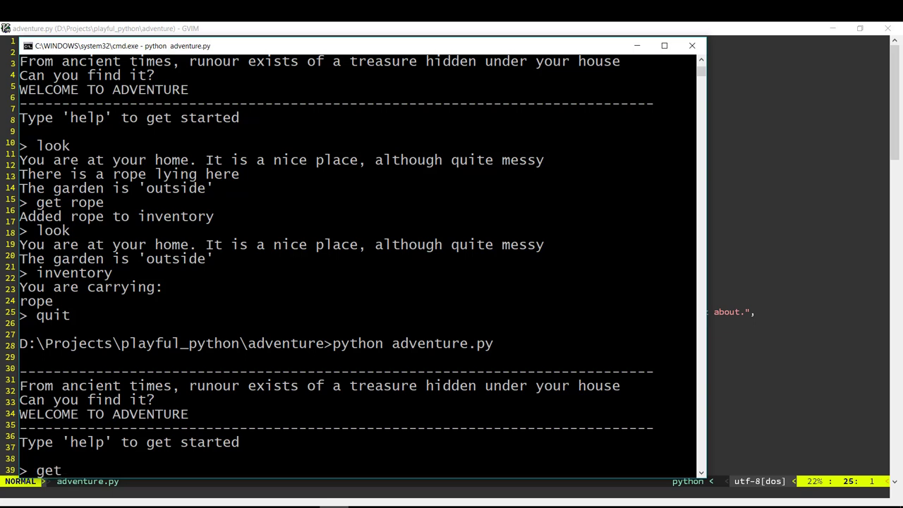
scroll(down, 3)
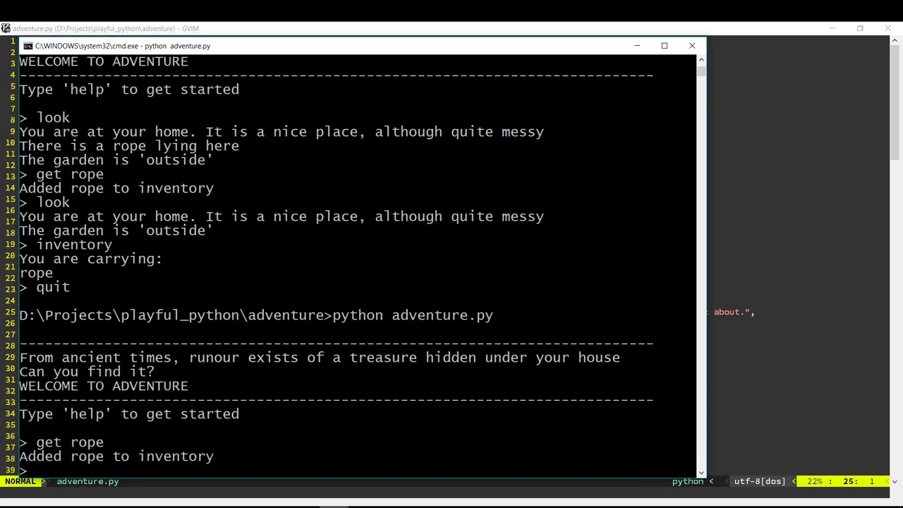
text(go garden)
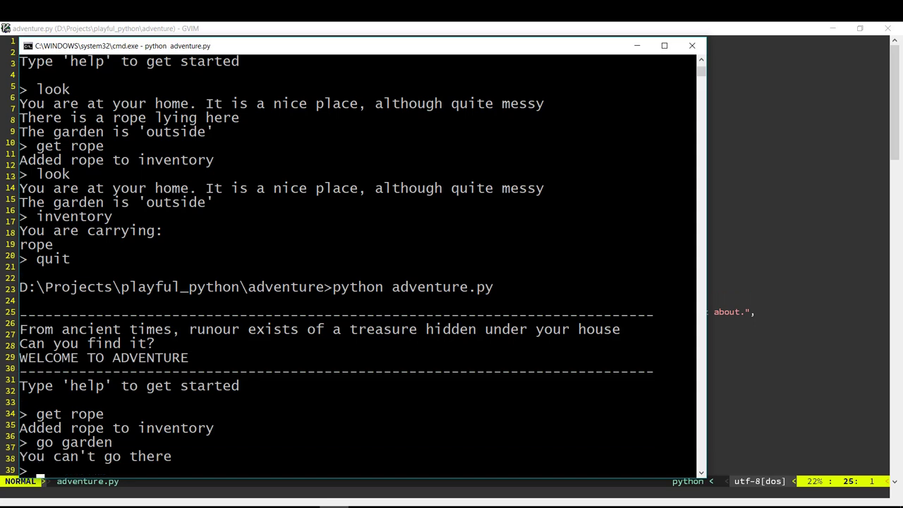
text(go outside)
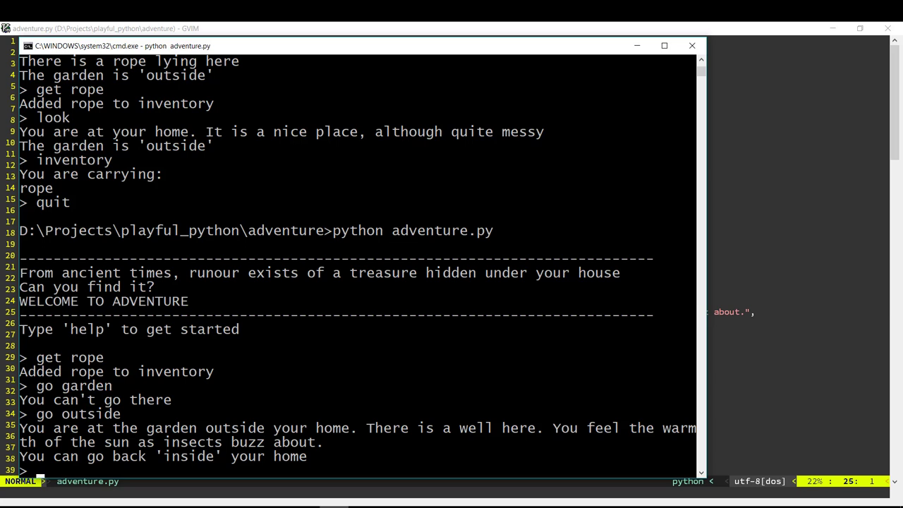
text(use rope)
text(look)
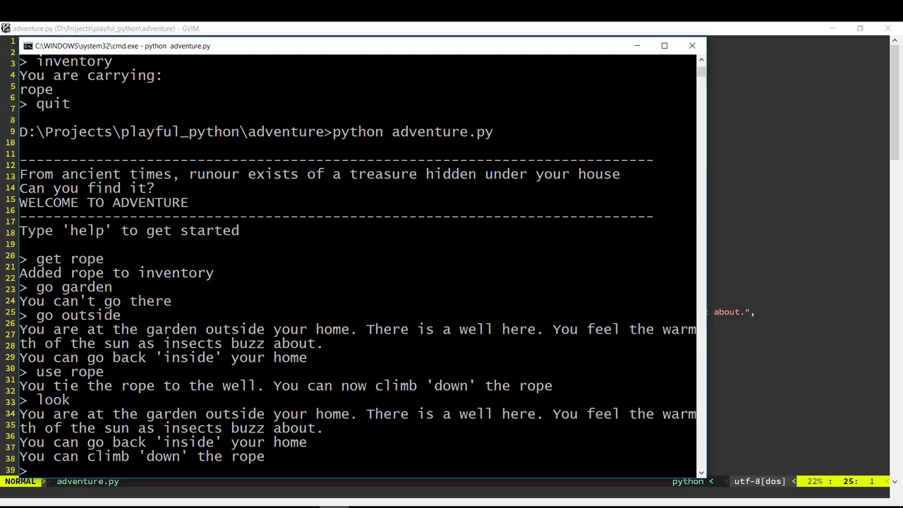
Climb down to the well and back up, go inside, try get xyz, then quit
text(go up)
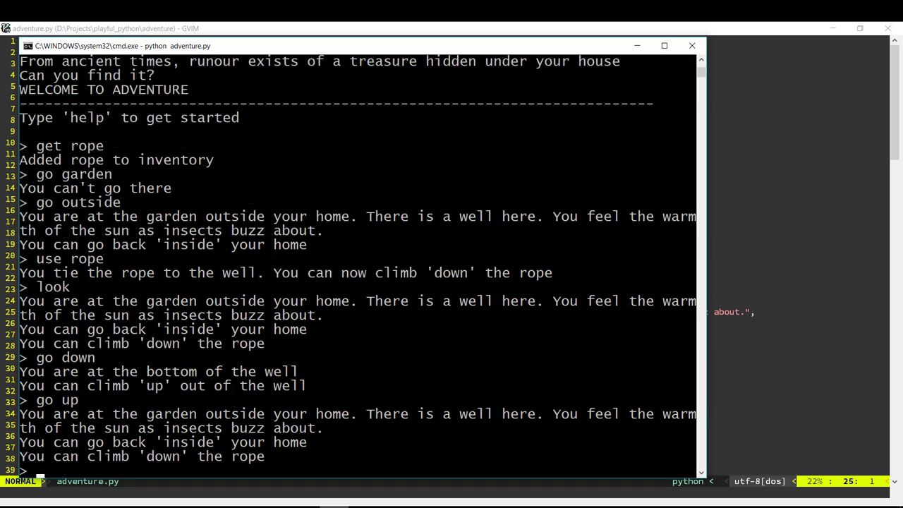
text(go i)
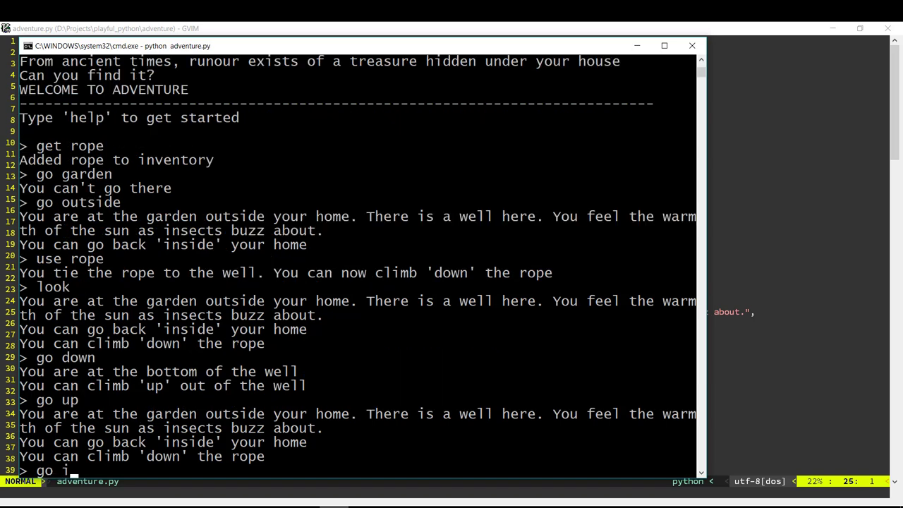
key(Return)
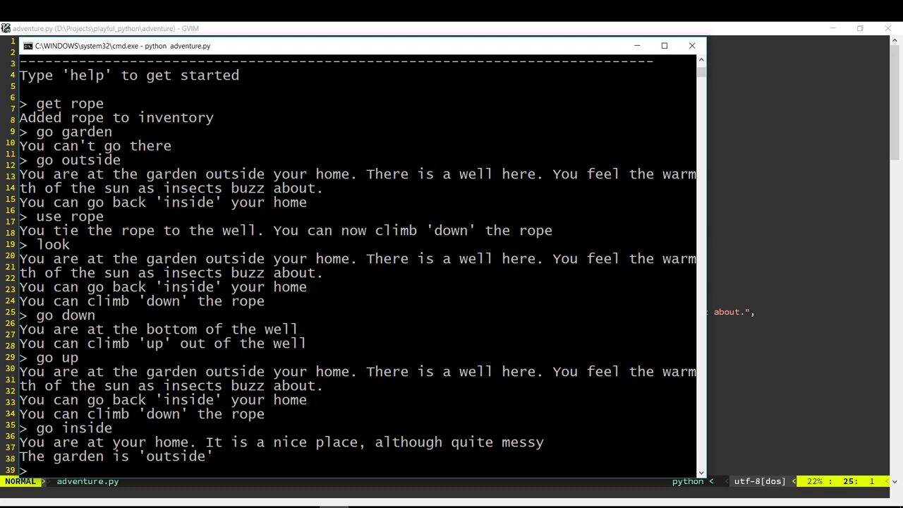
text(get xyz)
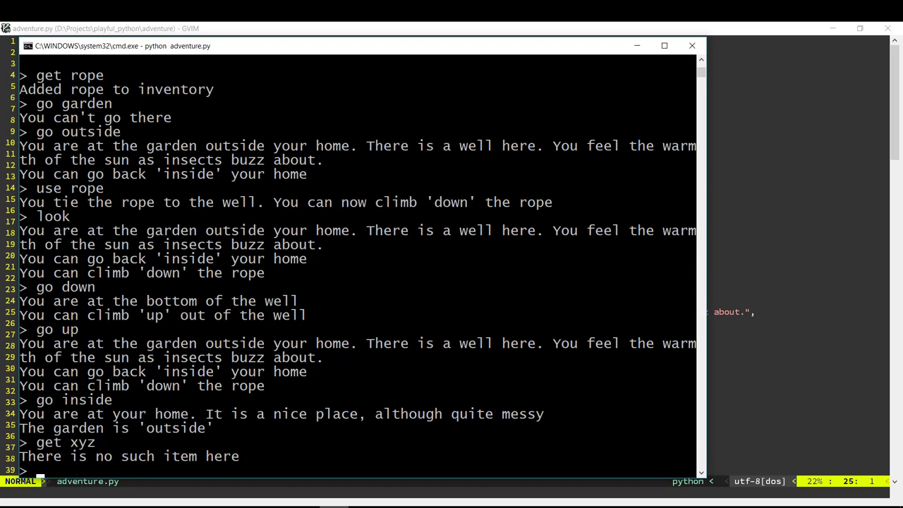
text(quit)
text(python adventure.py)
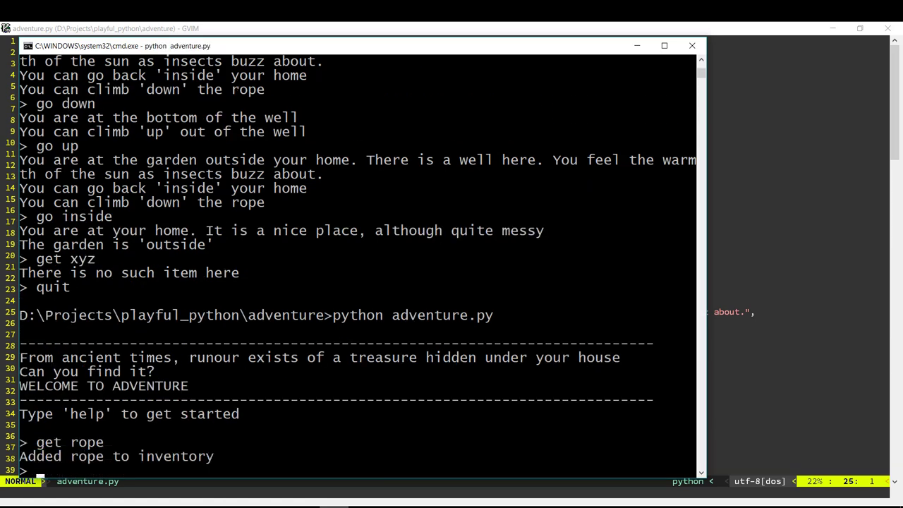
Confirm use rope is refused at home, go outside where it ties to the well, then quit with q
text(use rope)
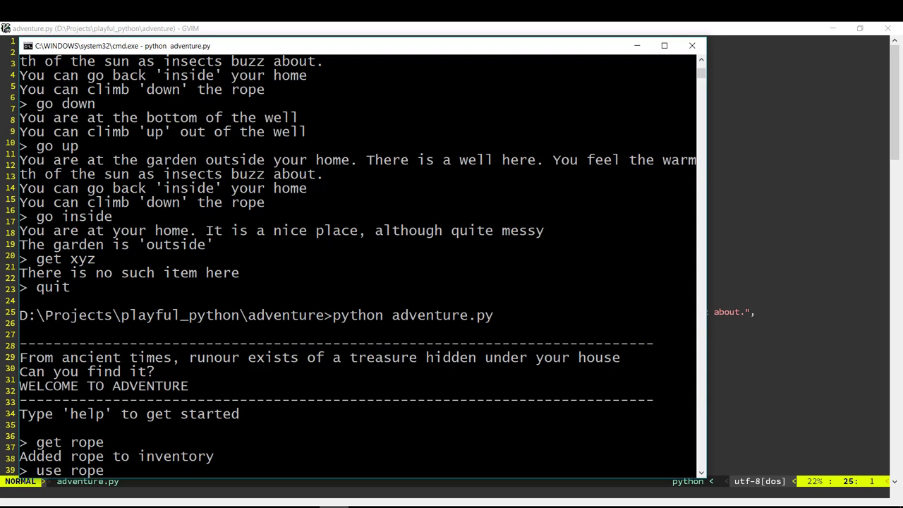
scroll(down, 3)
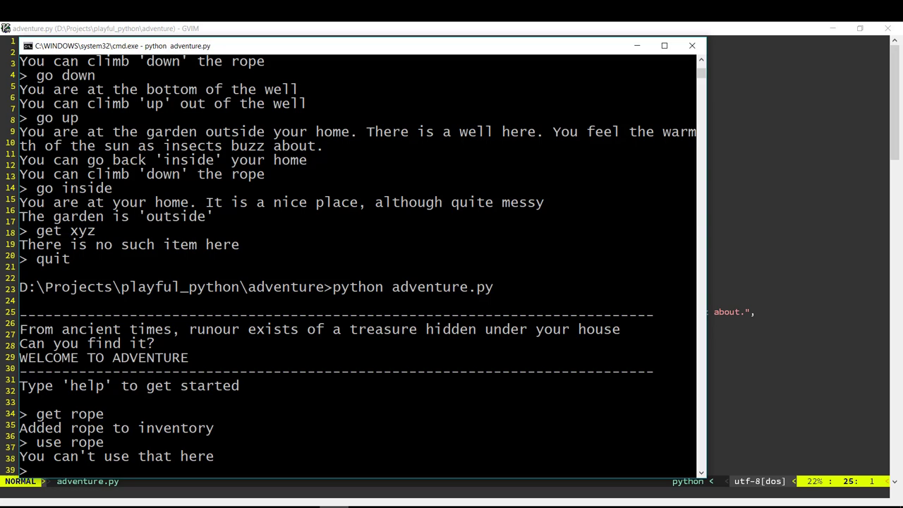
text(go outside)
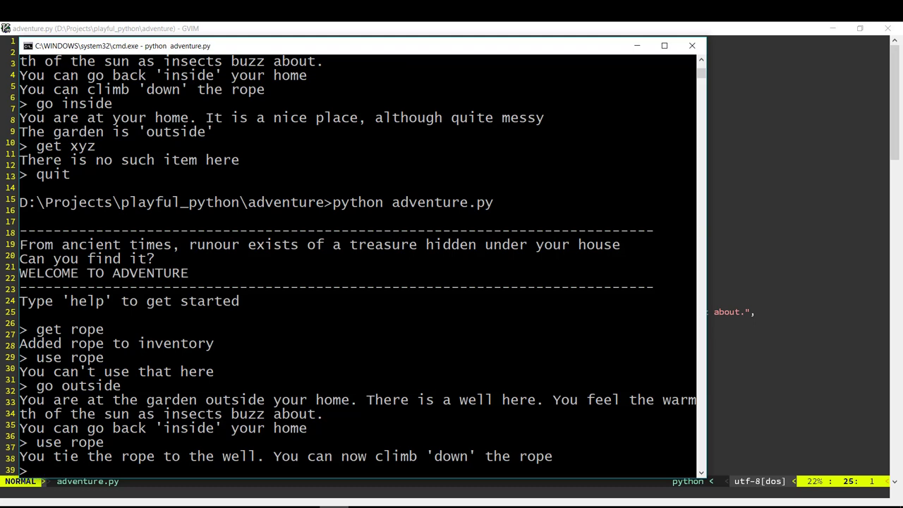
text(q)
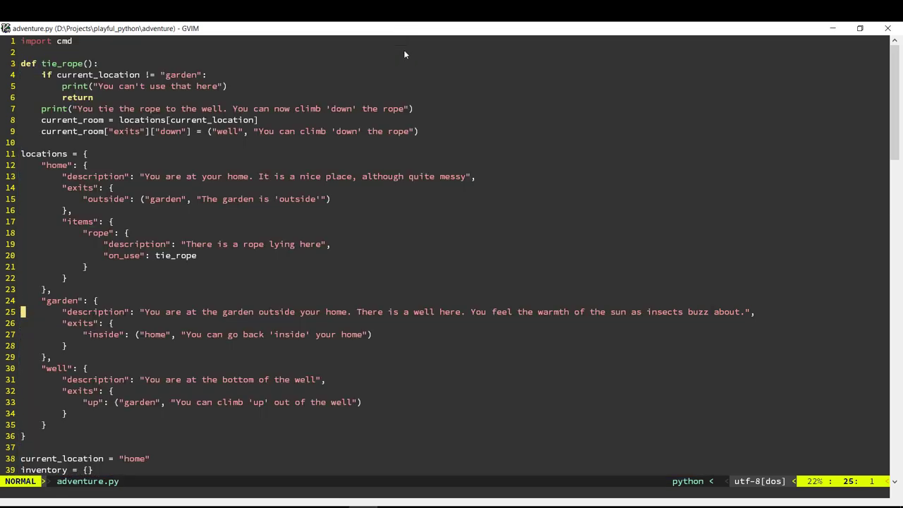
mouse_move(414, 84)
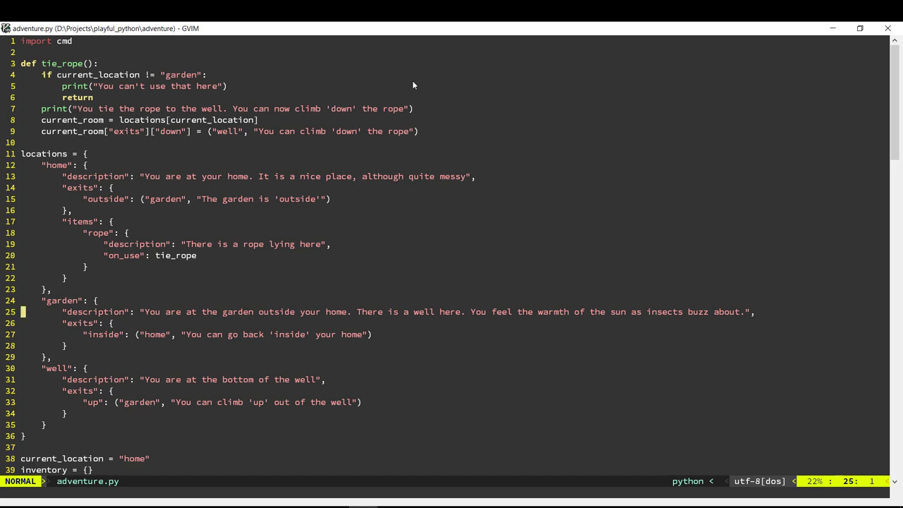
mouse_move(446, 25)
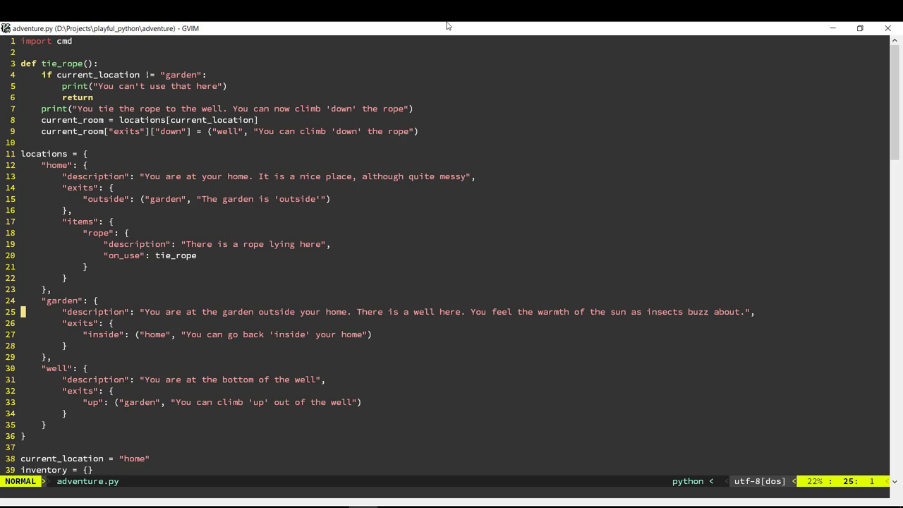
scroll(down, 3)
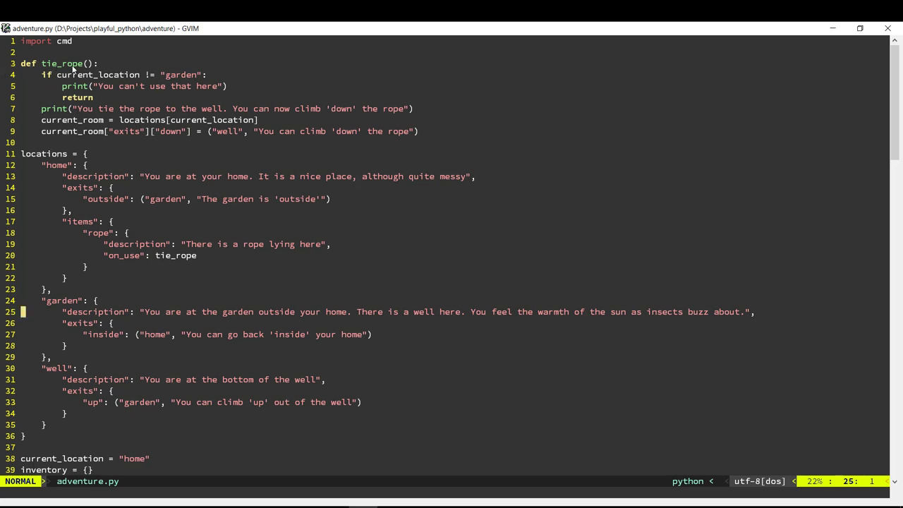
mouse_move(169, 260)
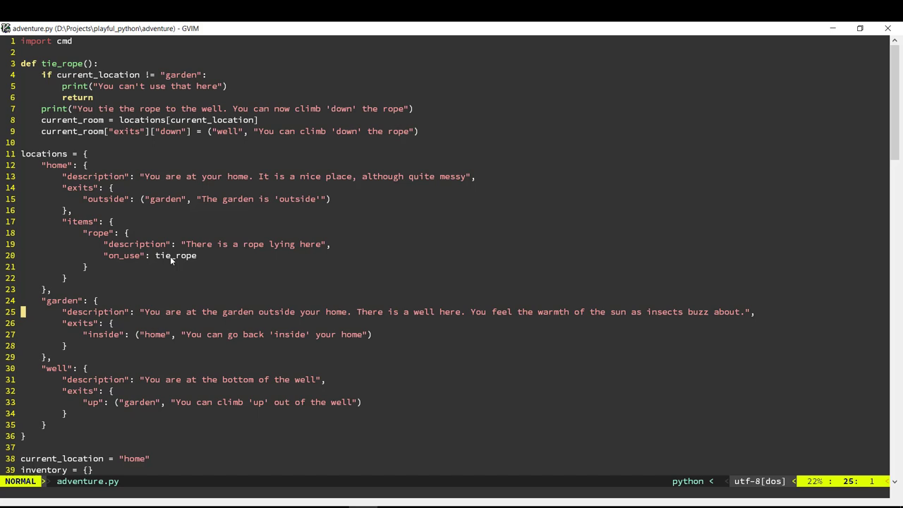
mouse_move(139, 270)
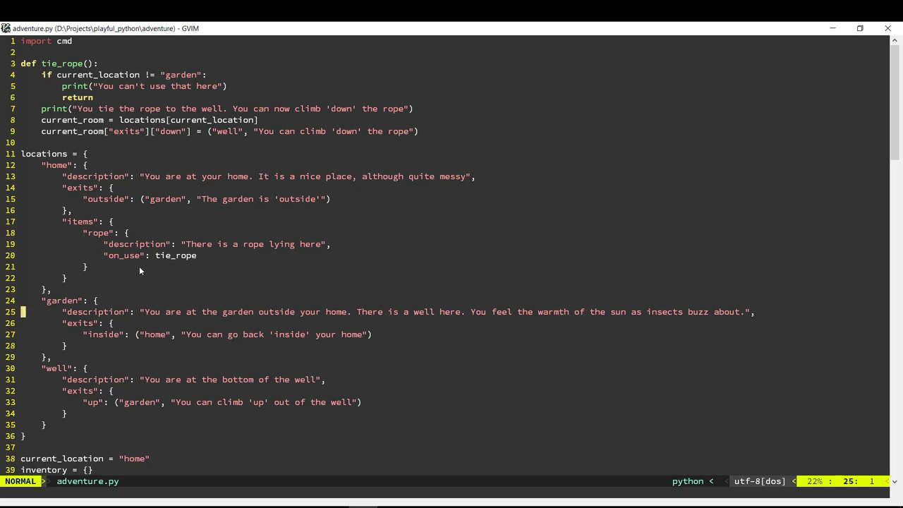